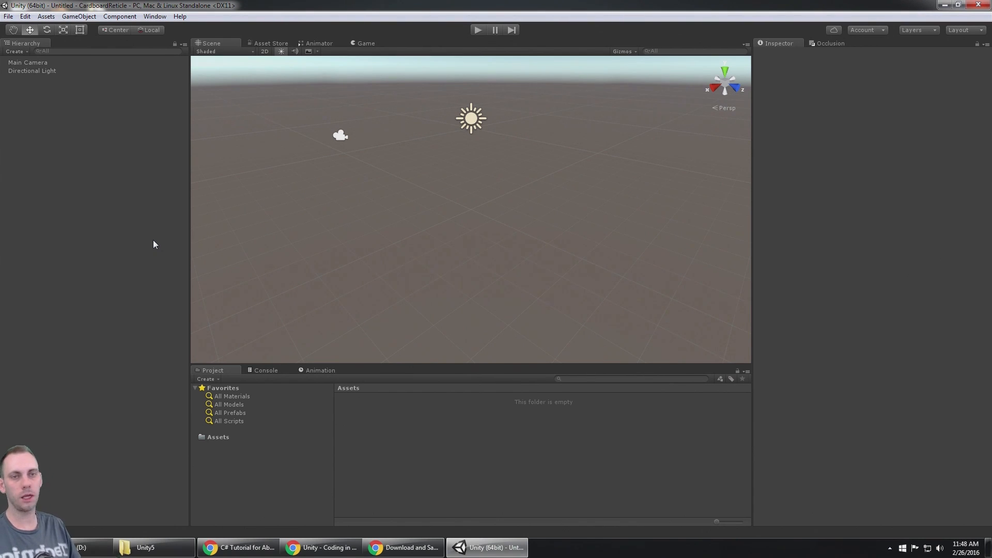
{"action": "mouse_move", "coordinate": [187, 170]}
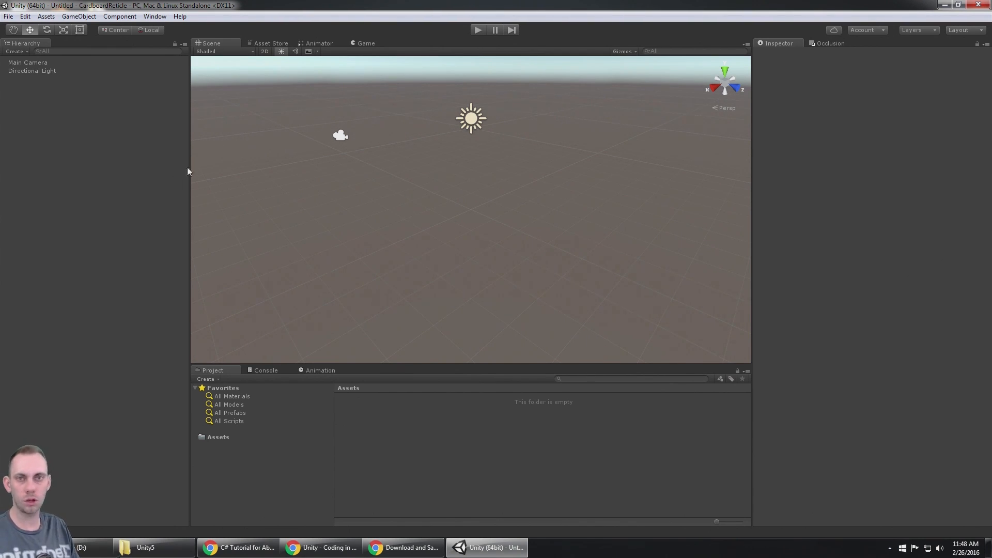
{"action": "mouse_move", "coordinate": [166, 266]}
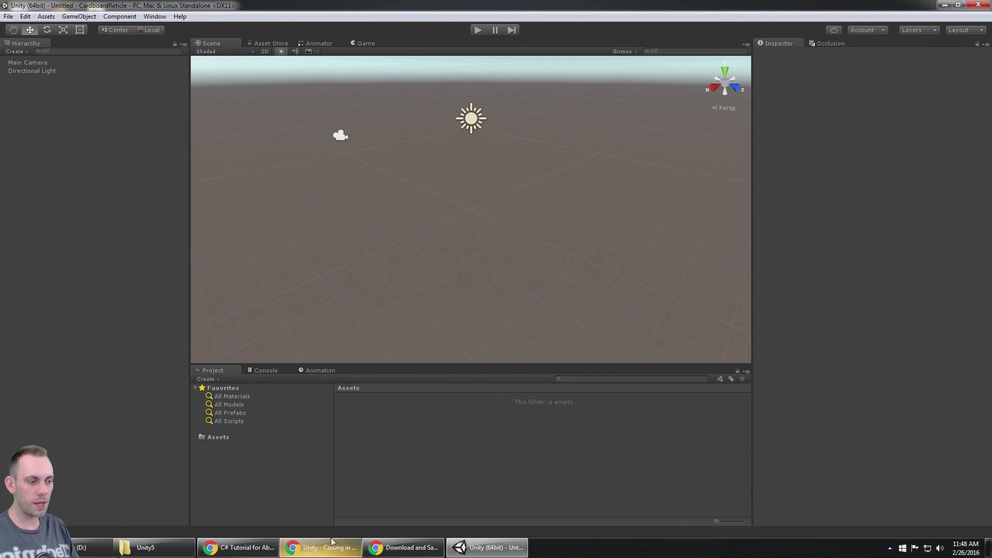
Import the downloaded CardboardSDKForUnity custom package with all its files
{"action": "left_click", "coordinate": [403, 547]}
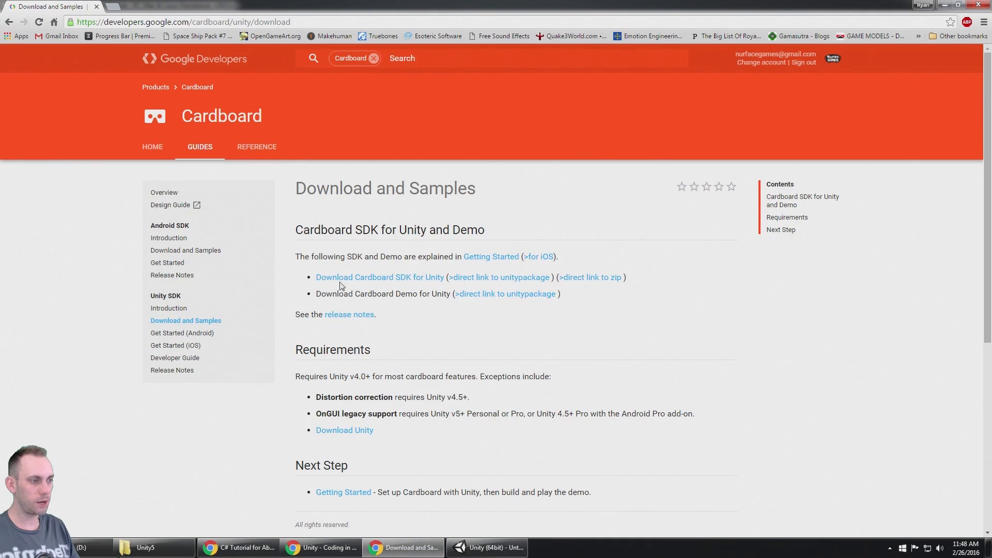
{"action": "mouse_move", "coordinate": [513, 284]}
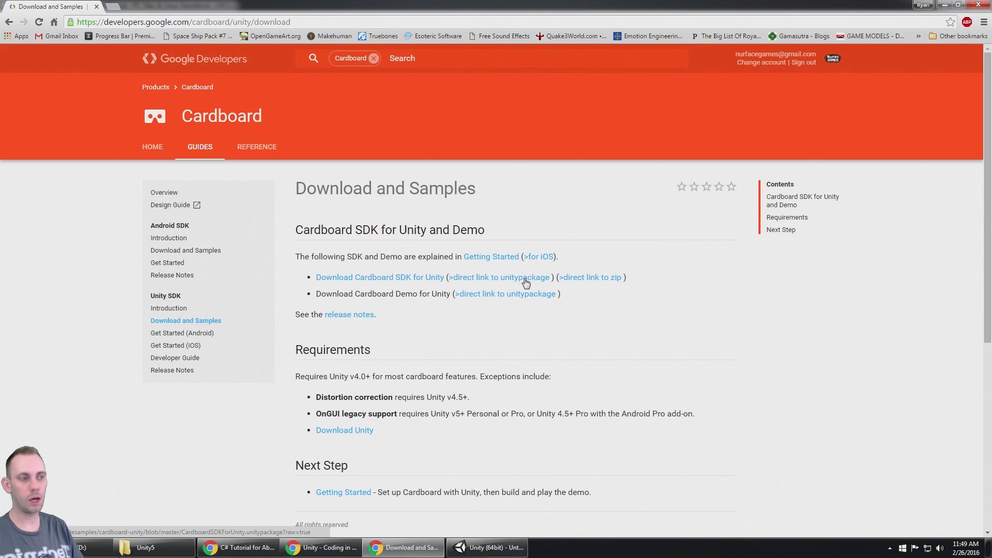
{"action": "mouse_move", "coordinate": [350, 295]}
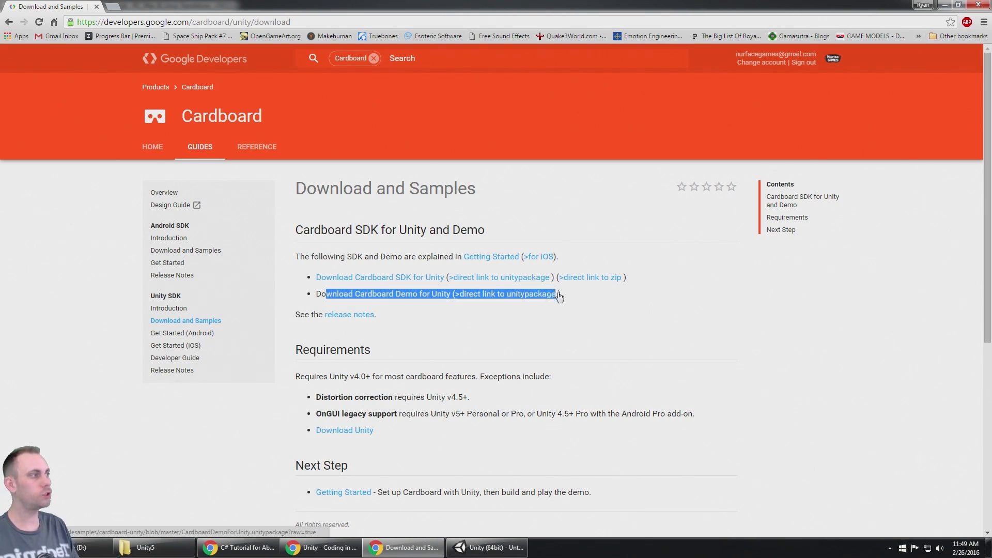
{"action": "left_click", "coordinate": [487, 548]}
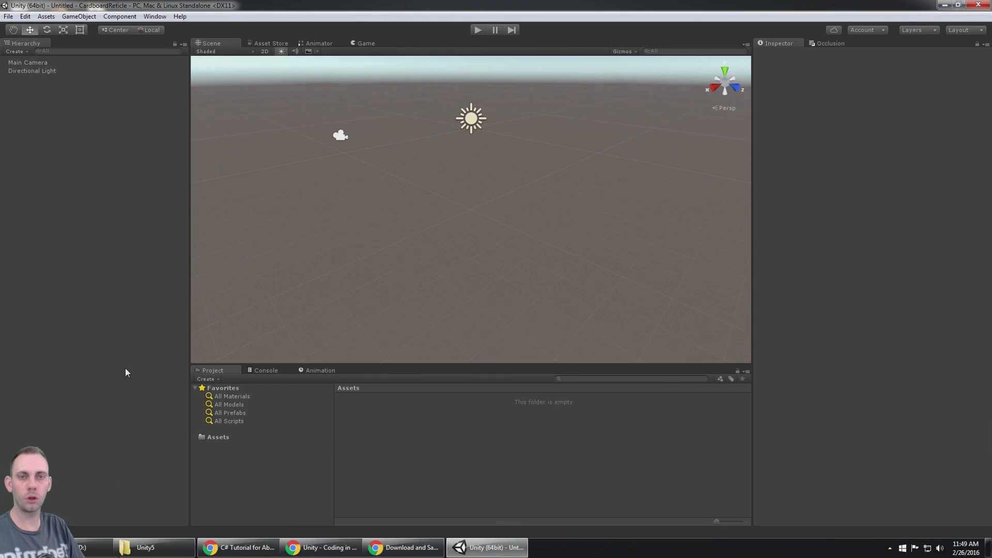
{"action": "mouse_move", "coordinate": [117, 362]}
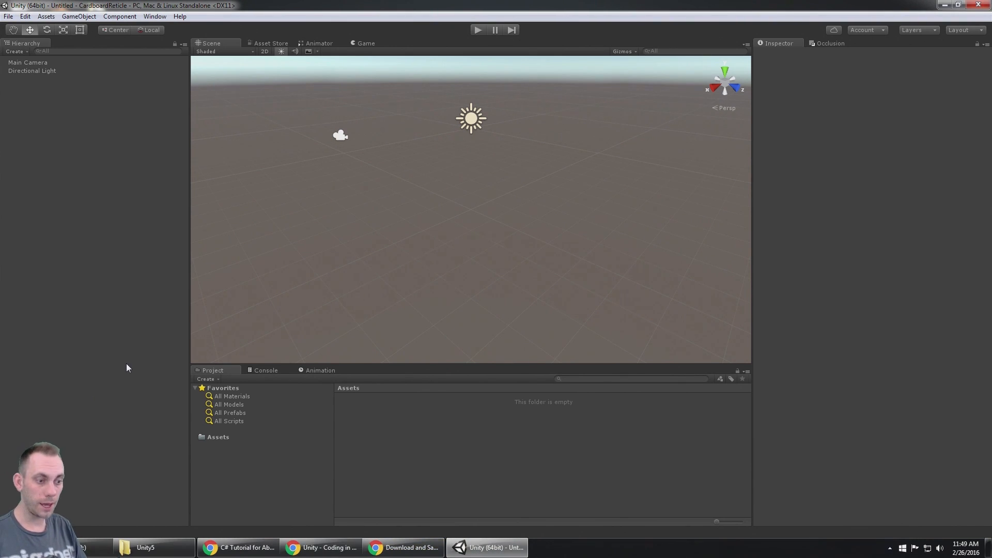
{"action": "mouse_move", "coordinate": [107, 120]}
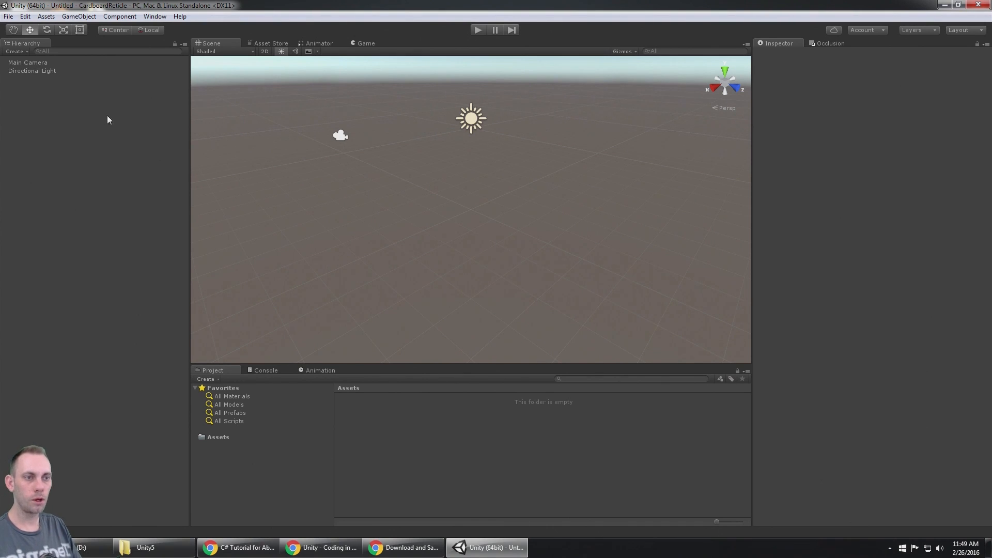
{"action": "left_click", "coordinate": [28, 62]}
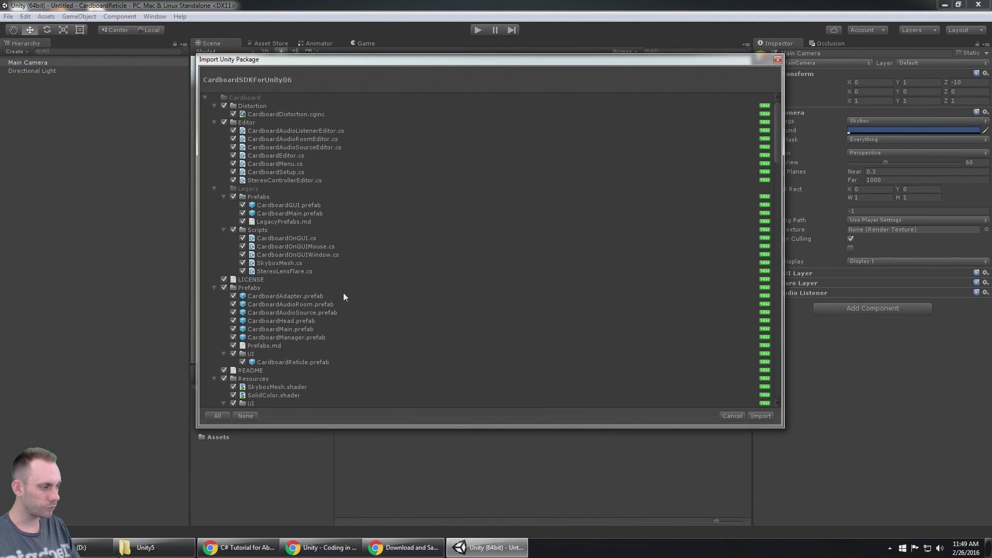
{"action": "left_click", "coordinate": [759, 416]}
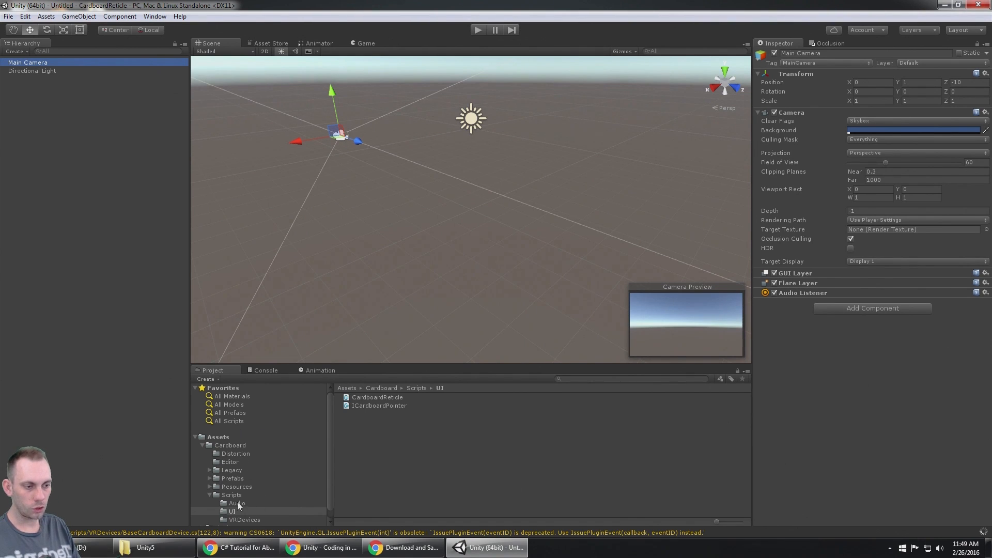
Delete the default Main Camera from the Hierarchy
{"action": "left_click", "coordinate": [229, 445]}
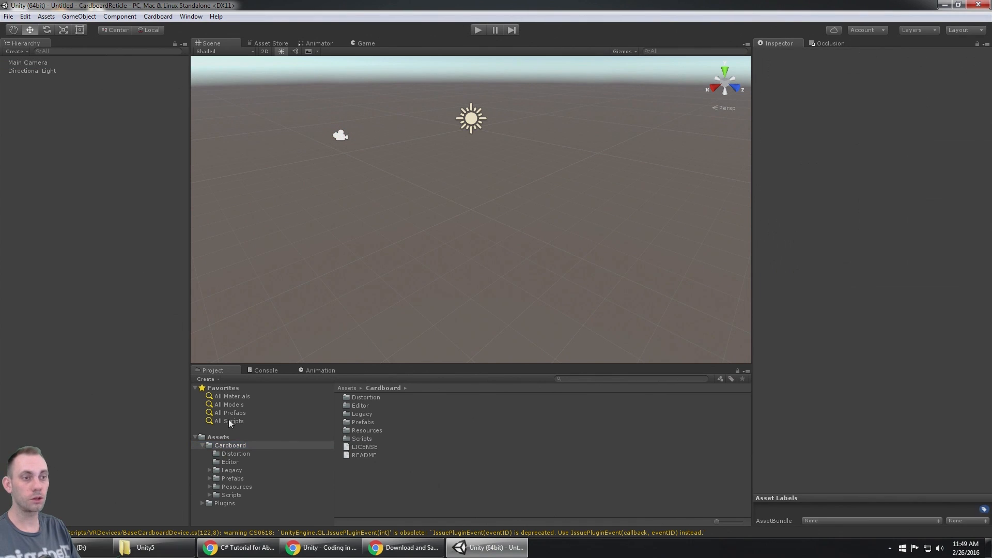
{"action": "mouse_move", "coordinate": [142, 239]}
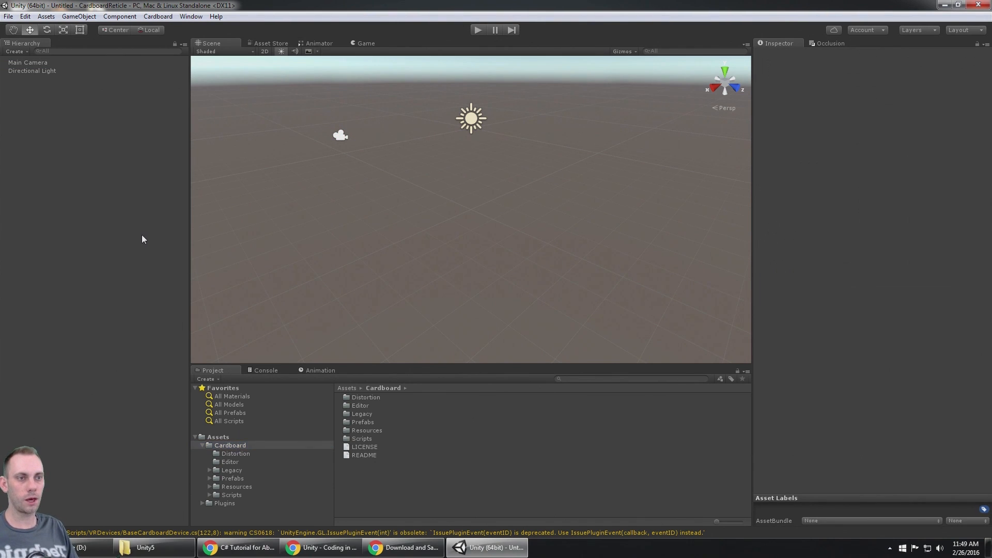
{"action": "left_click", "coordinate": [28, 62]}
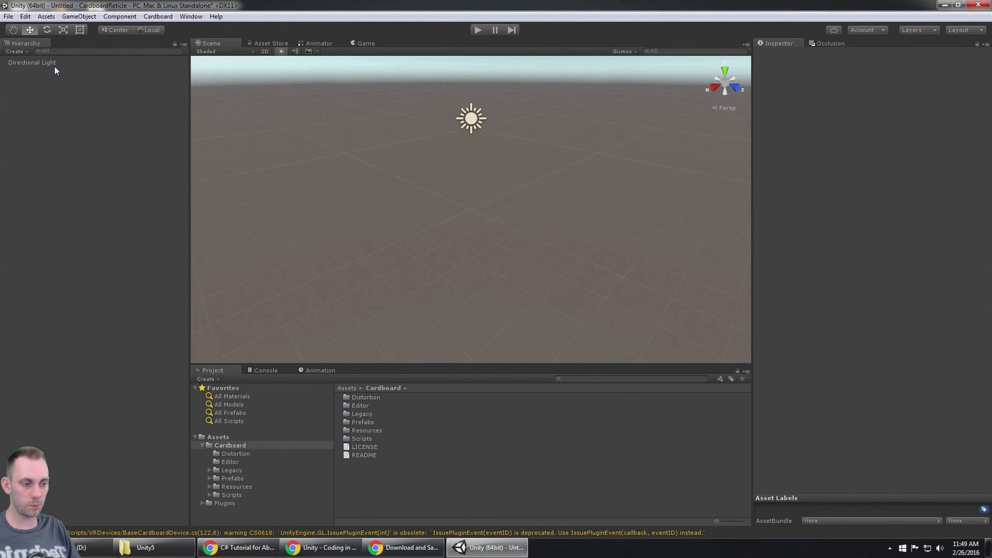
{"action": "mouse_move", "coordinate": [45, 65]}
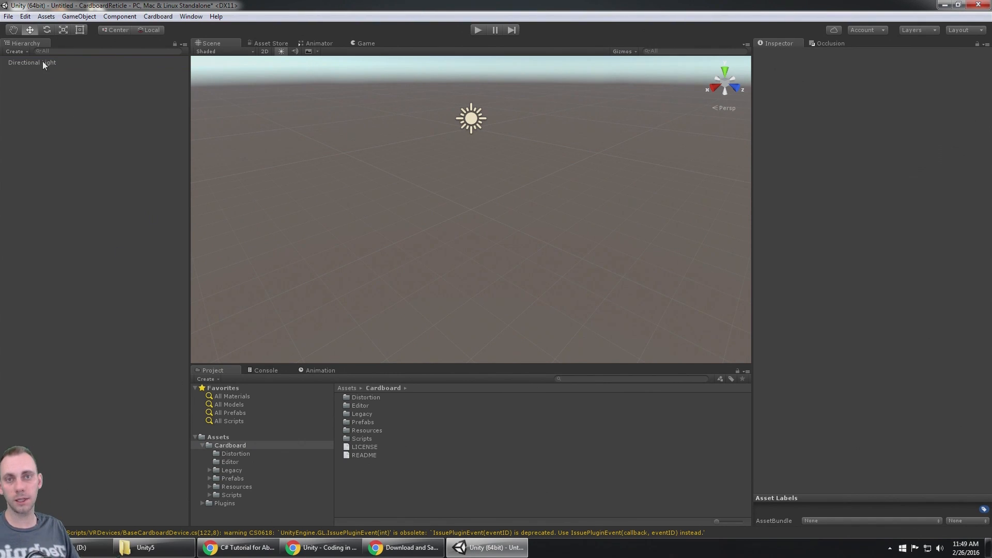
Add the CardboardMain prefab to the scene at position 0, 1.5, 0
{"action": "left_click", "coordinate": [32, 62]}
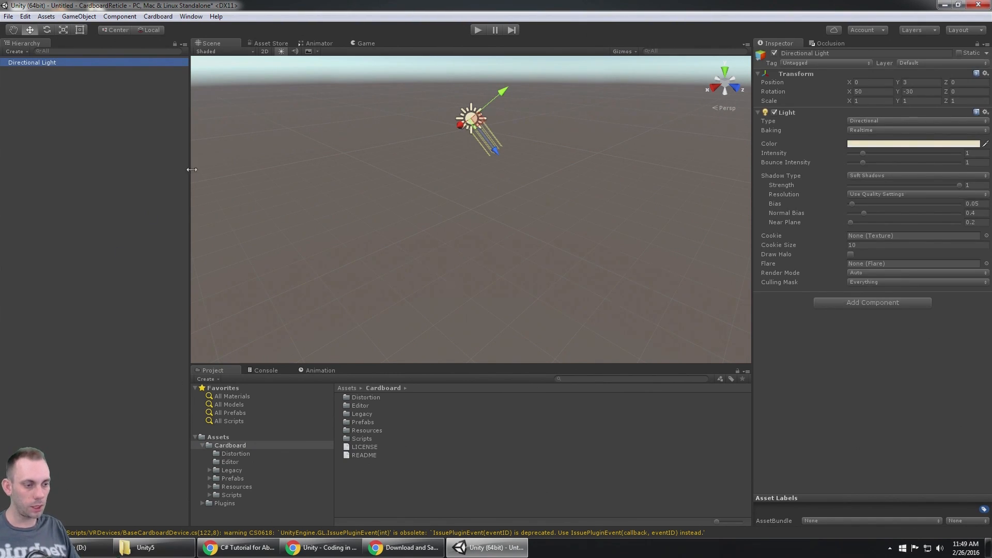
{"action": "mouse_move", "coordinate": [244, 487]}
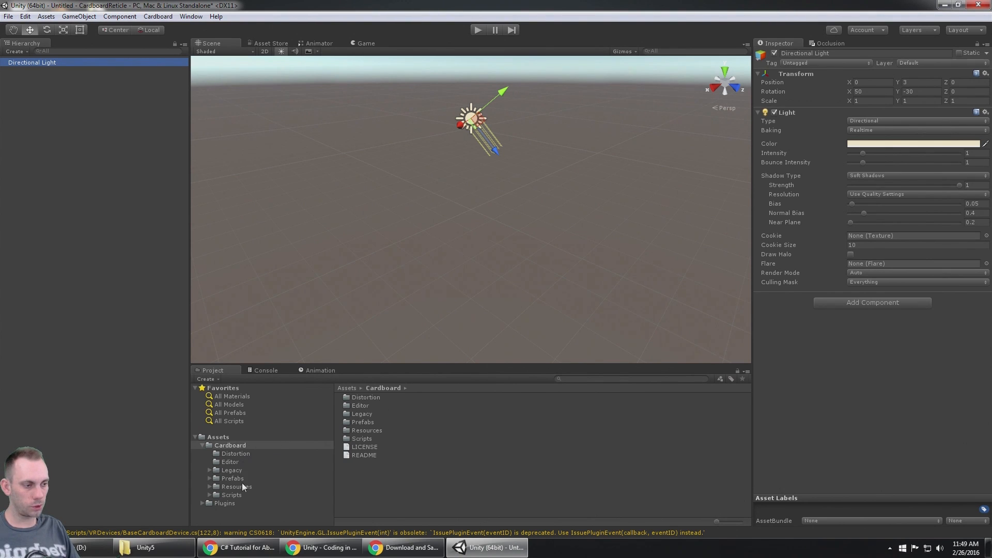
{"action": "left_click", "coordinate": [233, 478]}
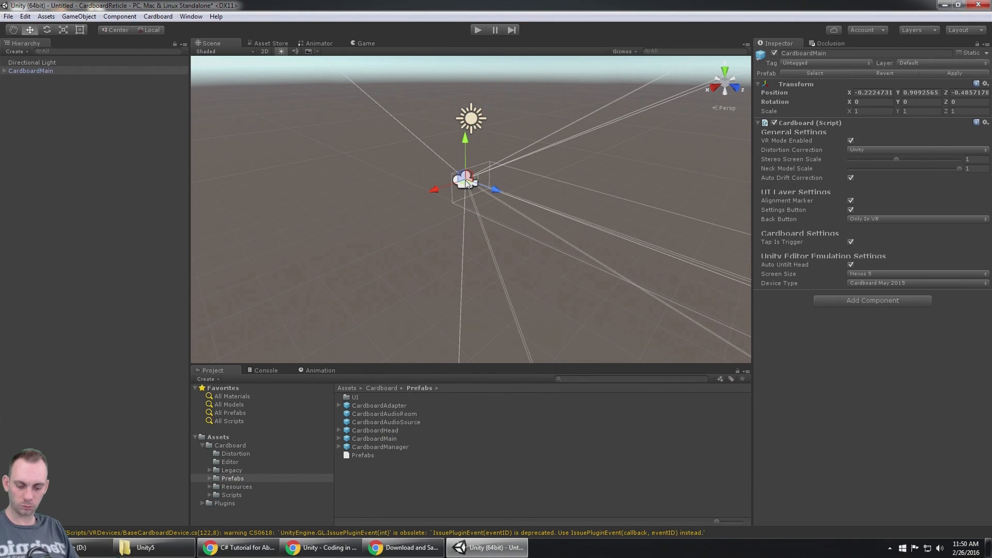
{"action": "mouse_move", "coordinate": [591, 241]}
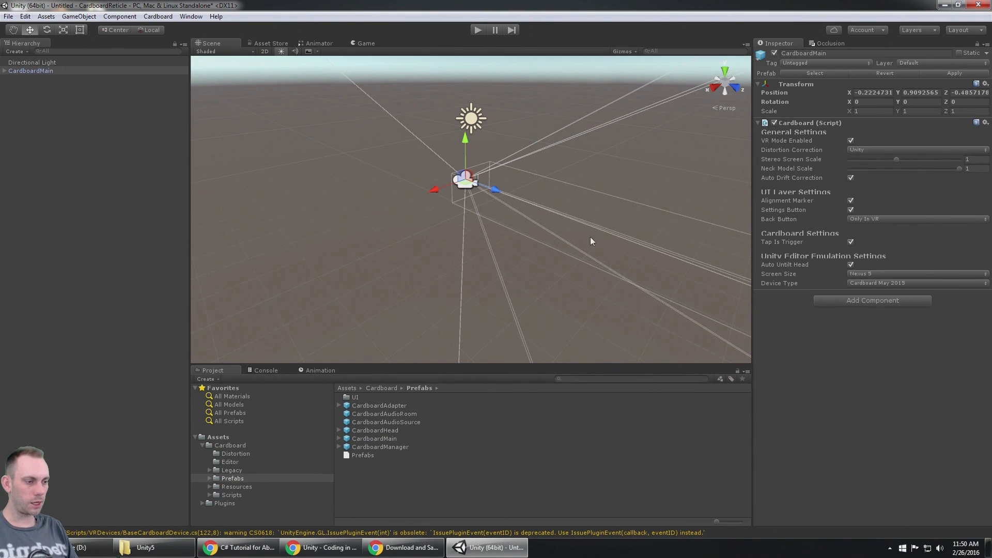
{"action": "mouse_move", "coordinate": [614, 164]}
{"action": "type", "text": "1"}
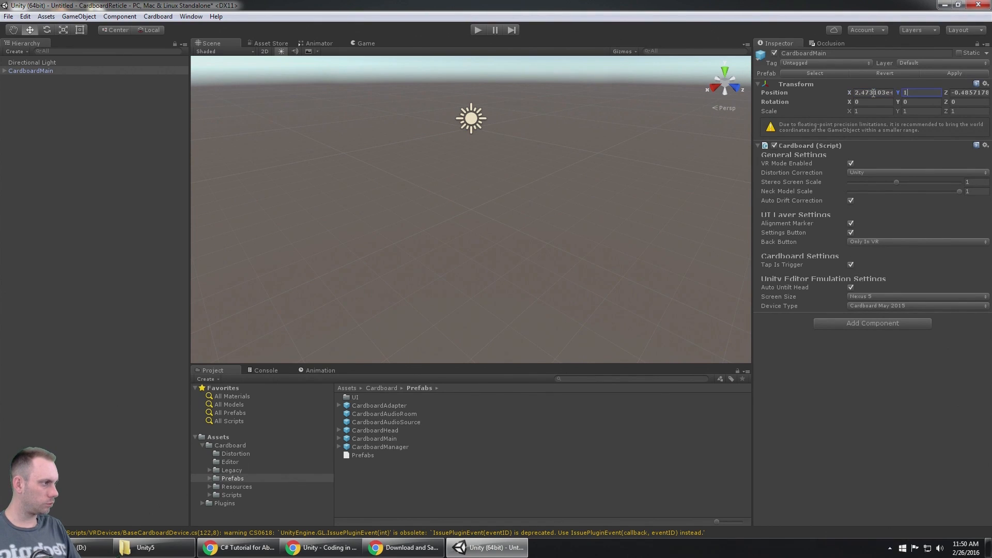
{"action": "type", "text": "0"}
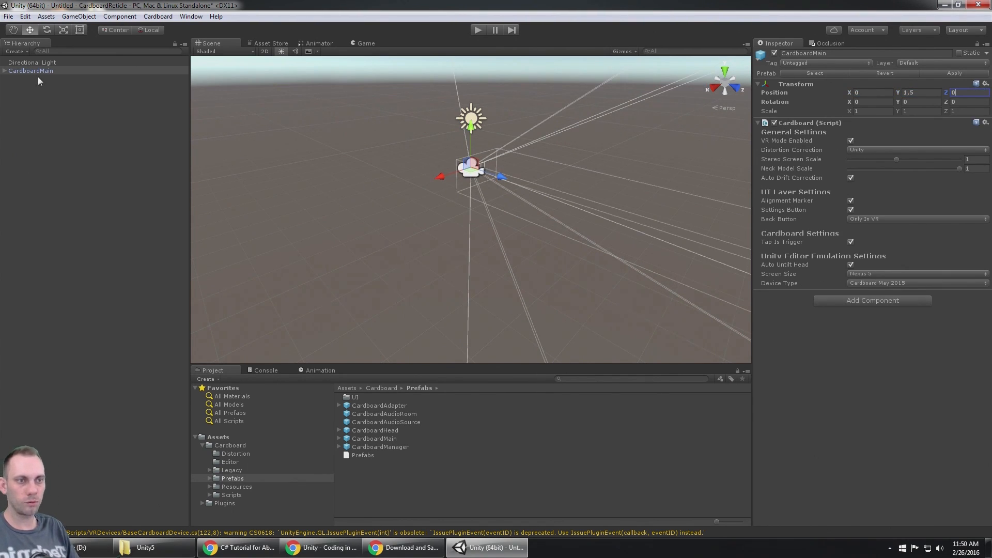
Add a Plane at the origin and run a quick play test of the stereo view
{"action": "right_click", "coordinate": [39, 81]}
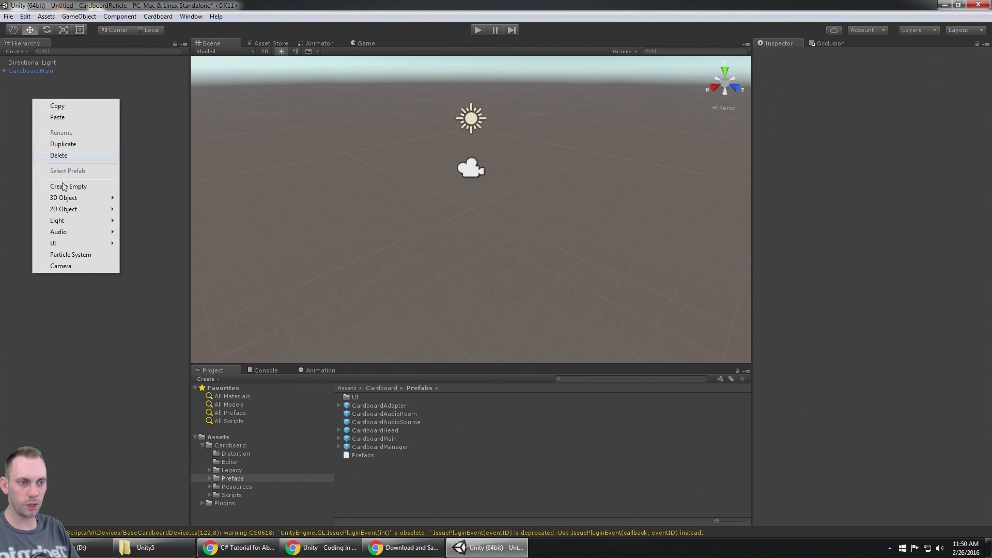
{"action": "mouse_move", "coordinate": [63, 197]}
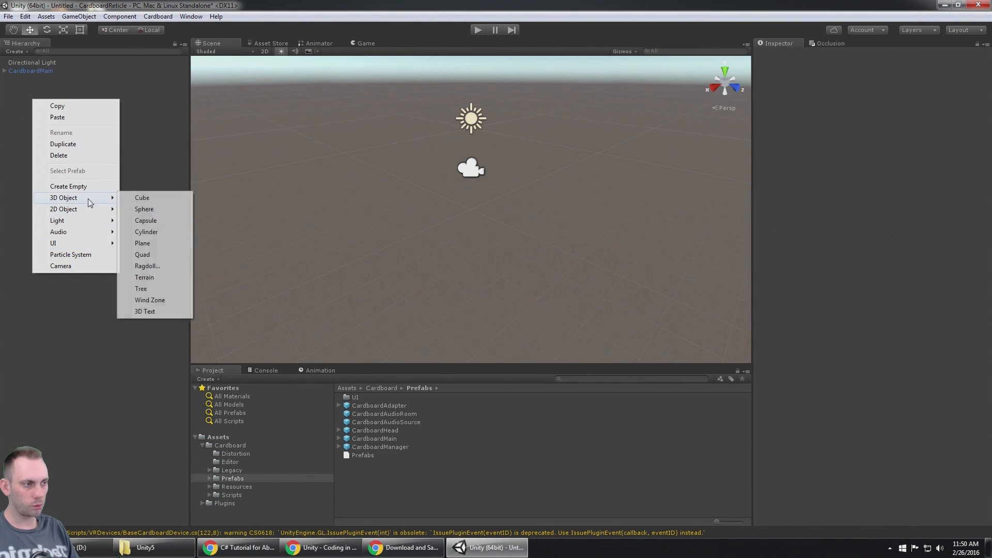
{"action": "left_click", "coordinate": [141, 243]}
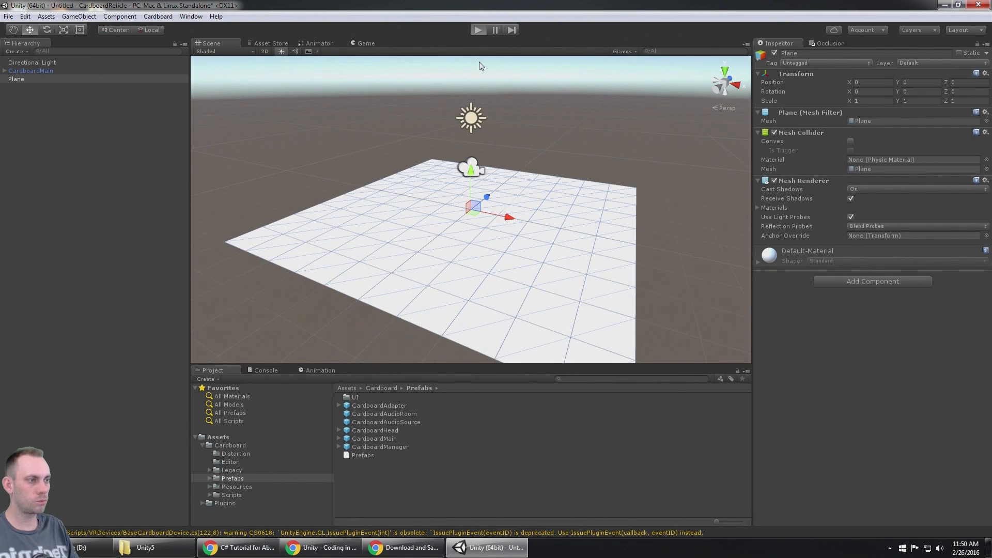
{"action": "left_click", "coordinate": [478, 30]}
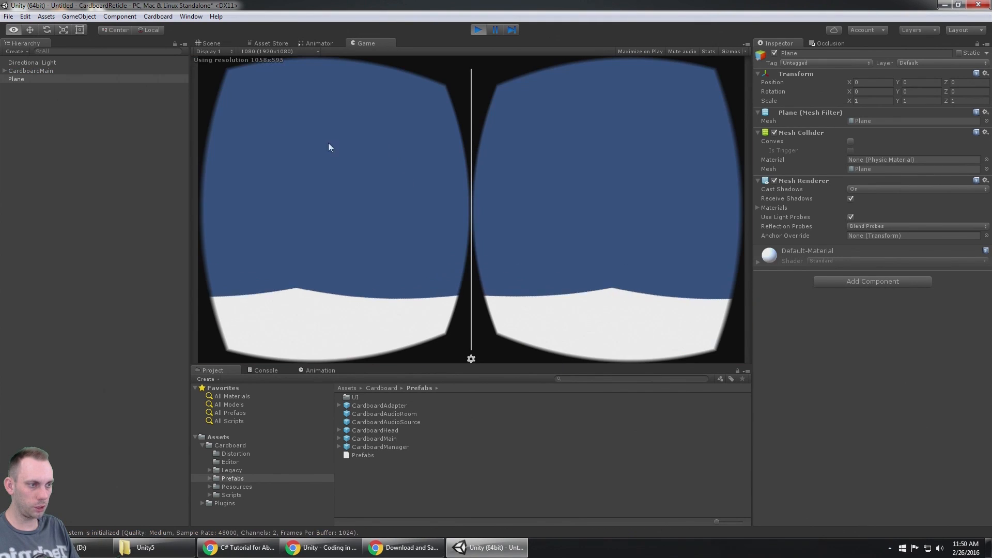
{"action": "left_click", "coordinate": [479, 30]}
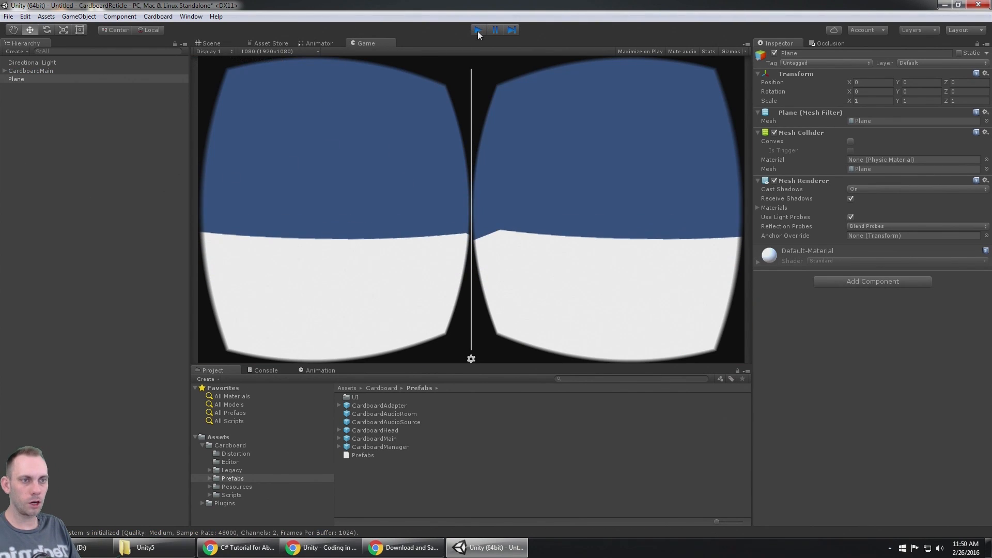
{"action": "left_click", "coordinate": [479, 30]}
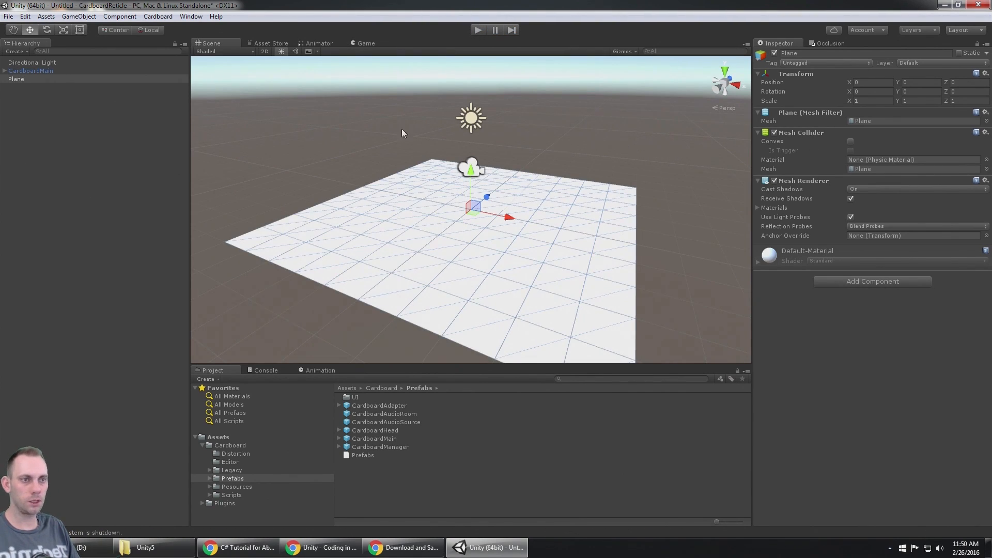
Set the rig's cameras to a skybox background and start saving the scene
{"action": "left_click", "coordinate": [30, 70]}
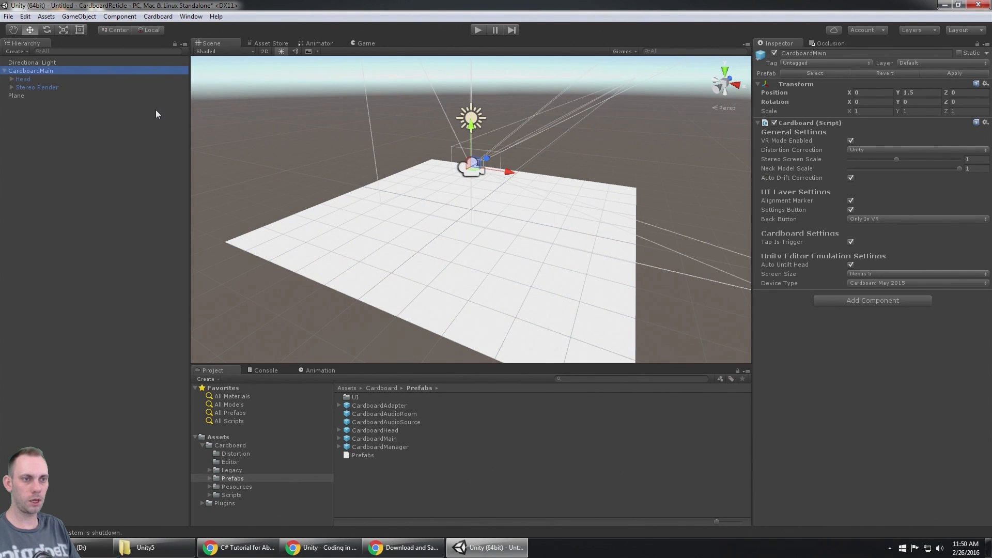
{"action": "left_click", "coordinate": [43, 87]}
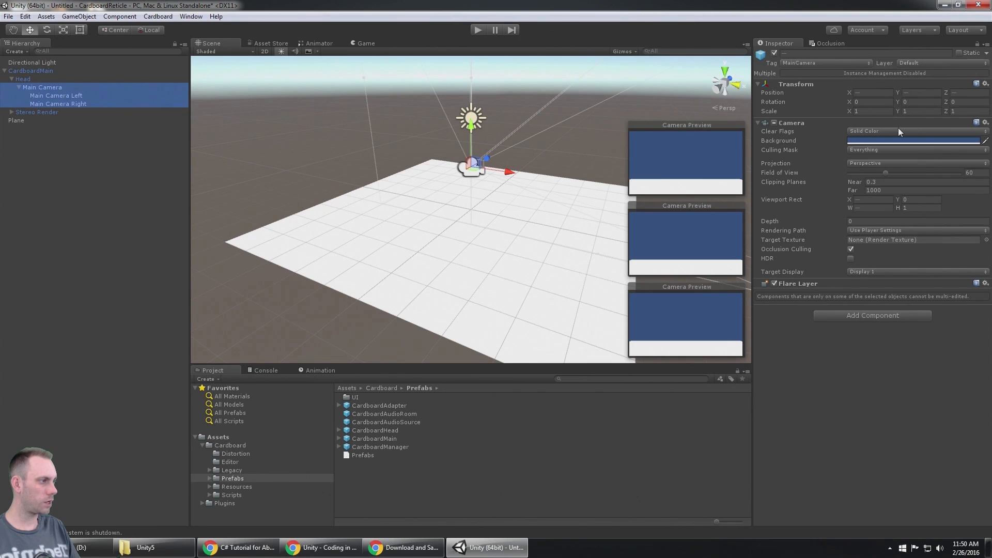
{"action": "left_click", "coordinate": [914, 131]}
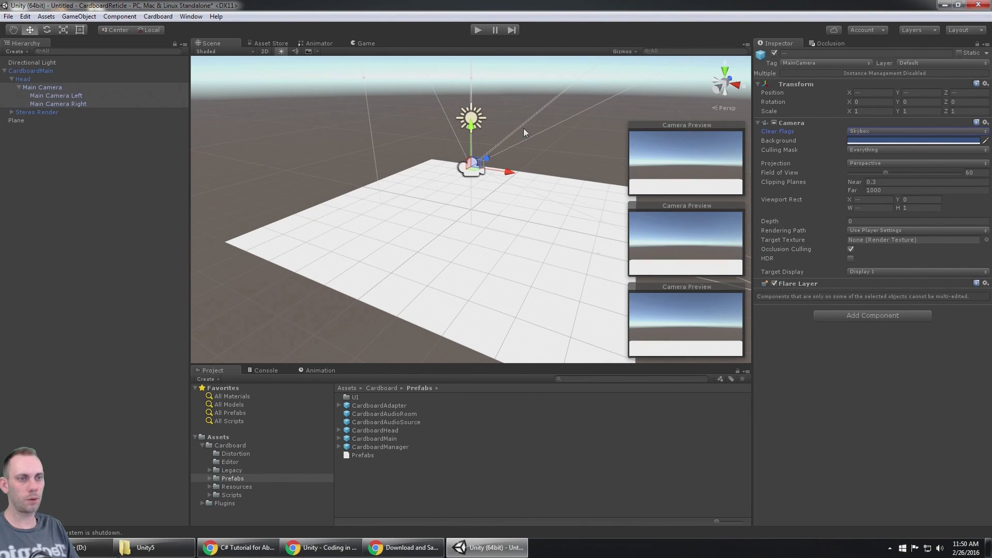
{"action": "left_click", "coordinate": [16, 79]}
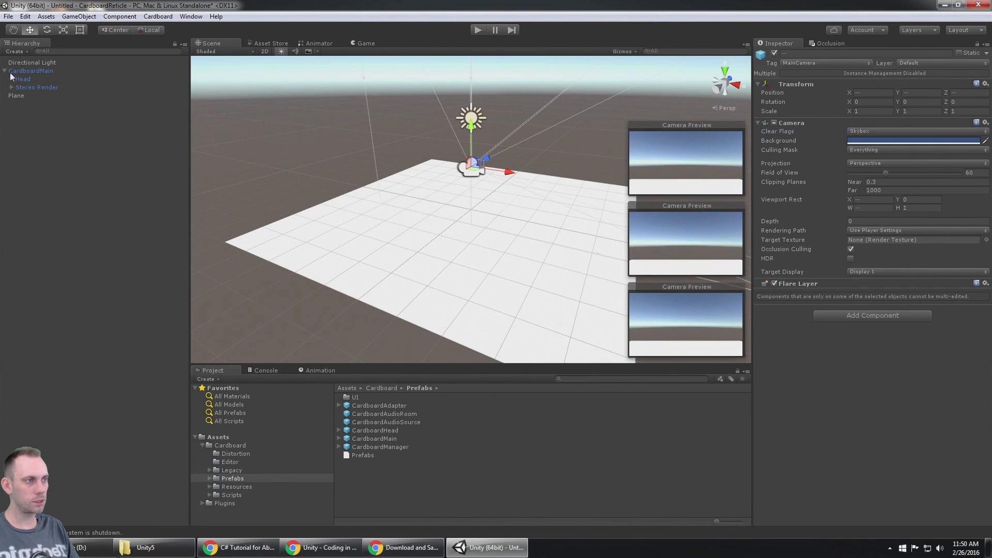
{"action": "left_click", "coordinate": [30, 70]}
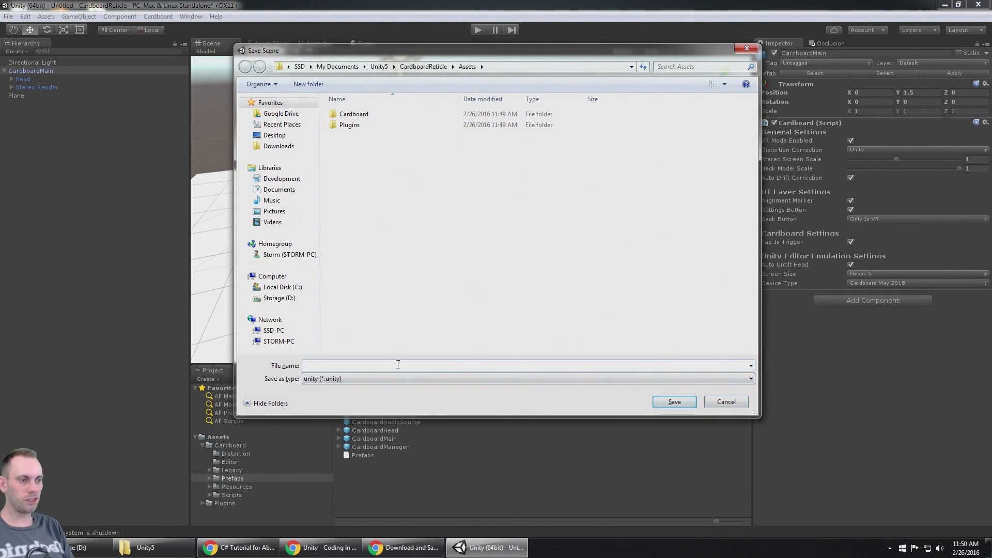
Save the scene as SceneTest and inspect the rig's Head and Stereo Render
{"action": "type", "text": "SceneTest"}
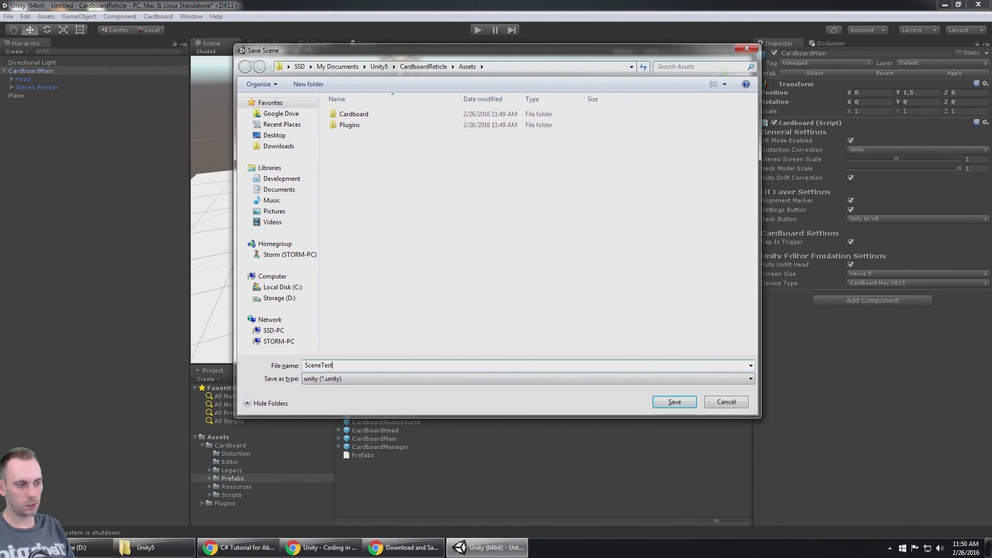
{"action": "left_click", "coordinate": [672, 402]}
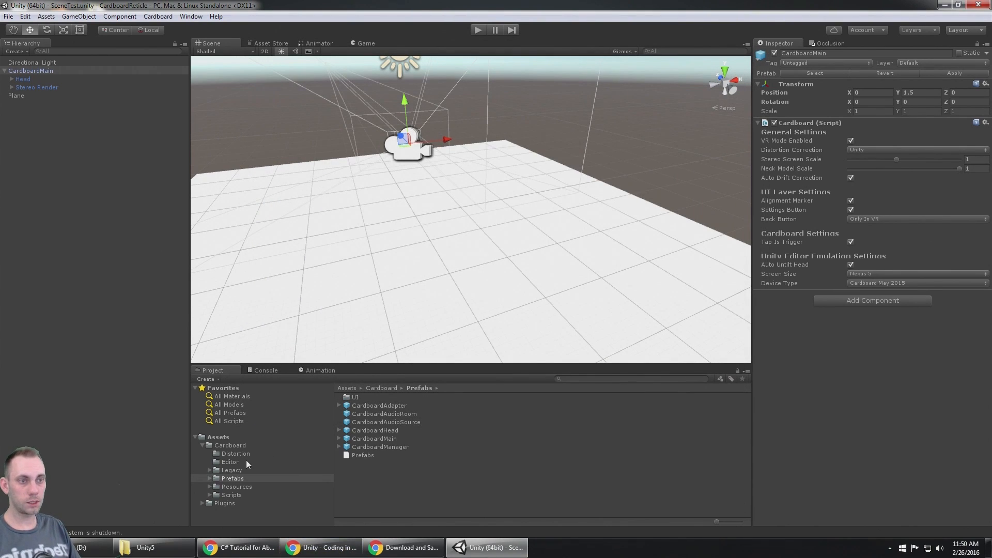
{"action": "left_click", "coordinate": [22, 78]}
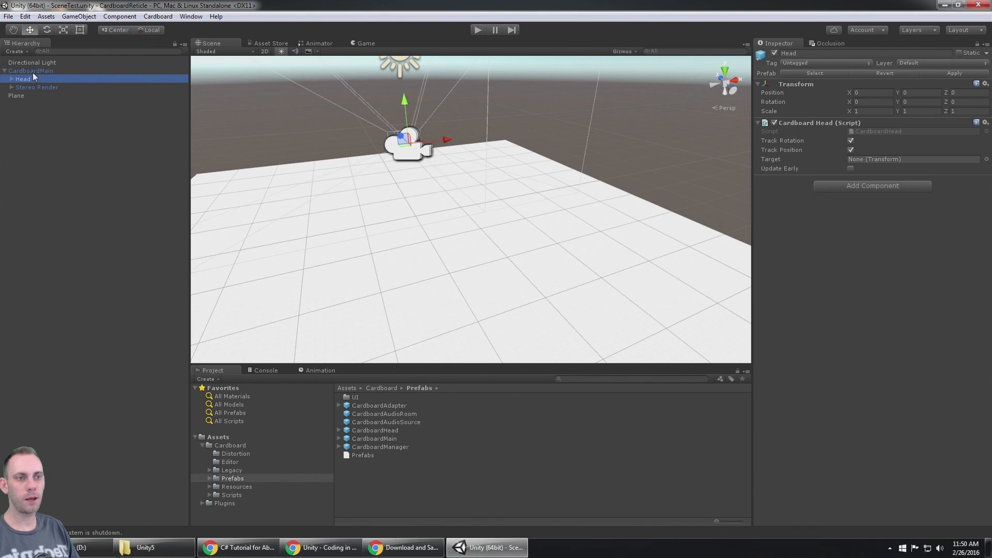
{"action": "left_click", "coordinate": [38, 86]}
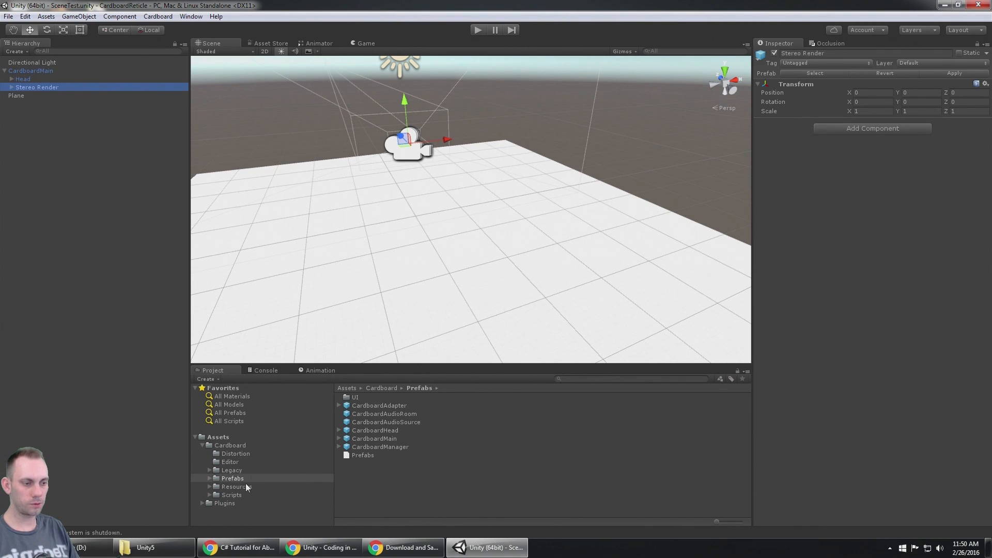
Place the CardboardReticle prefab from Prefabs/UI under Head beside Main Camera
{"action": "left_click", "coordinate": [354, 397]}
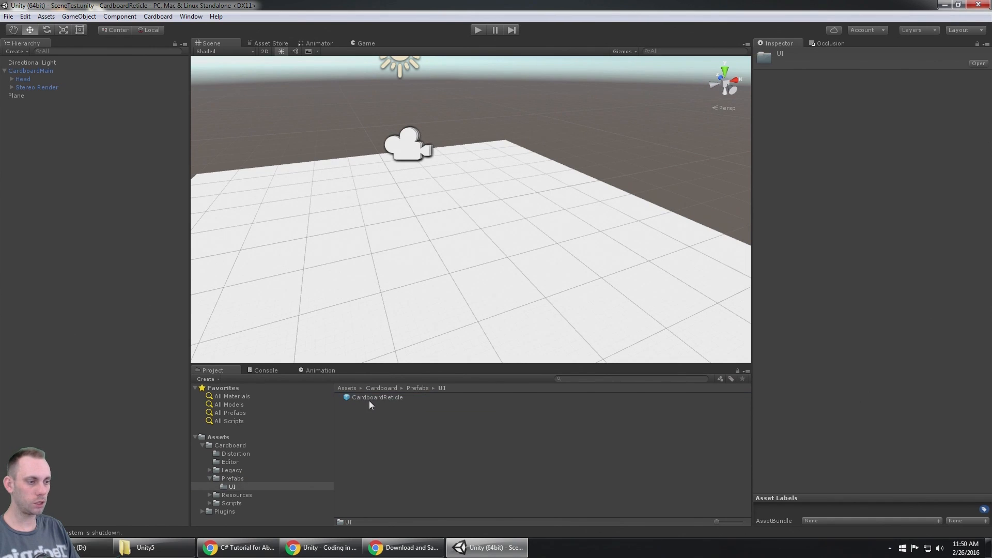
{"action": "left_click", "coordinate": [378, 397]}
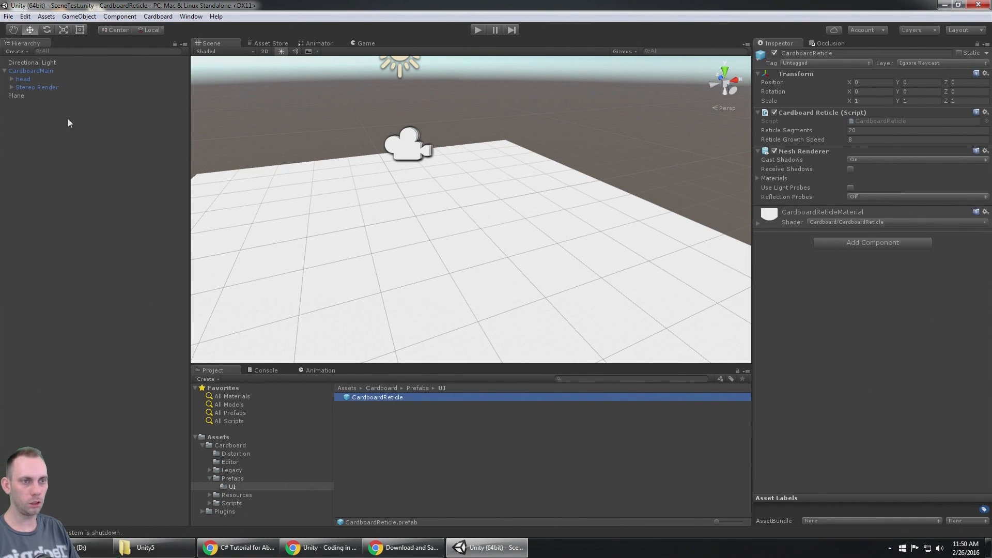
{"action": "mouse_move", "coordinate": [51, 81]}
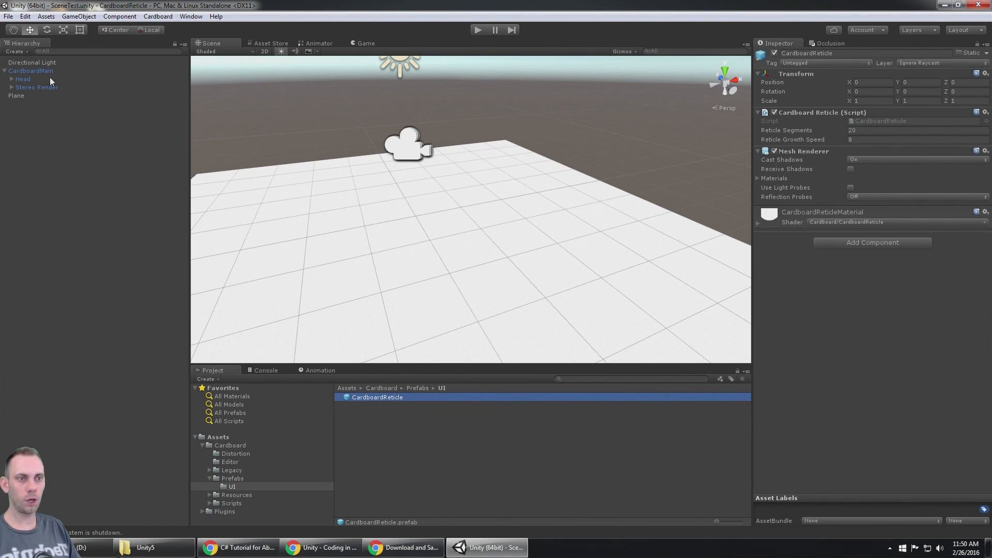
{"action": "left_click", "coordinate": [22, 79]}
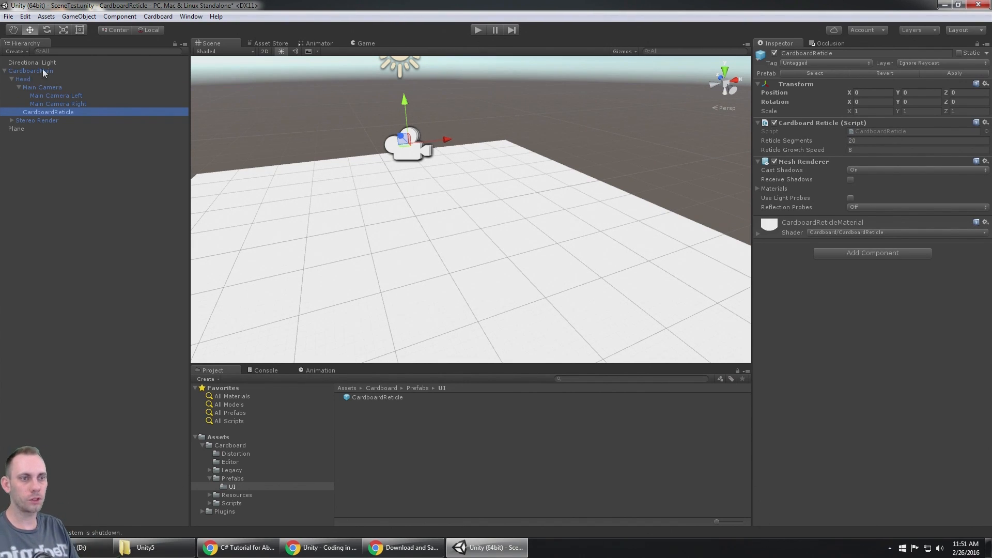
{"action": "left_click", "coordinate": [17, 87]}
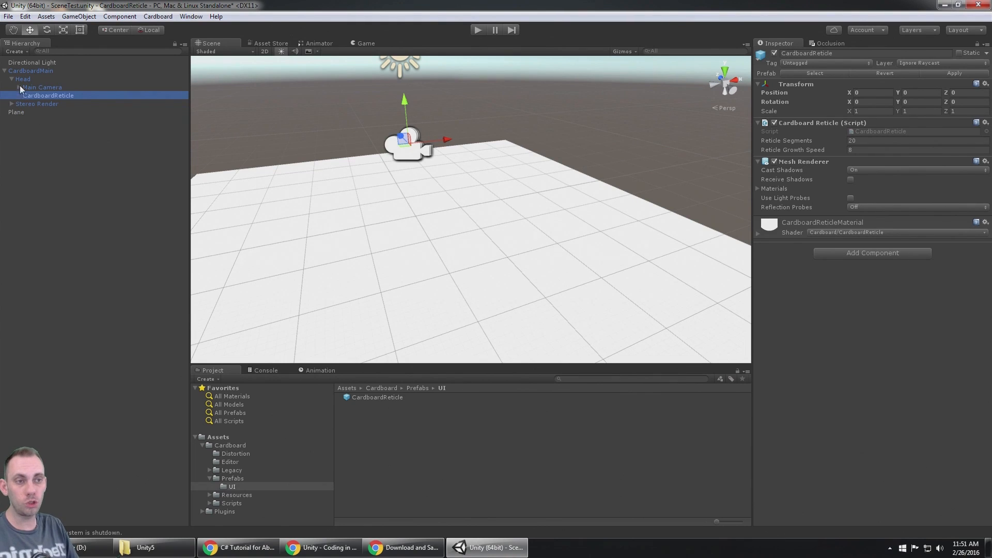
{"action": "left_click", "coordinate": [42, 86]}
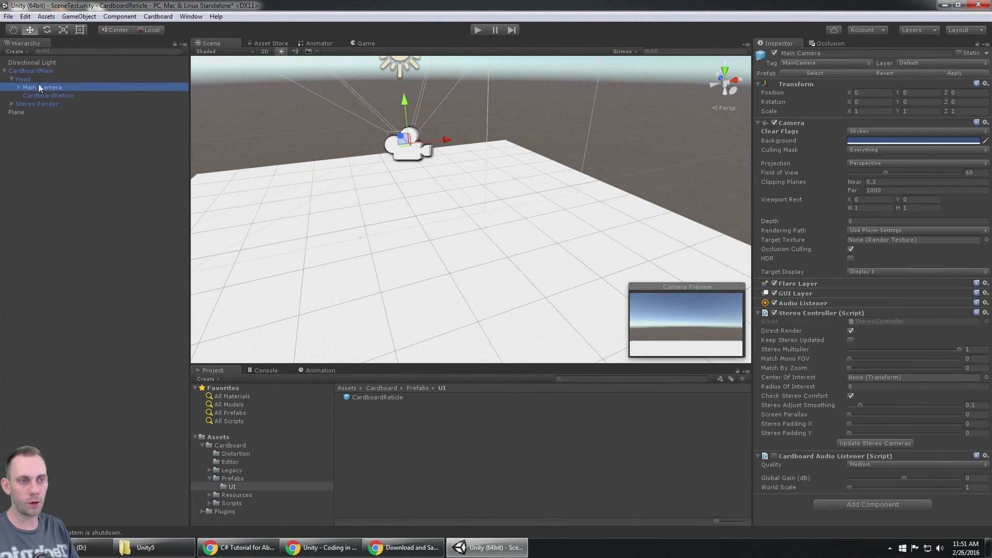
{"action": "left_click", "coordinate": [48, 95]}
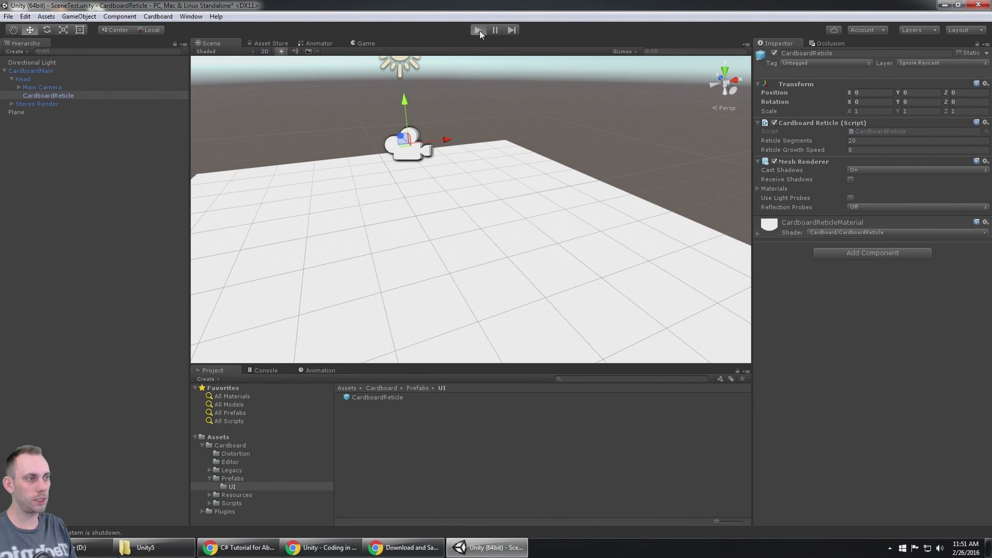
Play the scene and try emulating Cardboard Jun 2014 before returning to May 2015
{"action": "left_click", "coordinate": [478, 30]}
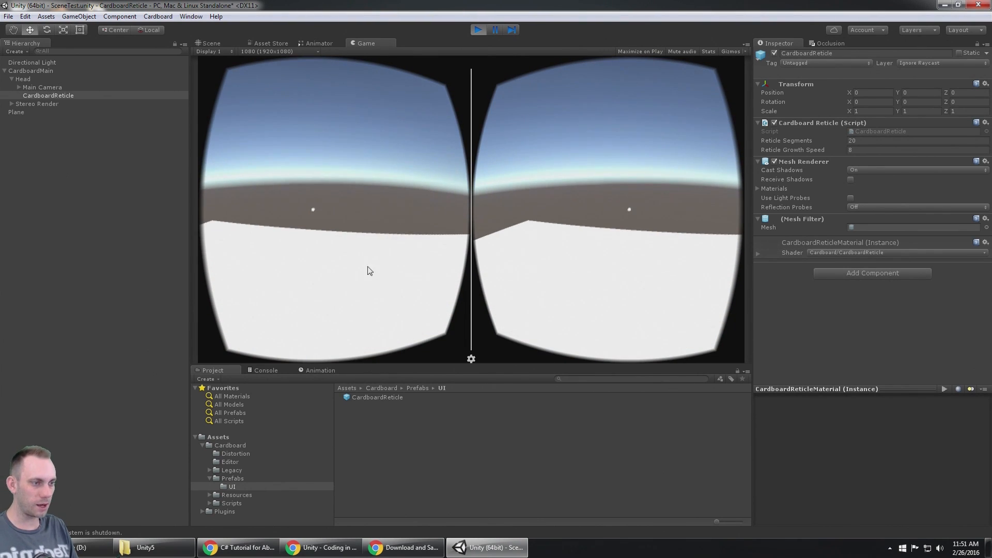
{"action": "mouse_move", "coordinate": [520, 68]}
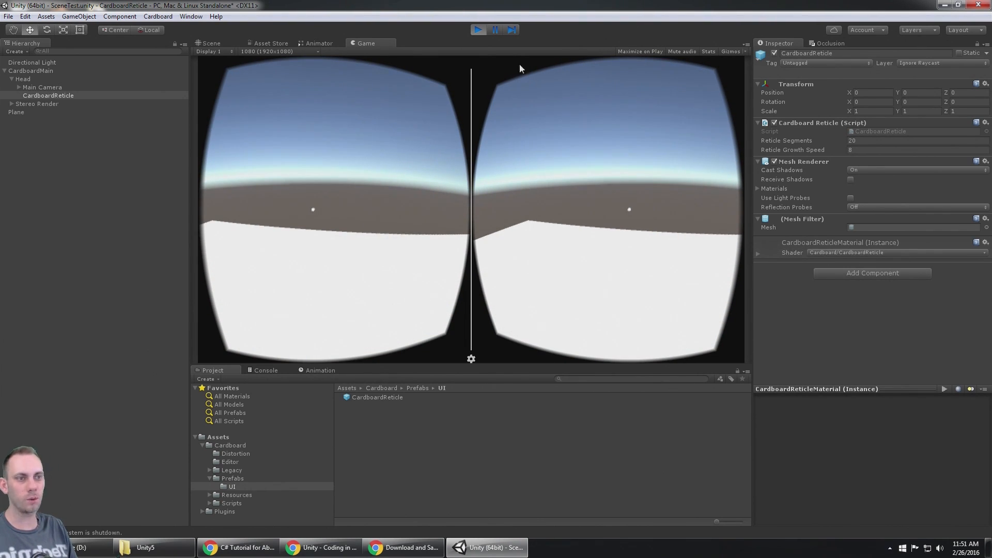
{"action": "left_click", "coordinate": [31, 70]}
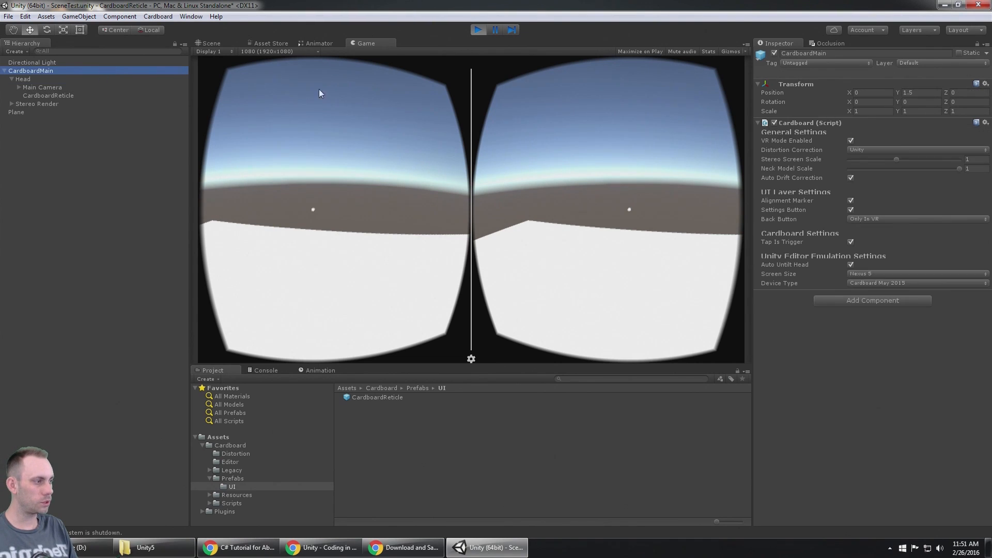
{"action": "left_click", "coordinate": [914, 283]}
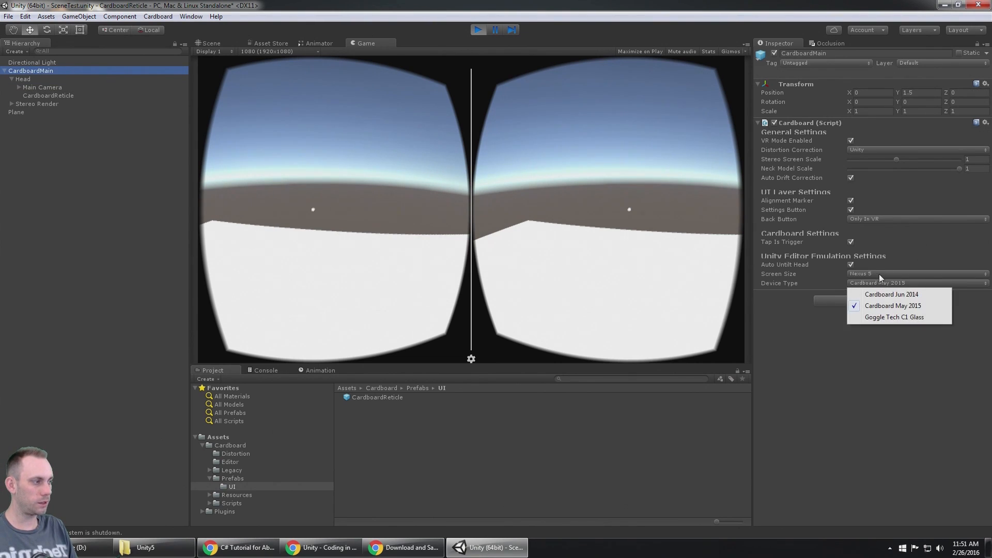
{"action": "mouse_move", "coordinate": [895, 309]}
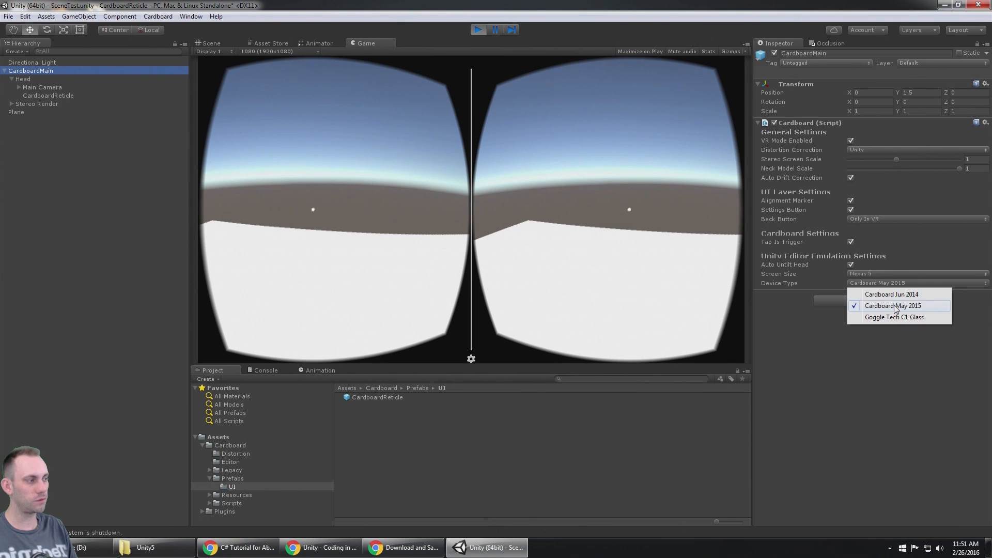
{"action": "left_click", "coordinate": [890, 294]}
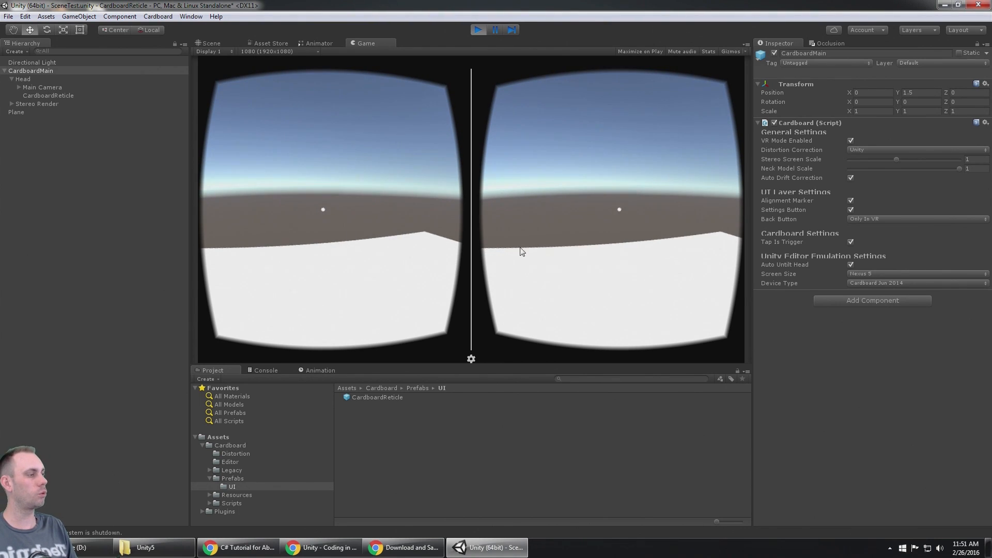
{"action": "left_click", "coordinate": [917, 283]}
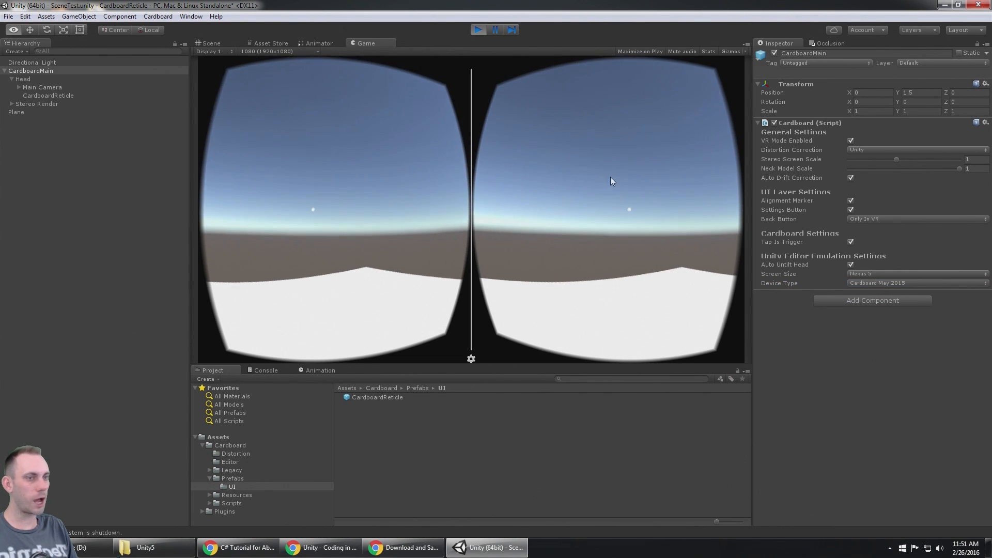
Set the CardboardReticle to 40 segments and growth speed 16, then end play mode
{"action": "left_click", "coordinate": [49, 95]}
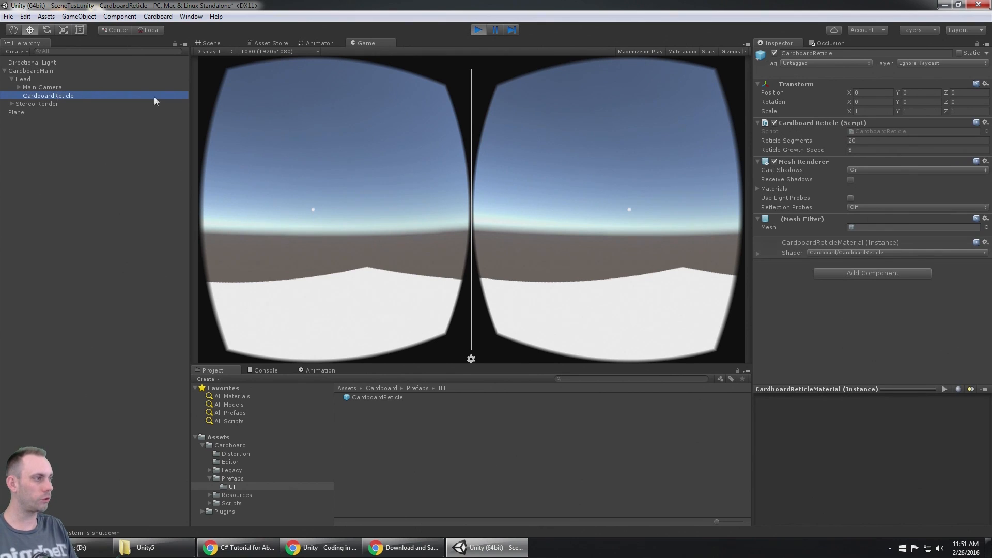
{"action": "mouse_move", "coordinate": [804, 124]}
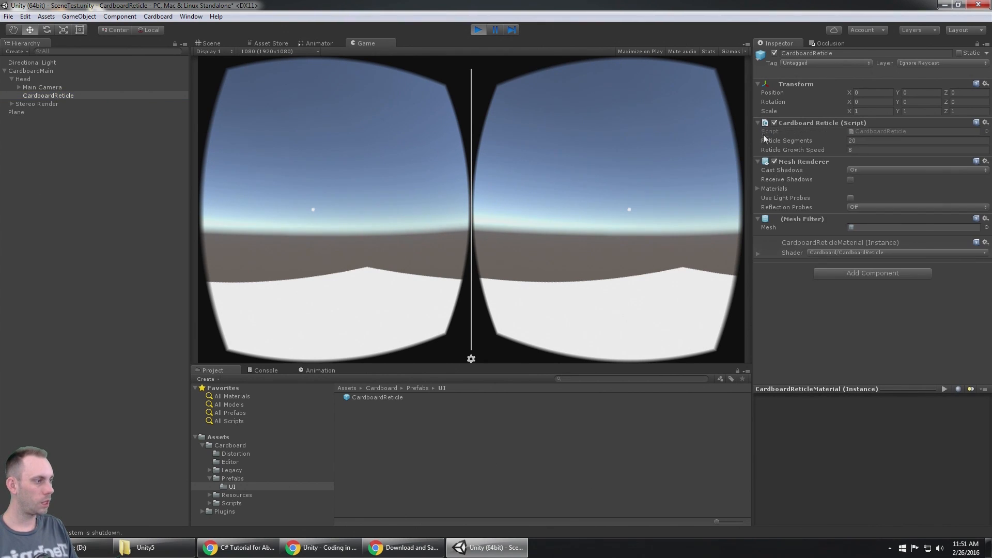
{"action": "mouse_move", "coordinate": [759, 253]}
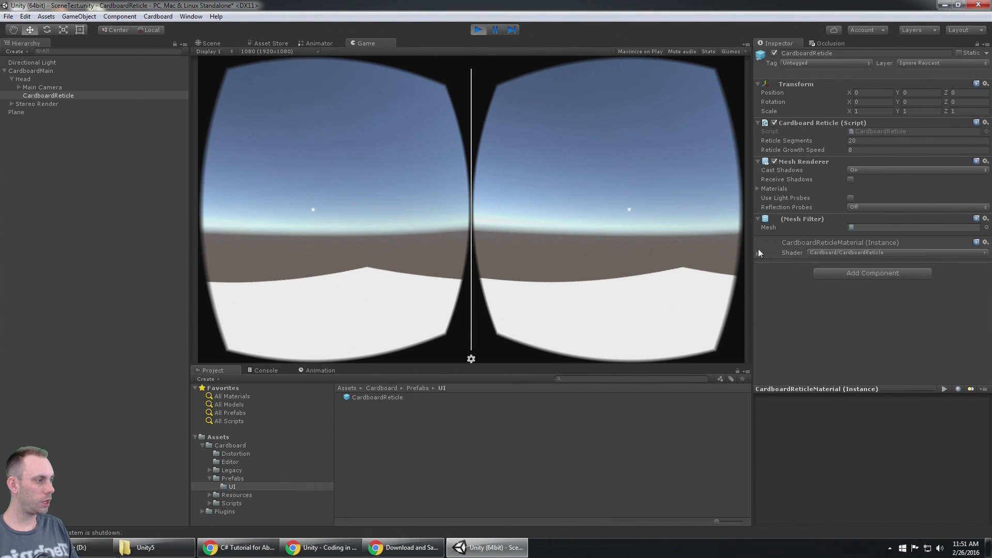
{"action": "left_click", "coordinate": [968, 266]}
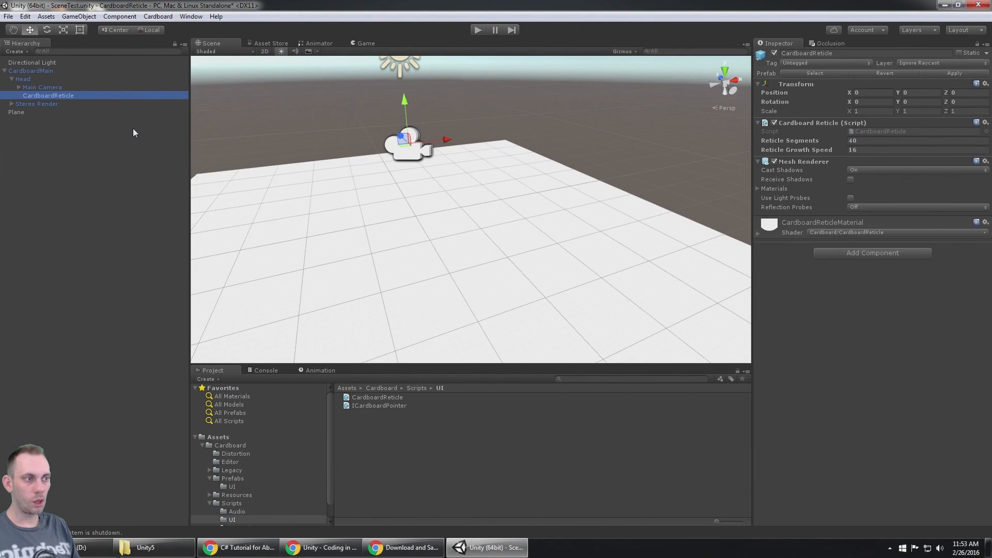
{"action": "mouse_move", "coordinate": [431, 182]}
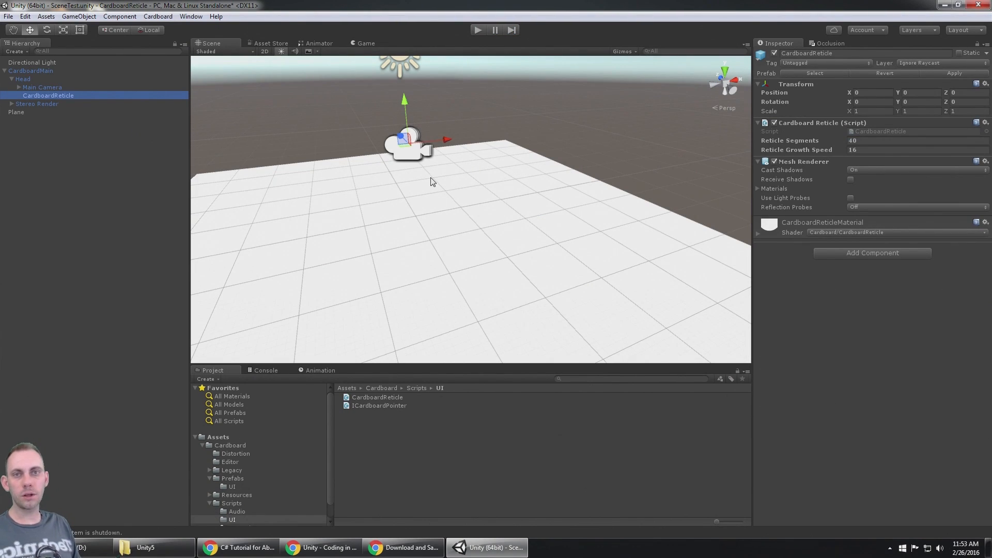
Add a Cube floating above the plane at 4.44, 1.83, -0.26
{"action": "right_click", "coordinate": [49, 95]}
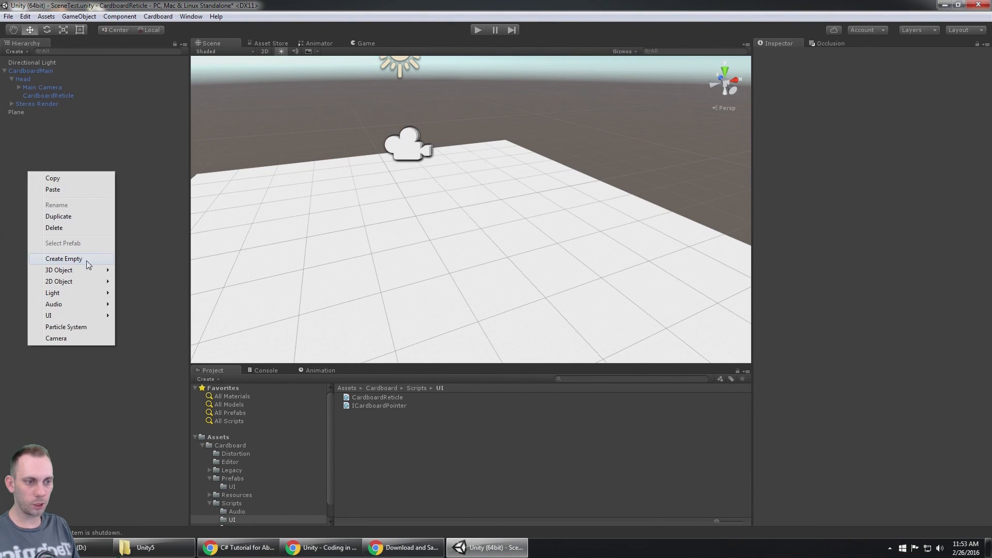
{"action": "left_click", "coordinate": [58, 270]}
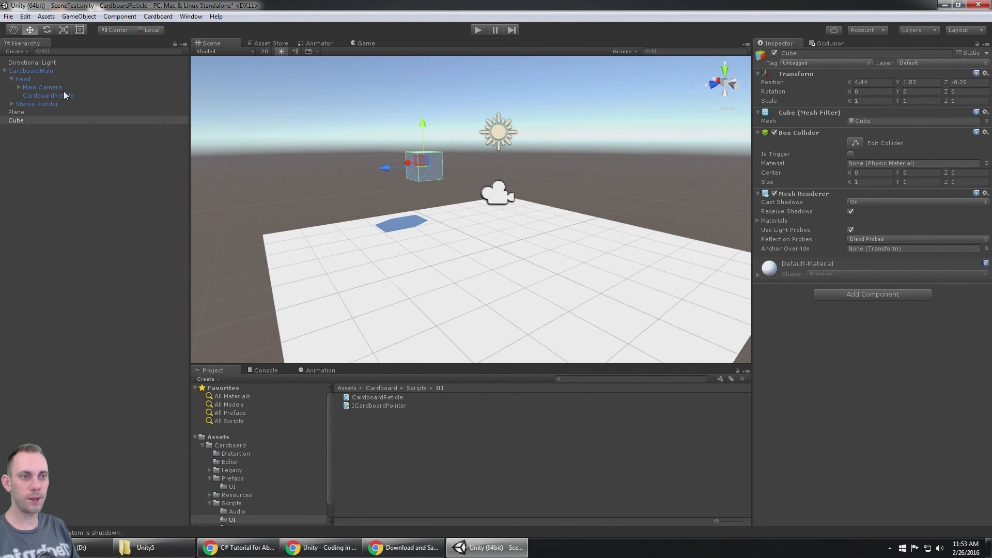
{"action": "left_click", "coordinate": [48, 95]}
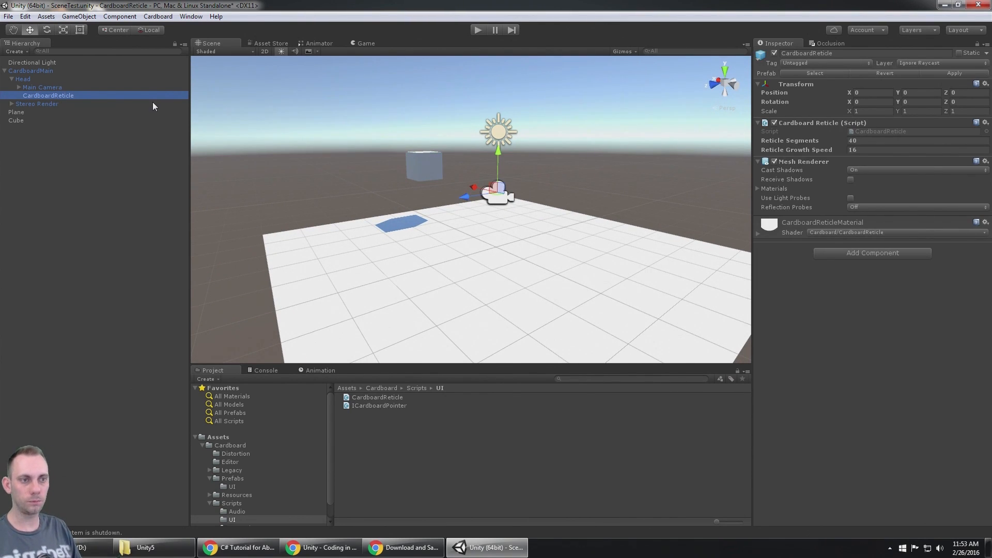
Add a Physics Raycaster to the Main Camera, leaving its Event Mask at Everything
{"action": "left_click", "coordinate": [42, 87]}
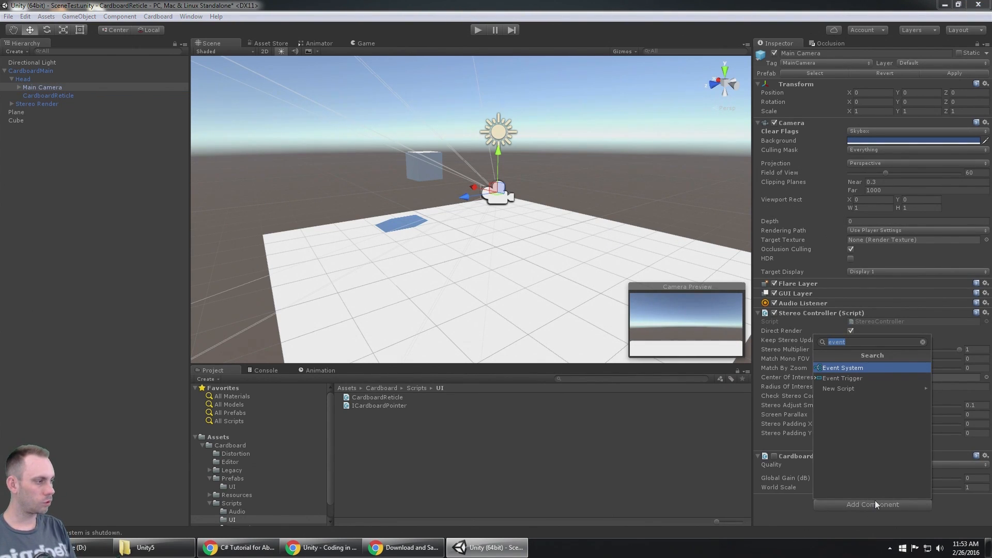
{"action": "type", "text": "phy"}
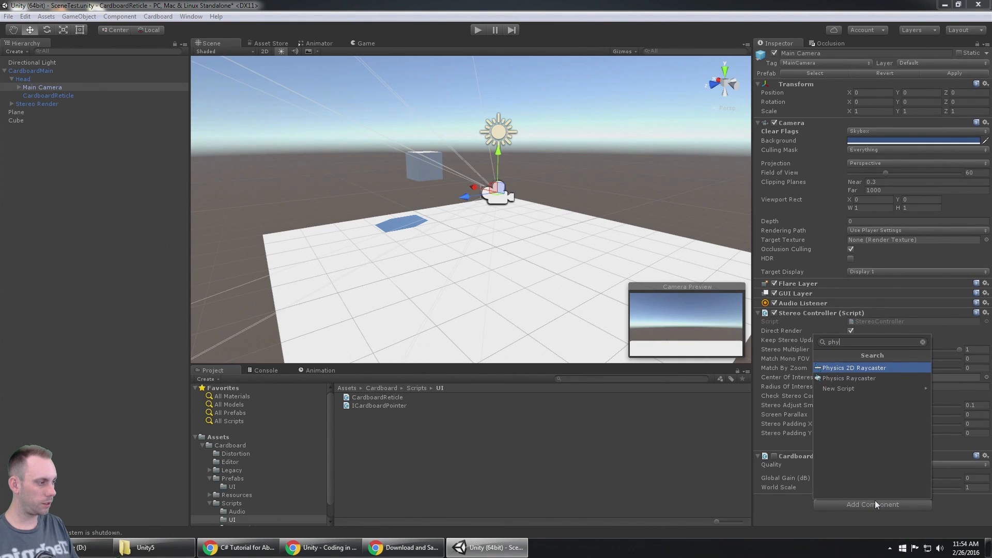
{"action": "mouse_move", "coordinate": [849, 378]}
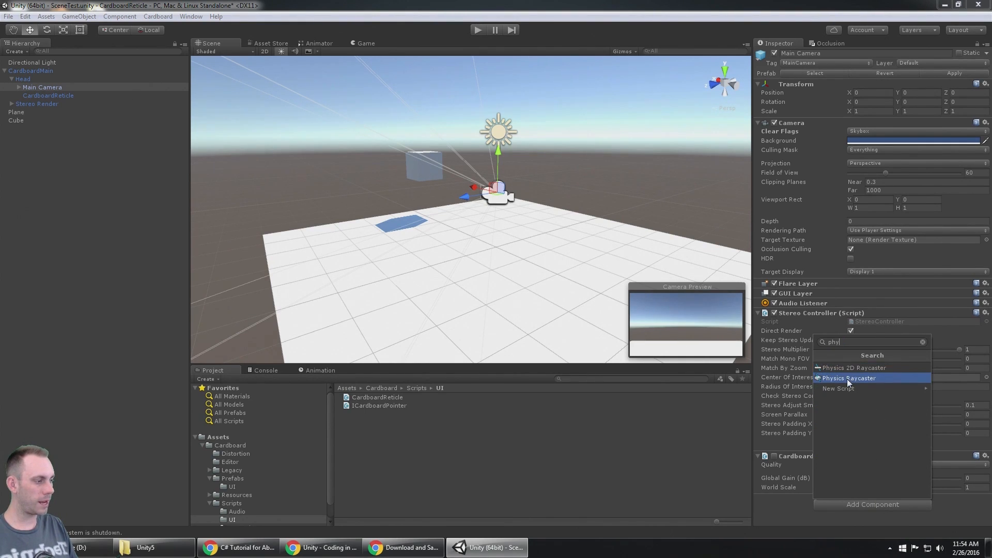
{"action": "left_click", "coordinate": [848, 378]}
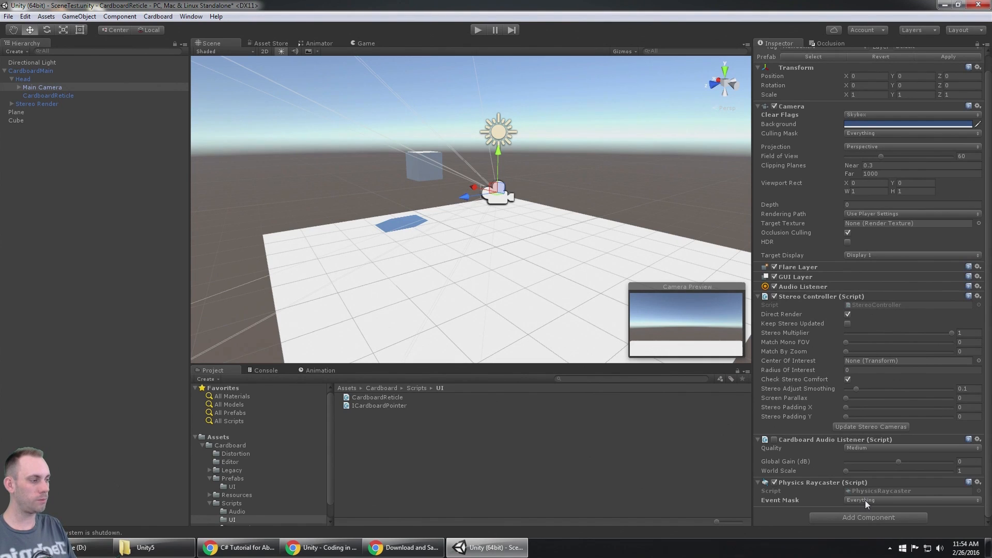
{"action": "left_click", "coordinate": [911, 500]}
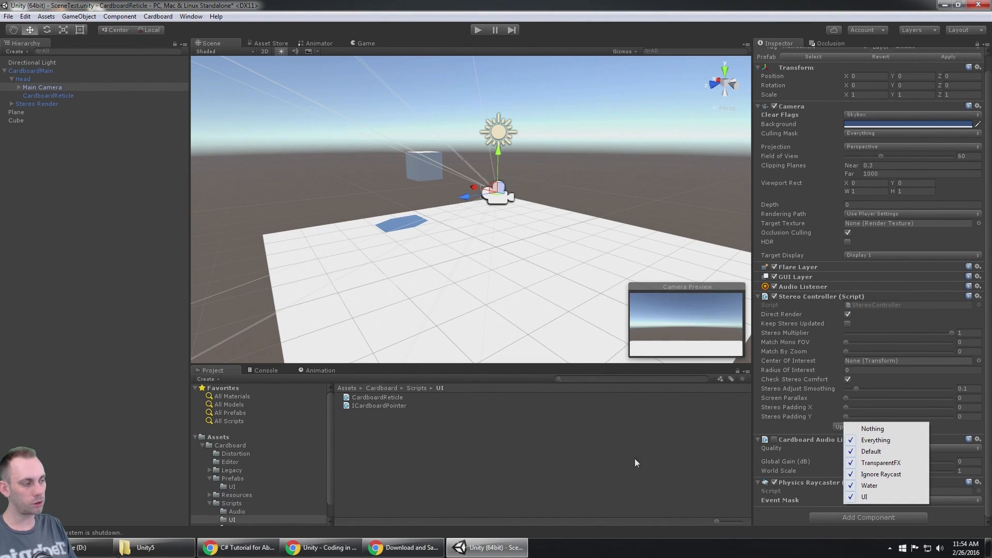
{"action": "left_click", "coordinate": [497, 200]}
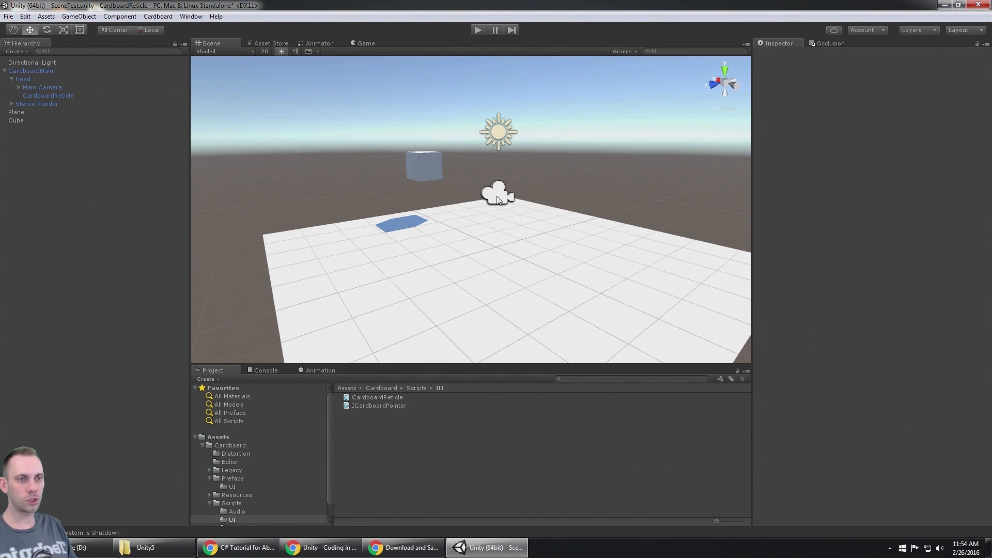
Review the CardboardReticle and Main Camera settings, then clear the selection
{"action": "left_click", "coordinate": [48, 95]}
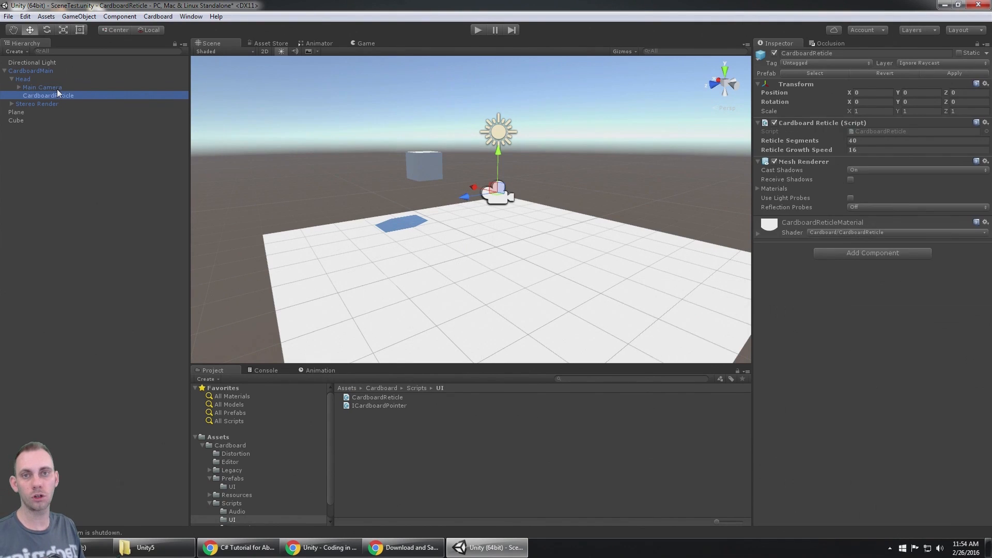
{"action": "left_click", "coordinate": [41, 87]}
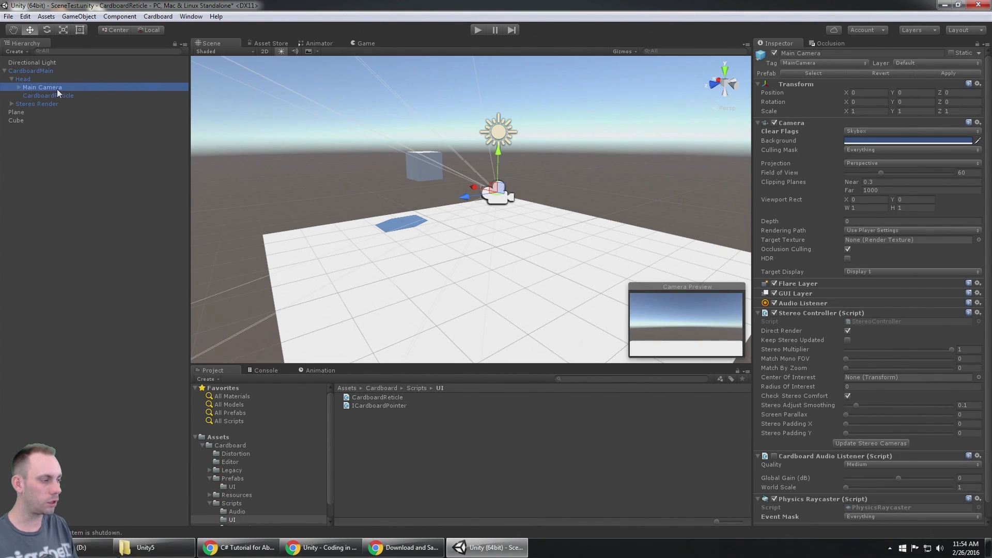
{"action": "mouse_move", "coordinate": [856, 509]}
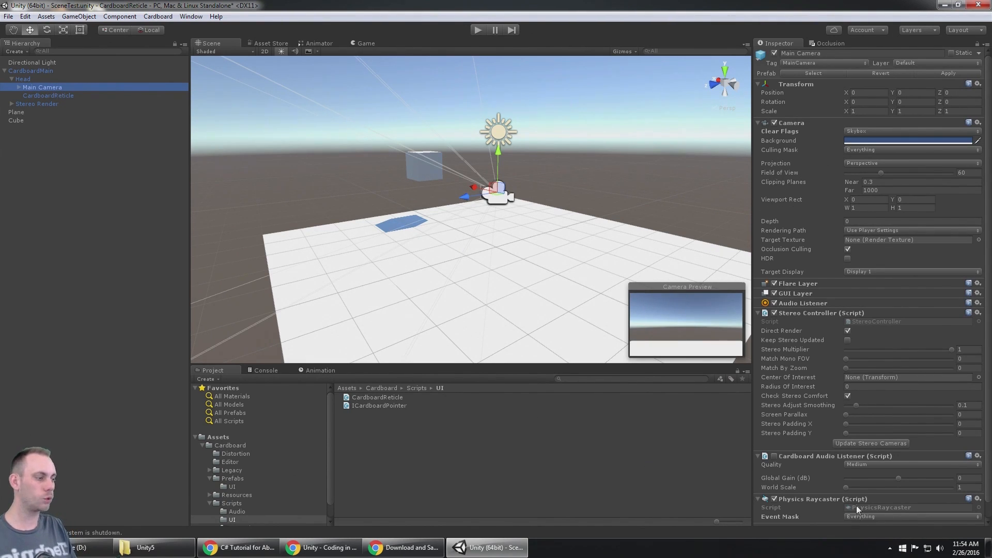
{"action": "mouse_move", "coordinate": [522, 238]}
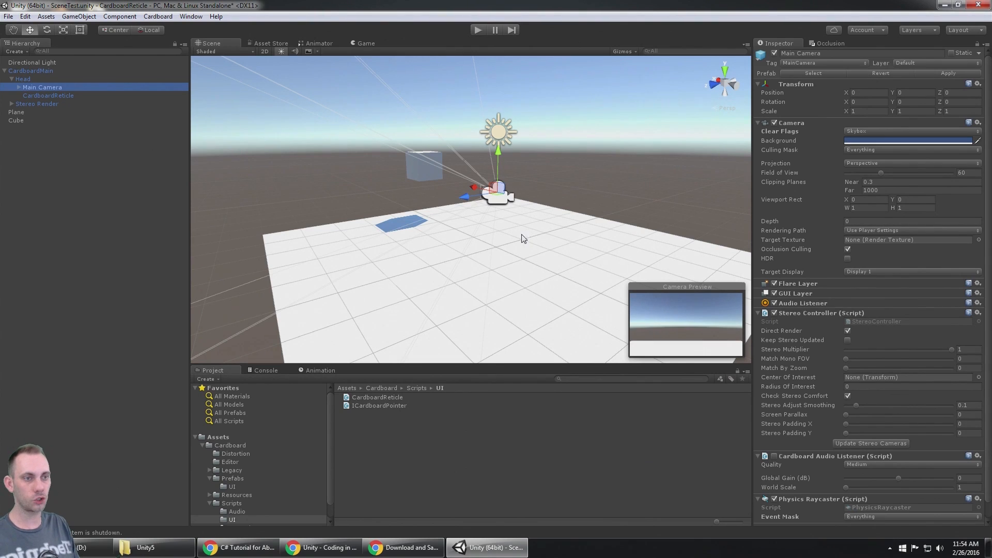
{"action": "mouse_move", "coordinate": [37, 125]}
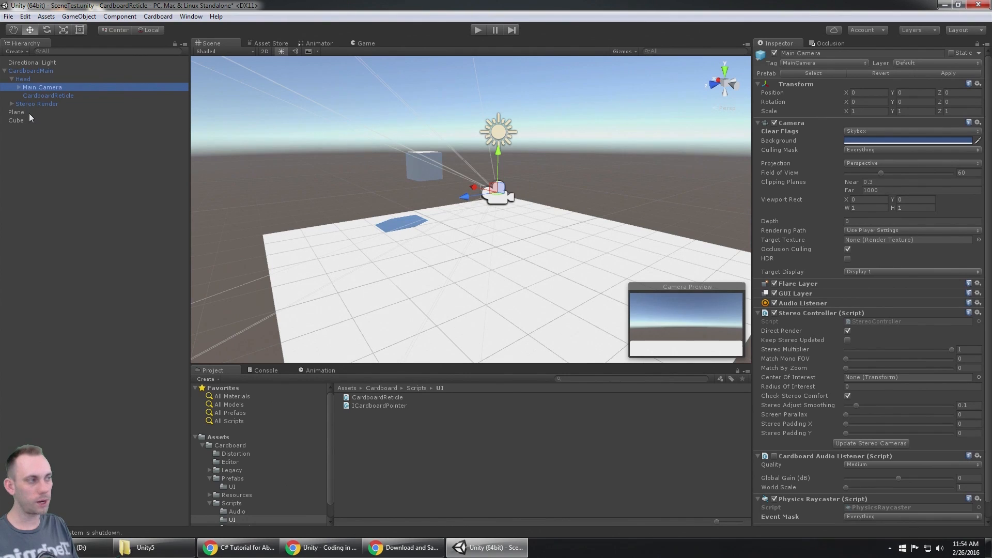
{"action": "left_click", "coordinate": [16, 120]}
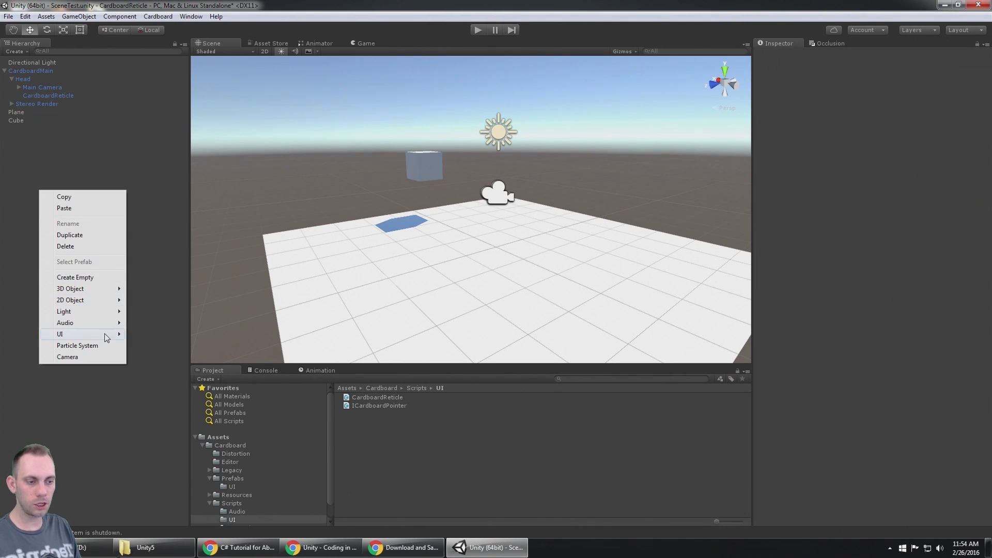
Create an EventSystem object and add a GazeInputModule component to it
{"action": "left_click", "coordinate": [60, 333]}
{"action": "type", "text": "p"}
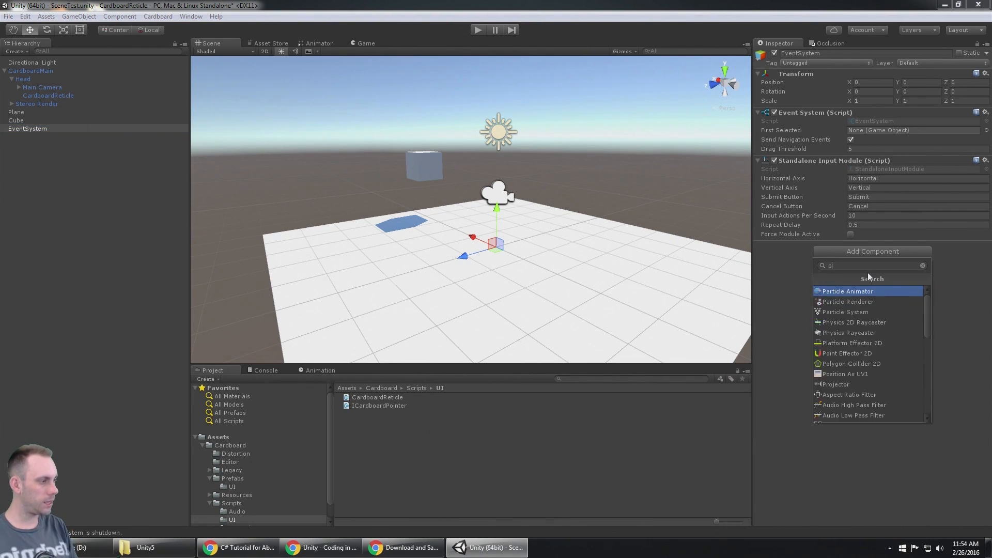
{"action": "type", "text": "gaze"}
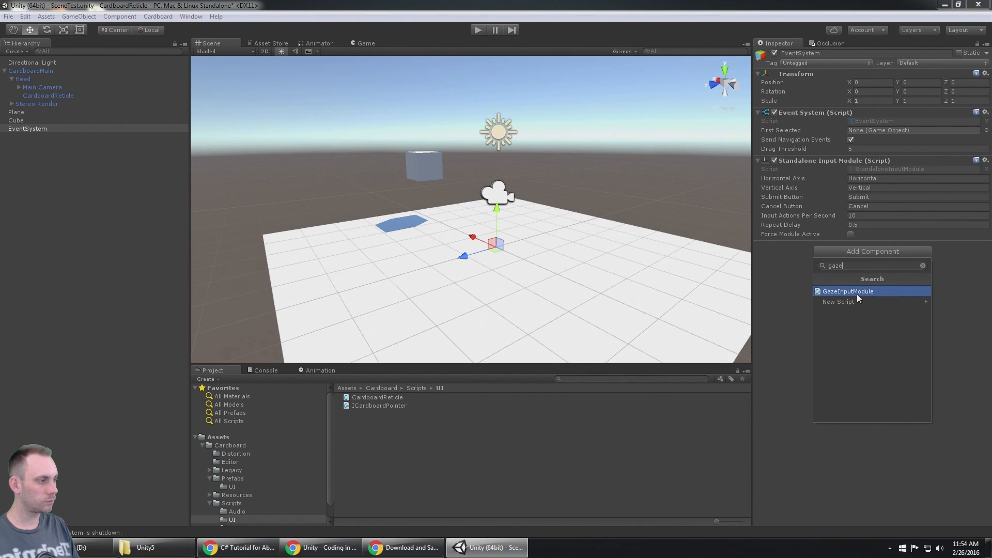
{"action": "left_click", "coordinate": [847, 291]}
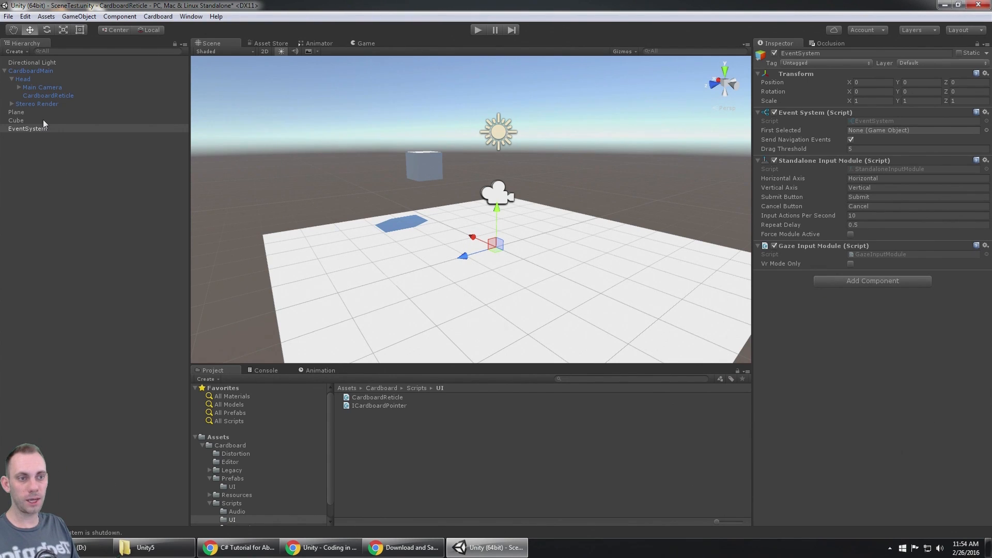
{"action": "left_click", "coordinate": [27, 128]}
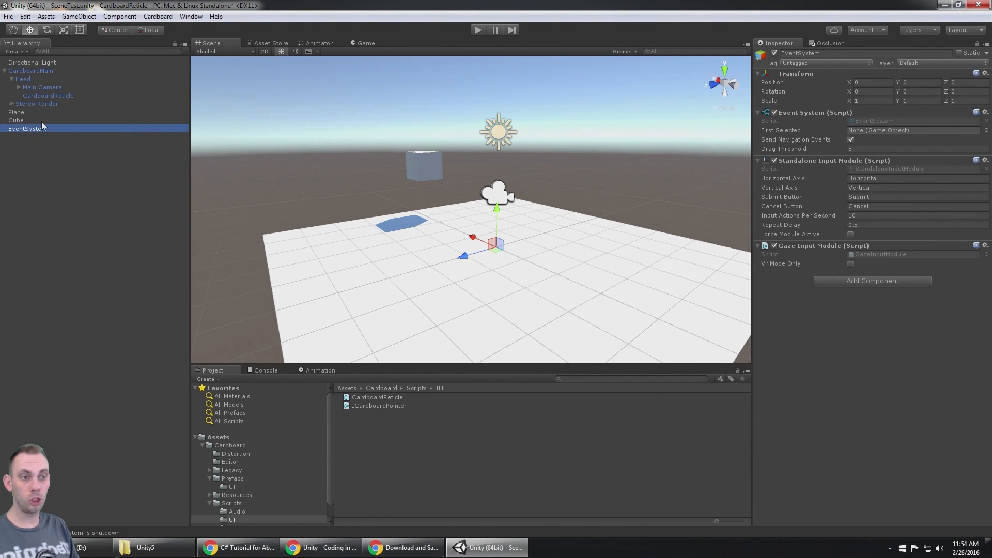
Check the Cube, CardboardReticle, Main Camera and CardboardMain settings without changing them
{"action": "left_click", "coordinate": [16, 120]}
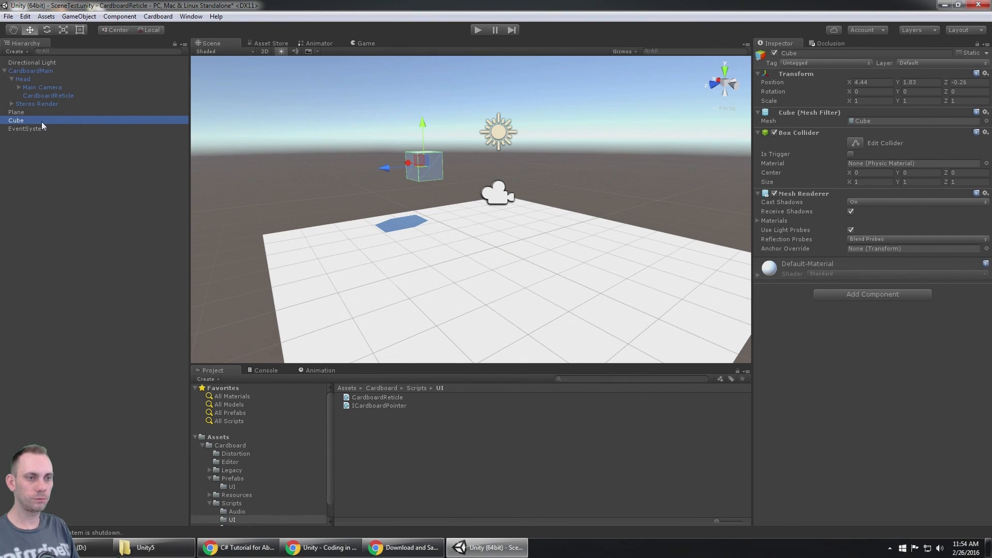
{"action": "left_click", "coordinate": [49, 95]}
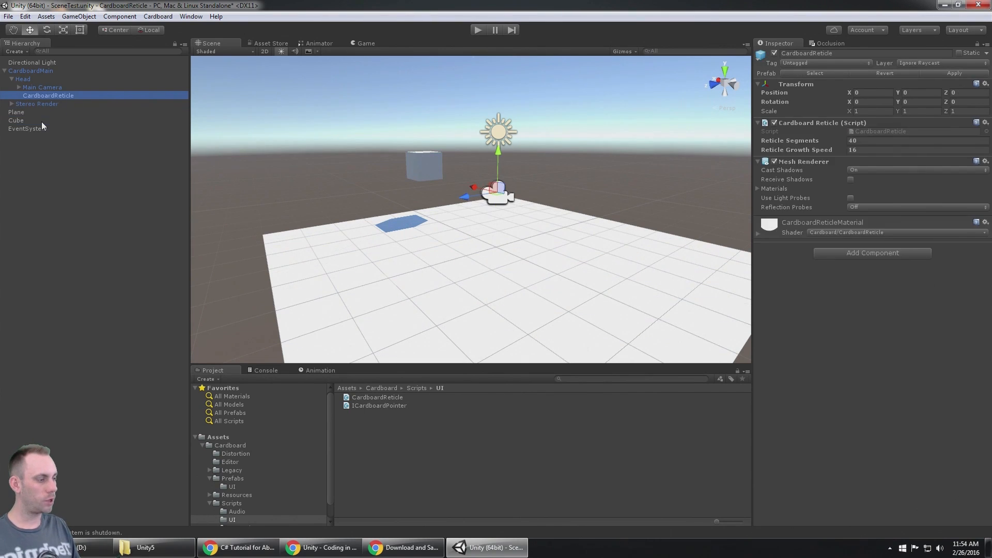
{"action": "left_click", "coordinate": [41, 87]}
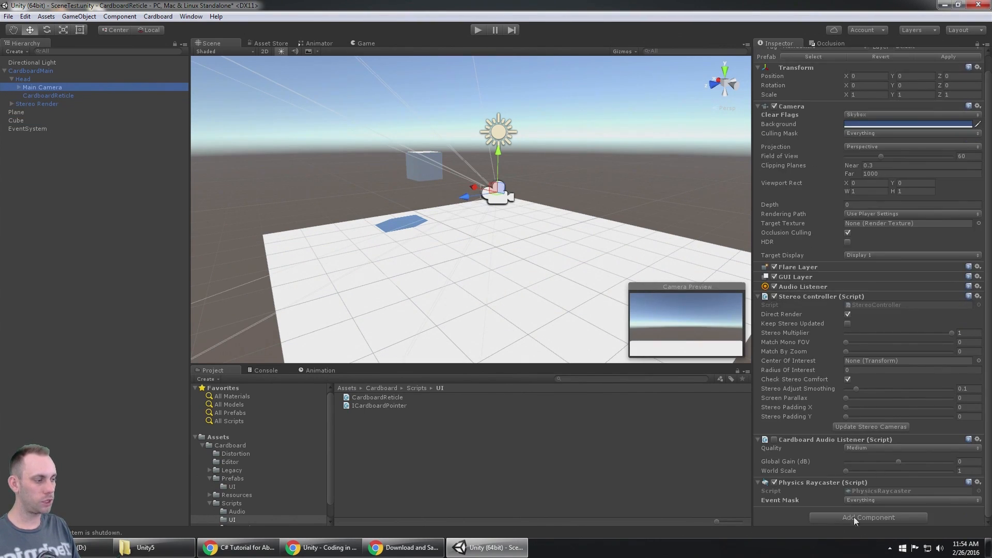
{"action": "mouse_move", "coordinate": [866, 500]}
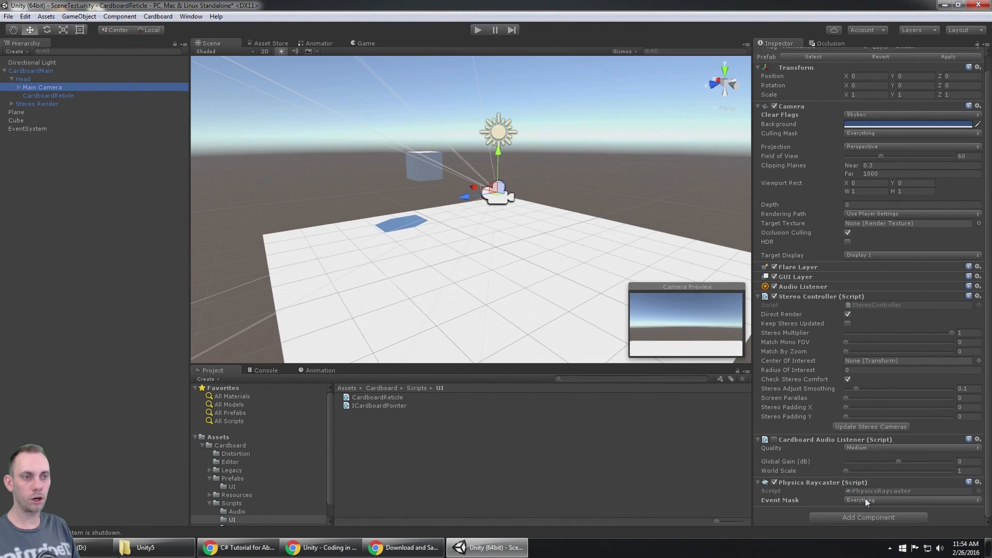
{"action": "left_click", "coordinate": [15, 120]}
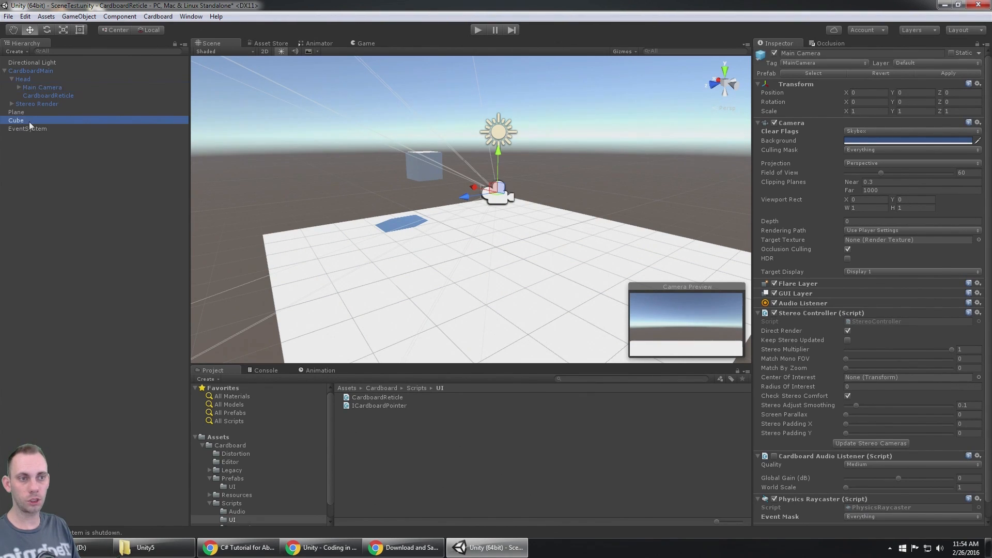
{"action": "left_click", "coordinate": [41, 87]}
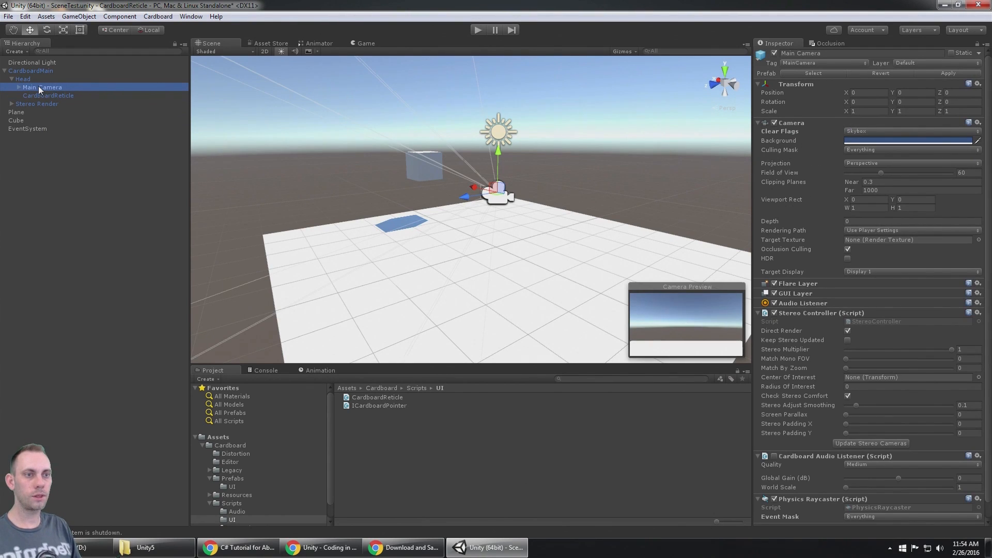
{"action": "left_click", "coordinate": [30, 70]}
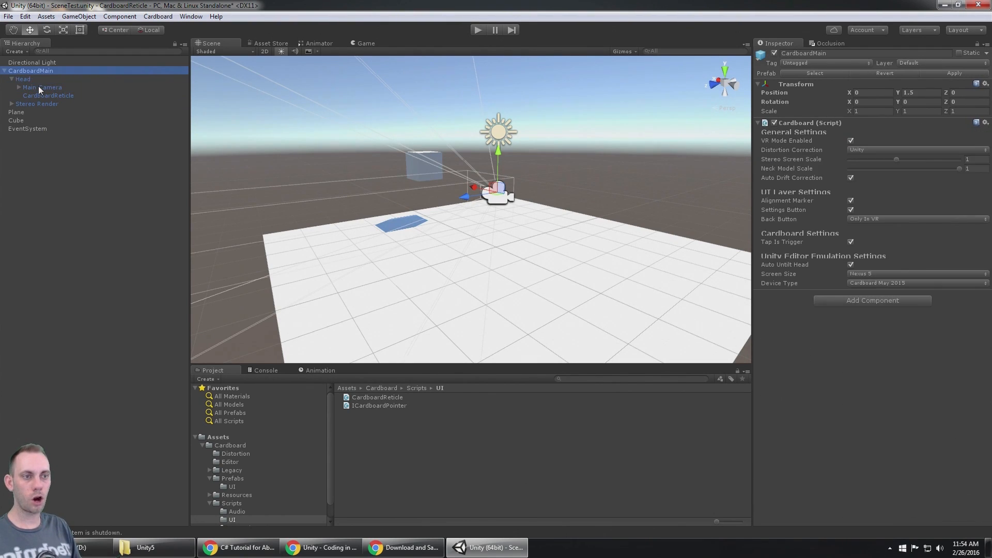
{"action": "left_click", "coordinate": [47, 95]}
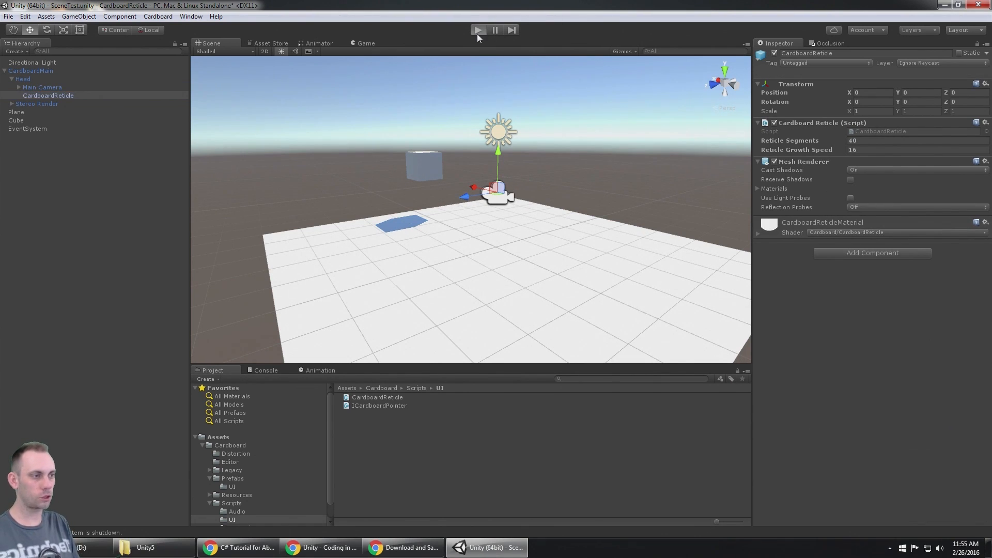
{"action": "left_click", "coordinate": [477, 30]}
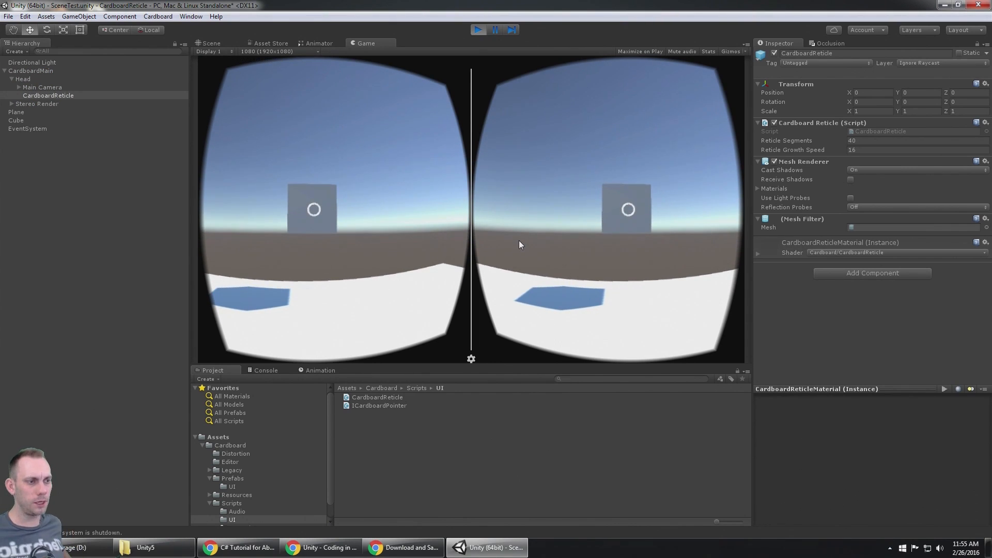
{"action": "mouse_move", "coordinate": [385, 193]}
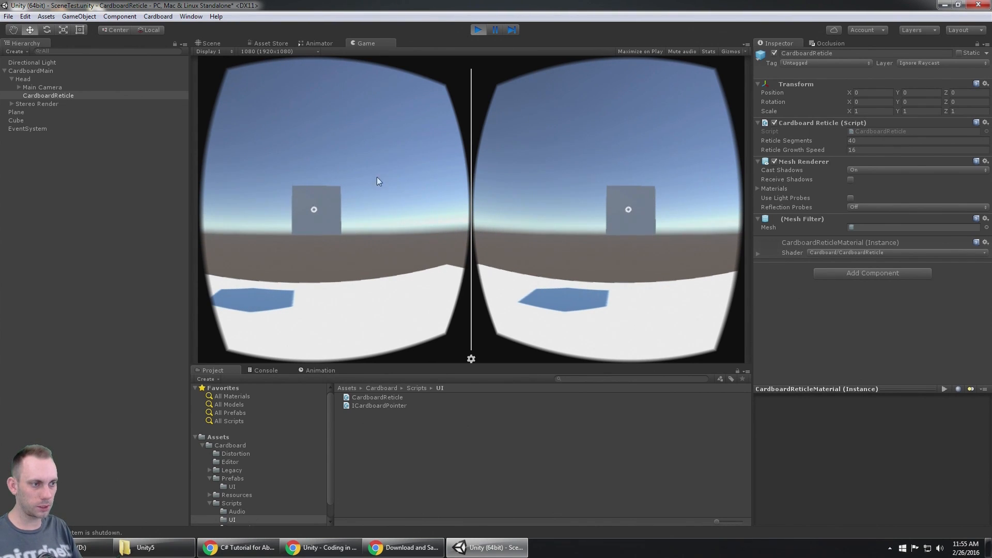
{"action": "mouse_move", "coordinate": [405, 178]}
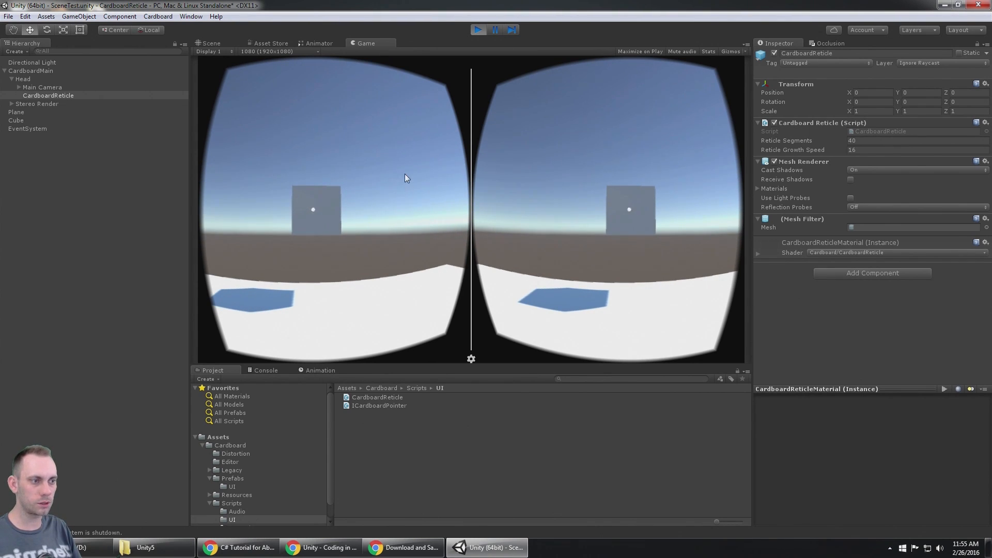
{"action": "mouse_move", "coordinate": [399, 236]}
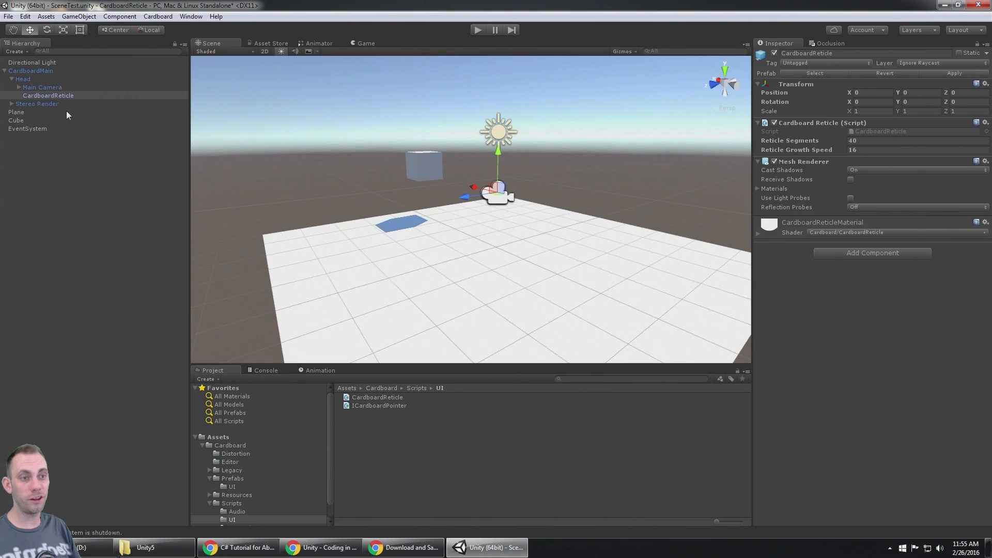
Move the EventSystem's Gaze Input Module above the Standalone Input Module
{"action": "left_click", "coordinate": [27, 128]}
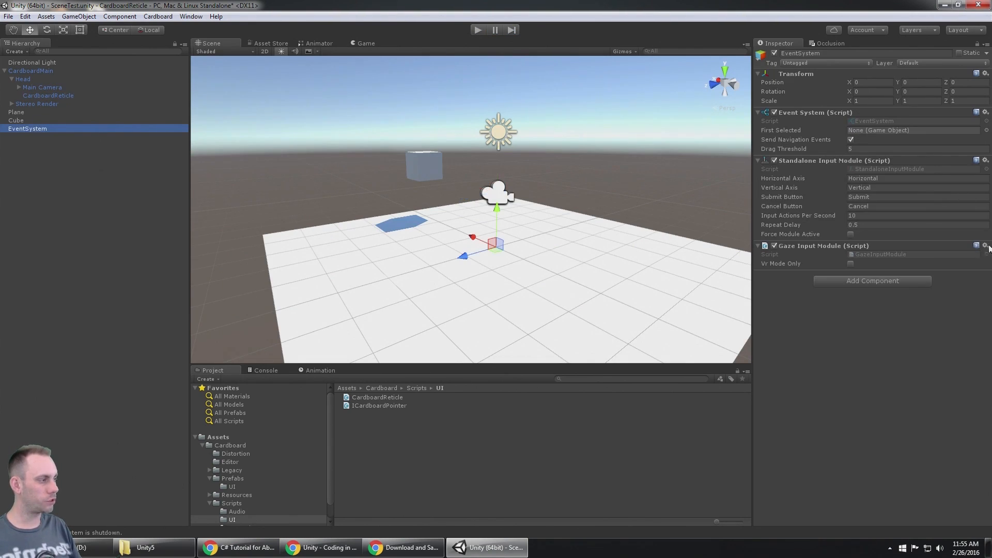
{"action": "left_click", "coordinate": [984, 246]}
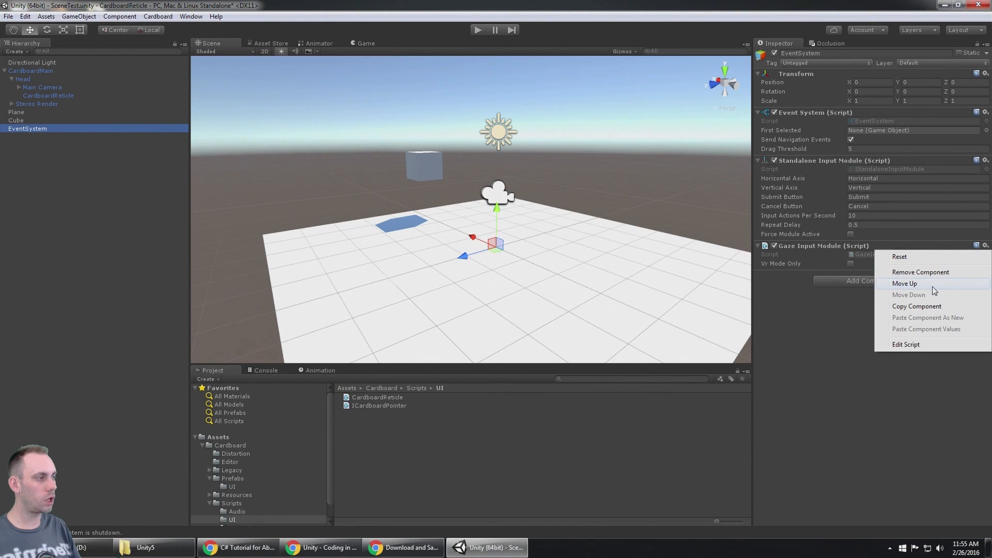
{"action": "left_click", "coordinate": [904, 283]}
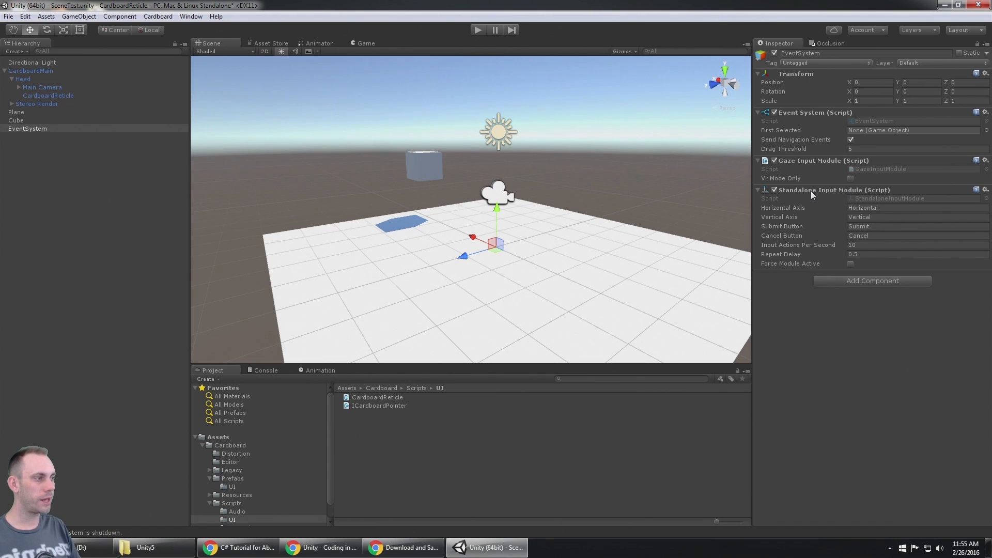
{"action": "mouse_move", "coordinate": [799, 178]}
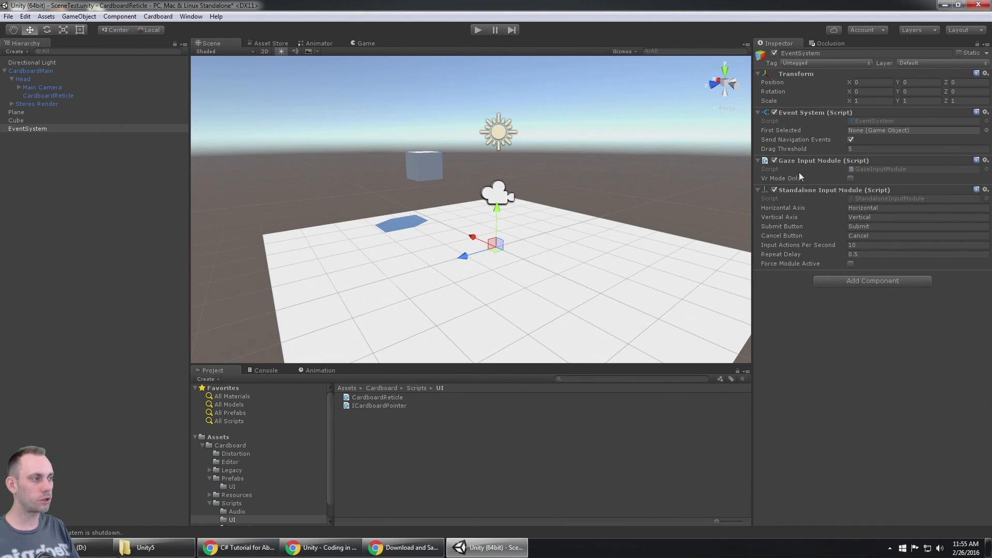
{"action": "mouse_move", "coordinate": [805, 163]}
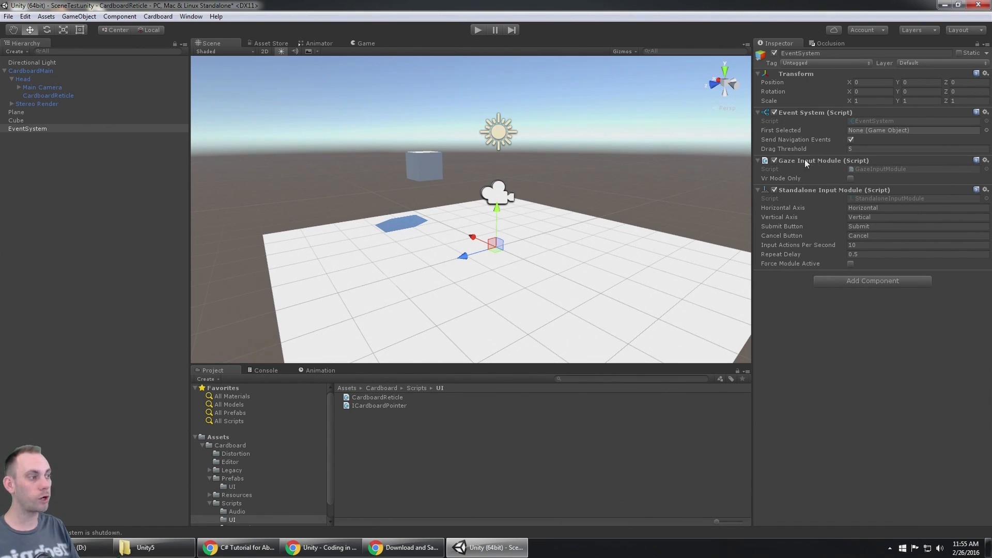
Check the Gaze Input Module details, then play the scene in the Cardboard view and stop it
{"action": "left_click", "coordinate": [758, 160]}
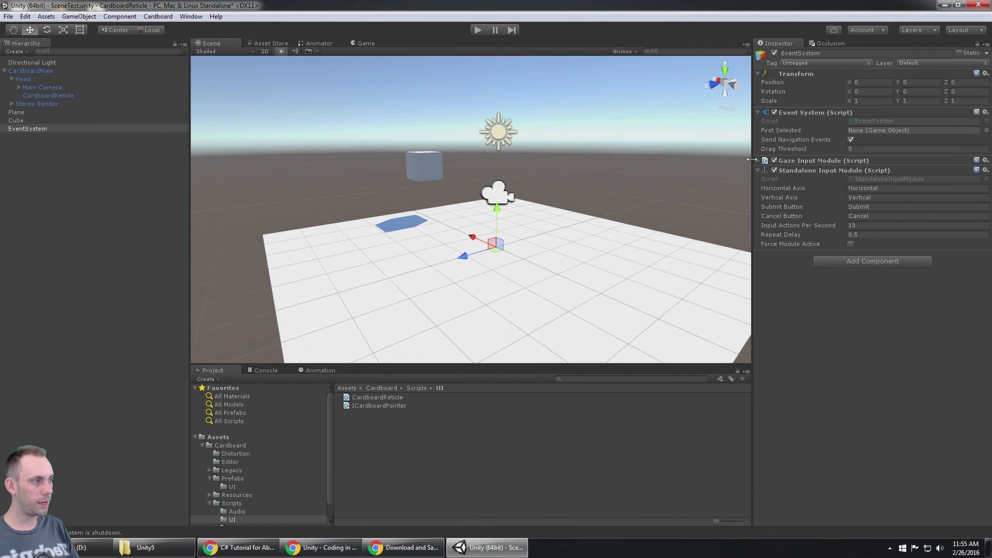
{"action": "left_click", "coordinate": [757, 160]}
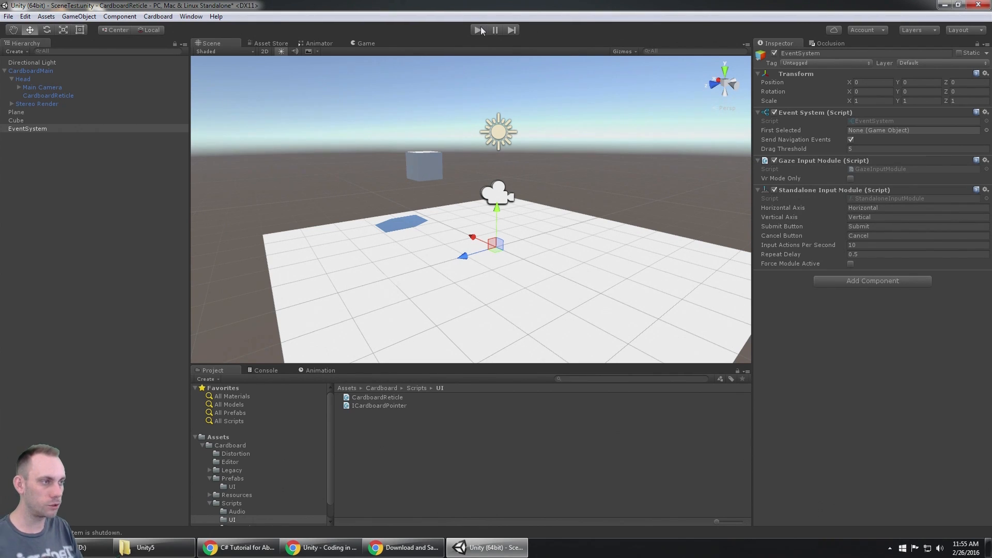
{"action": "left_click", "coordinate": [479, 30]}
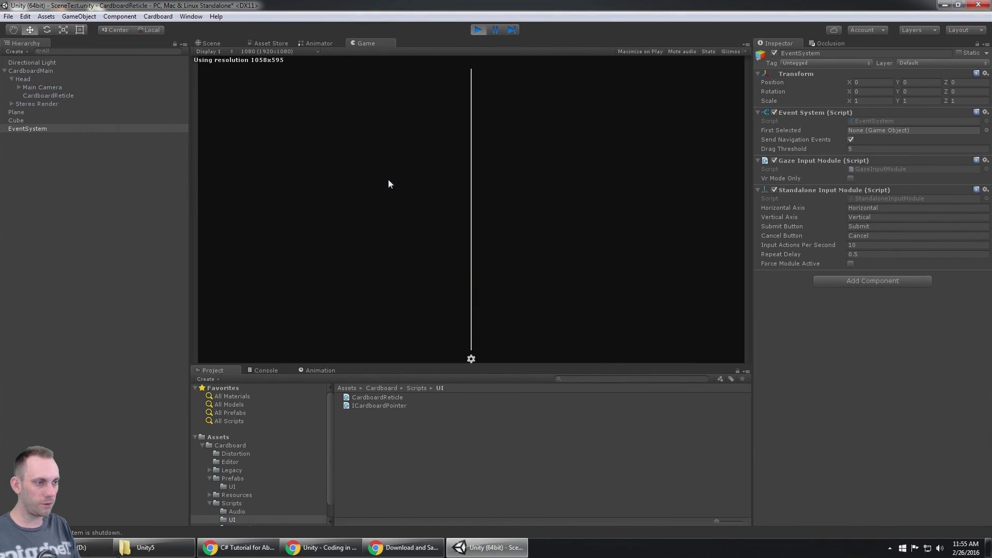
{"action": "left_click", "coordinate": [478, 30]}
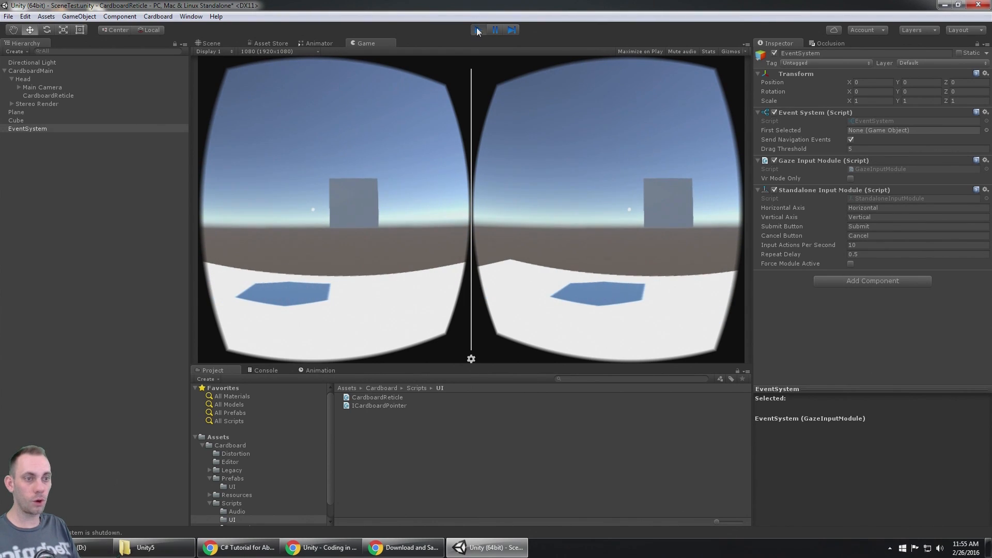
{"action": "left_click", "coordinate": [477, 29]}
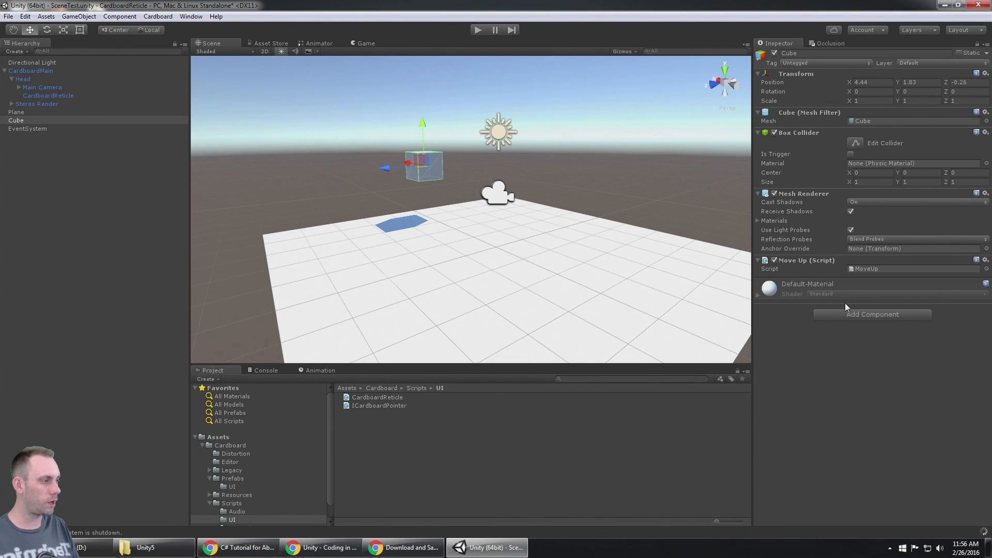
Open the MoveUp script in Visual Studio
{"action": "double_click", "coordinate": [866, 268]}
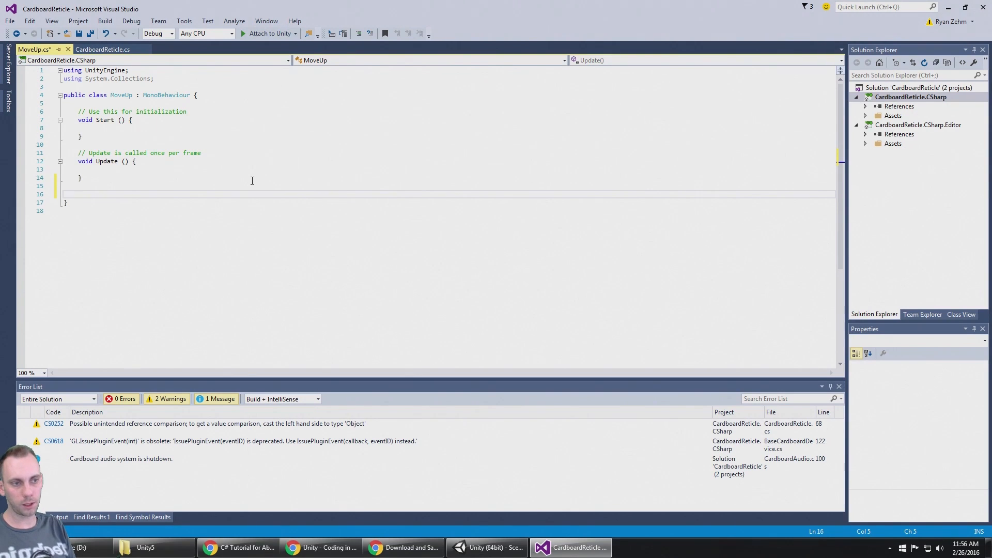
Write a public MoveUp method adding new Vector3(0f, 1f, 0f) to transform.position
{"action": "type", "text": "public"}
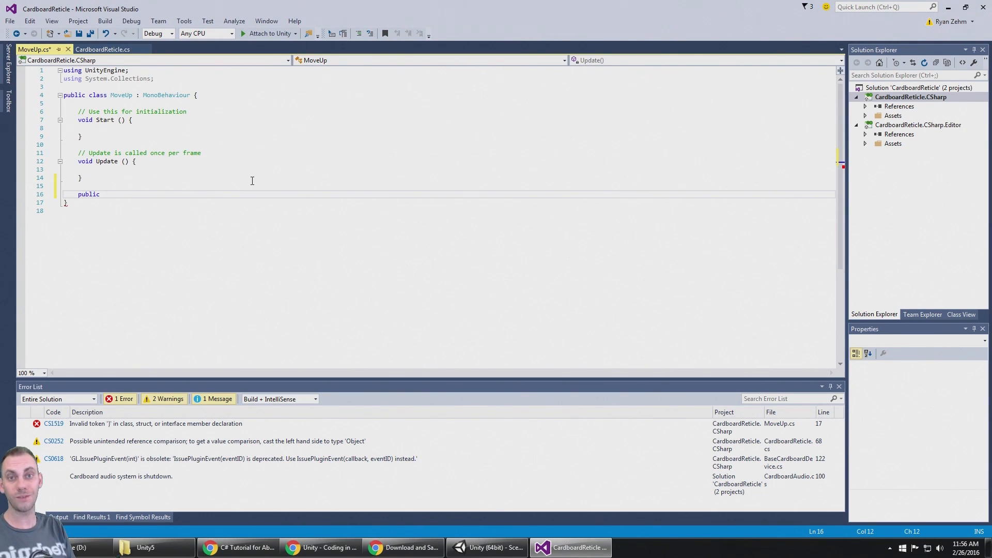
{"action": "type", "text": "v"}
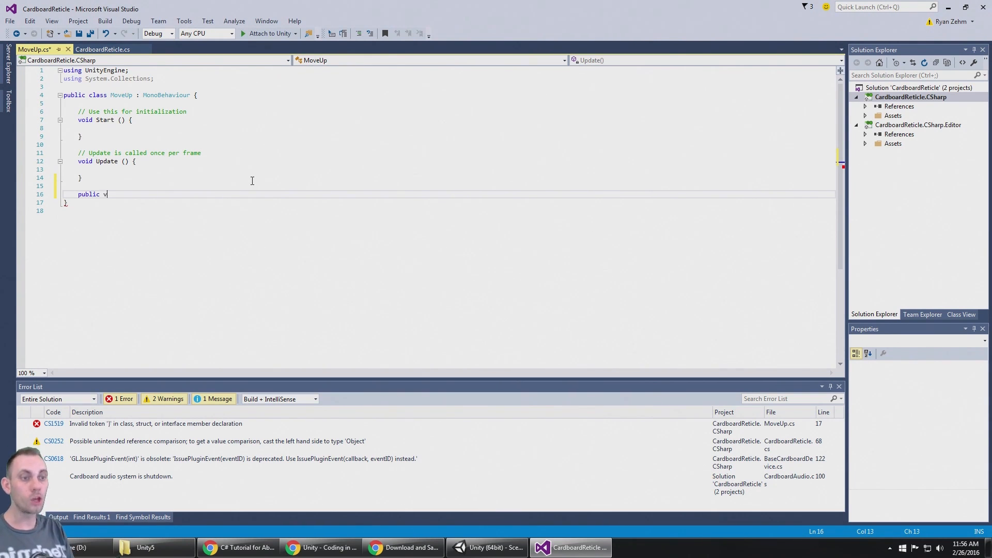
{"action": "type", "text": "oid Mo"}
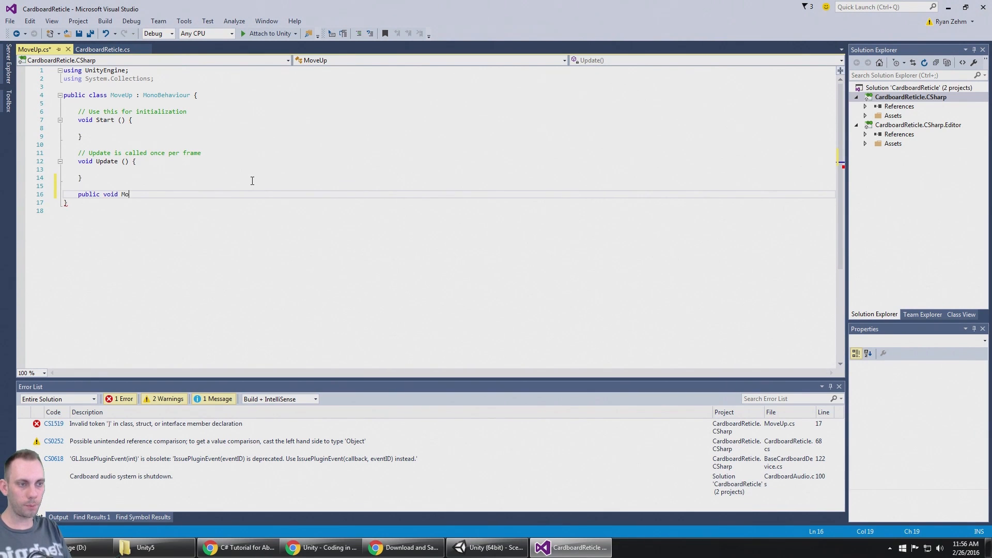
{"action": "type", "text": "veUp() { }"}
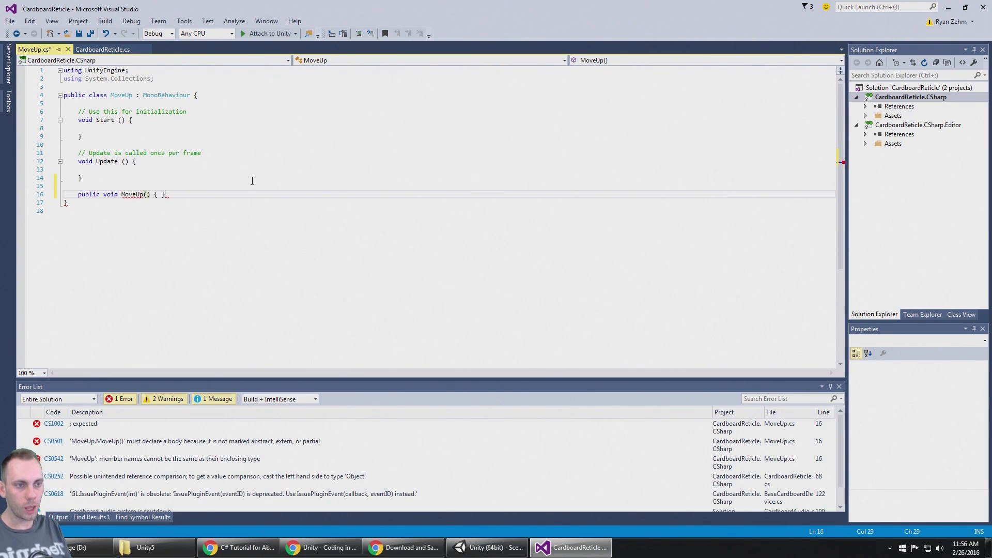
{"action": "type", "text": "t"}
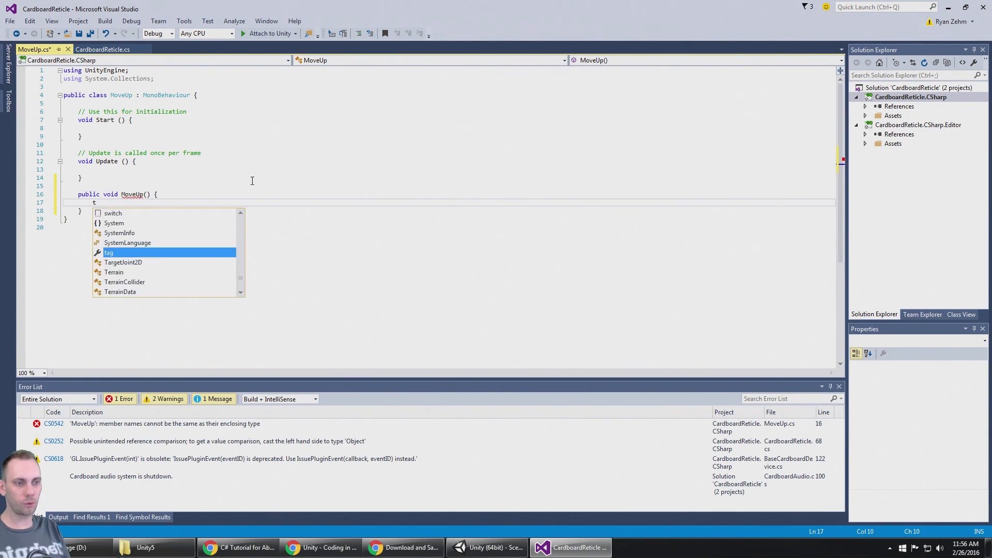
{"action": "type", "text": "ransform.position }{"}
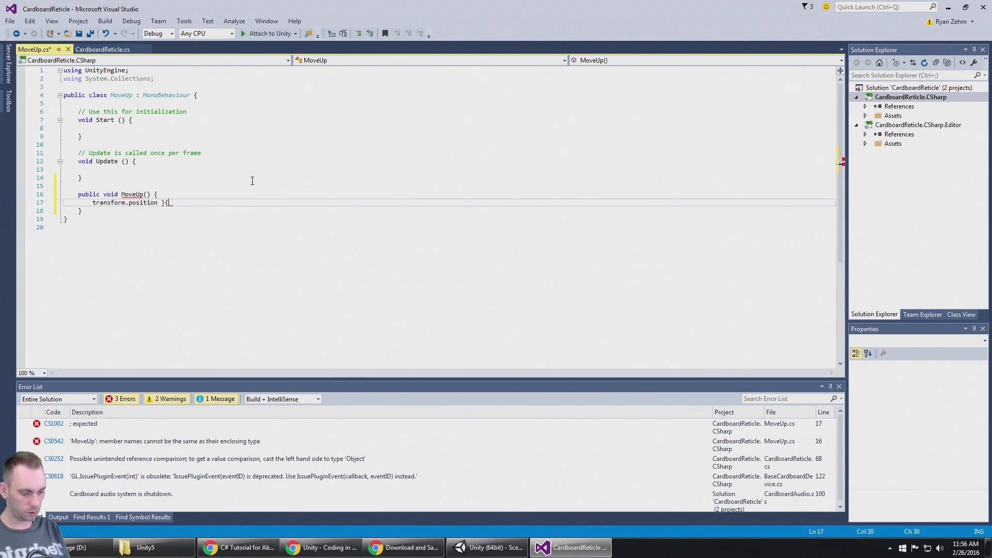
{"action": "type", "text": "+="}
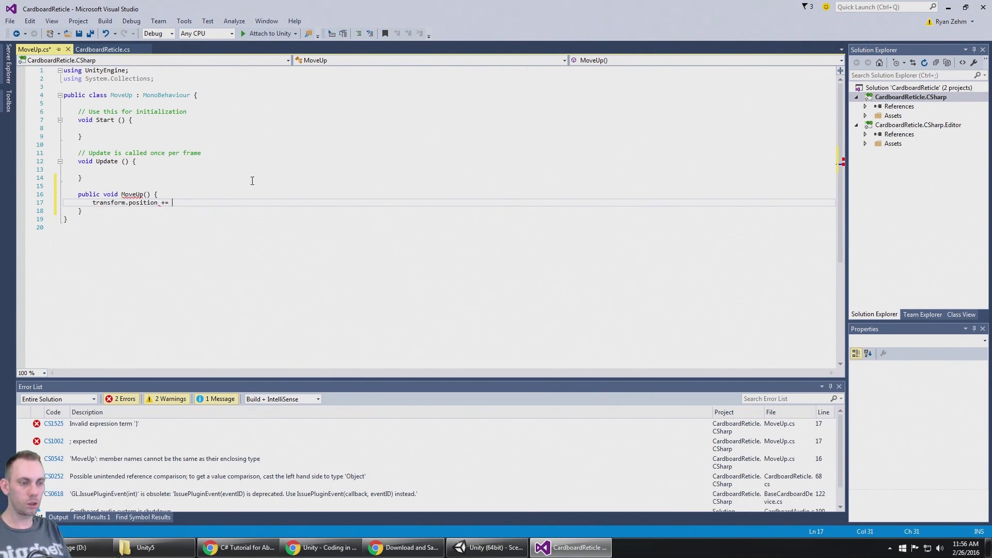
{"action": "type", "text": "new Vector3(0f,"}
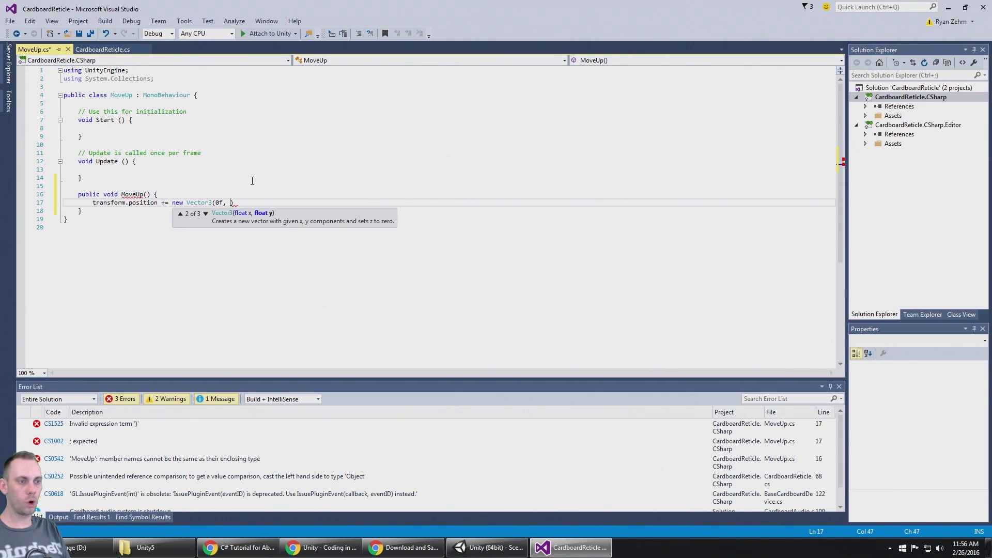
{"action": "type", "text": "1f,"}
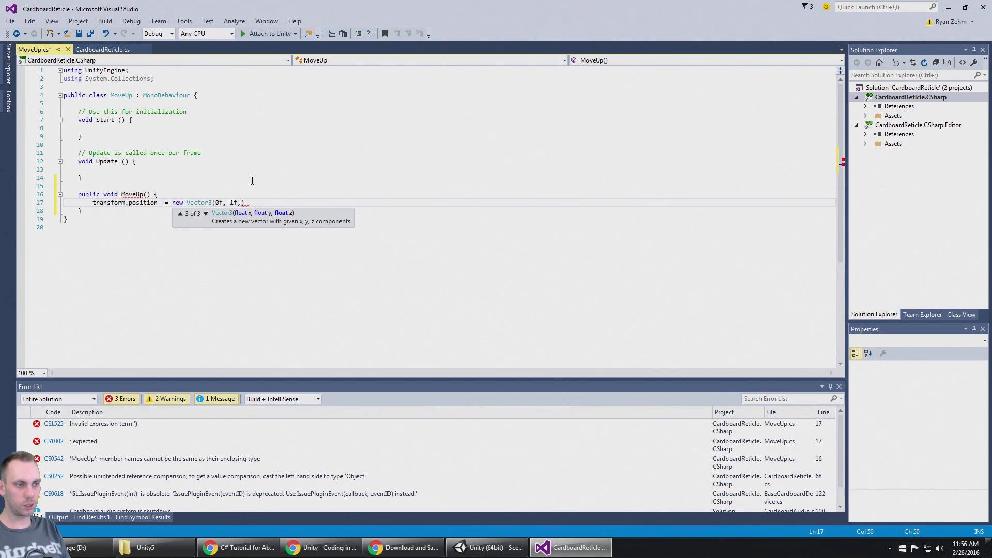
{"action": "type", "text": "0f"}
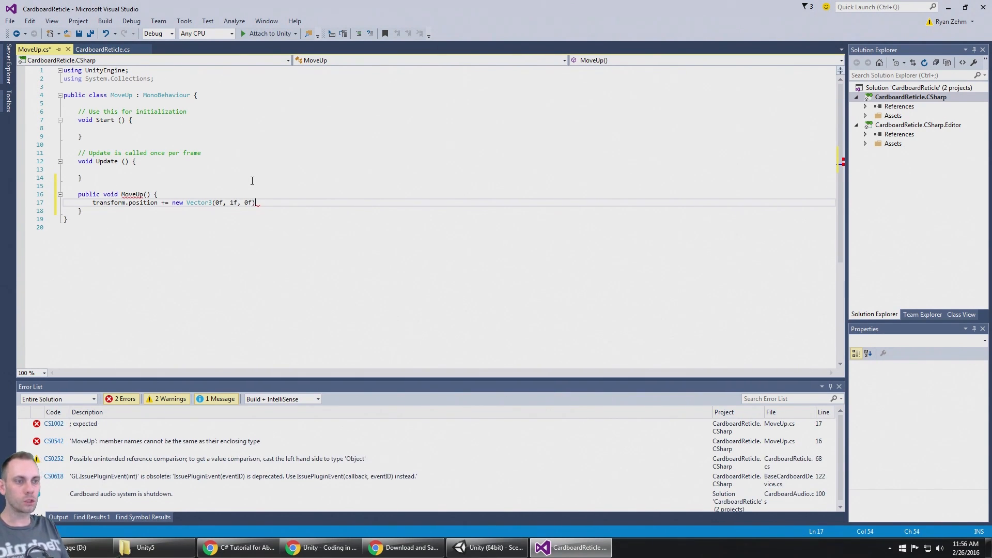
{"action": "type", "text": ";"}
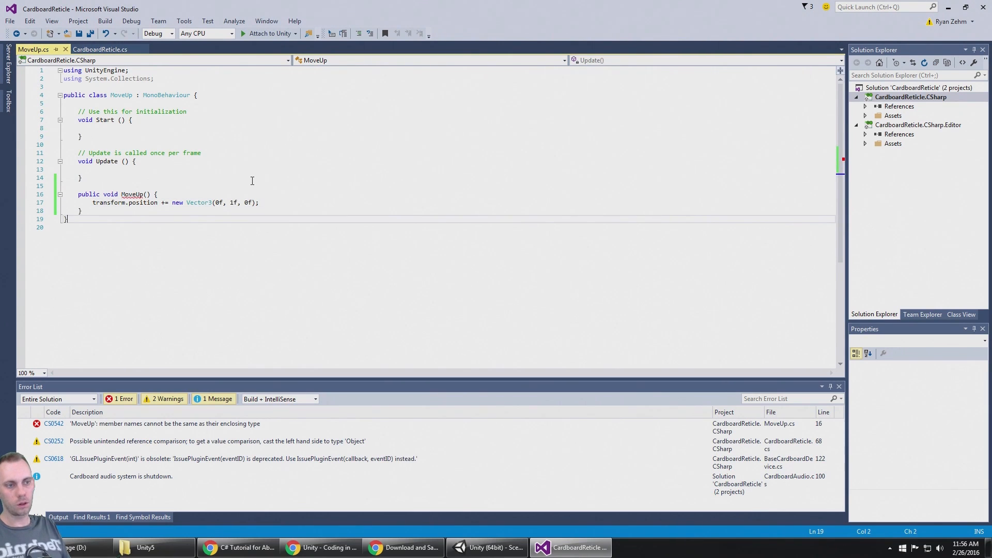
{"action": "mouse_move", "coordinate": [132, 195]}
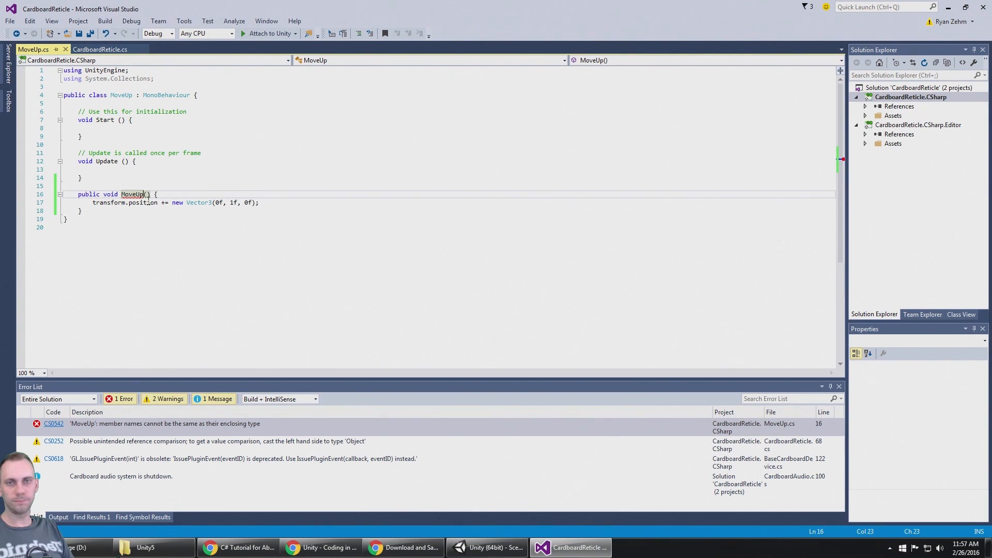
{"action": "mouse_move", "coordinate": [218, 235]}
{"action": "type", "text": "Box"}
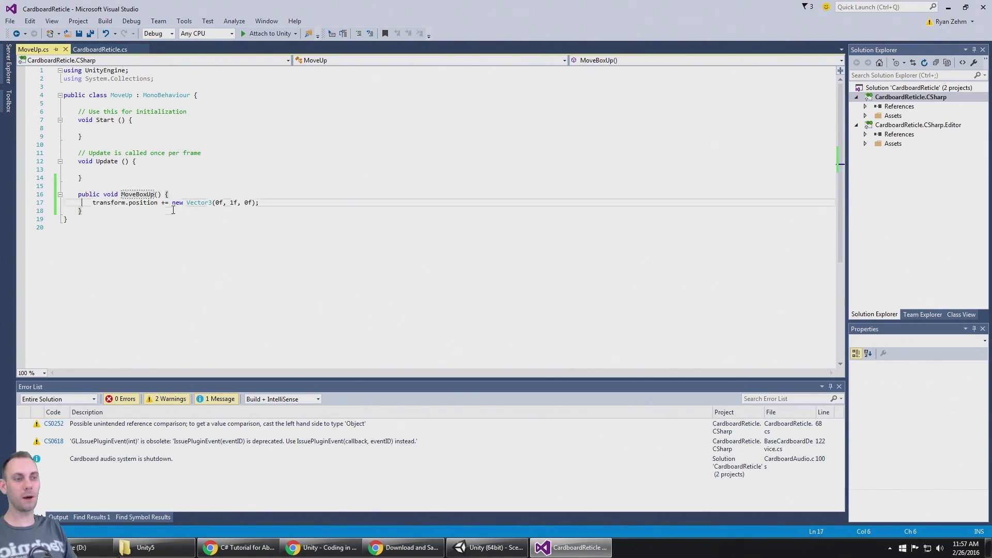
Rename the method to MoveBoxUp to clear the error, then return to Unity
{"action": "left_click", "coordinate": [218, 211]}
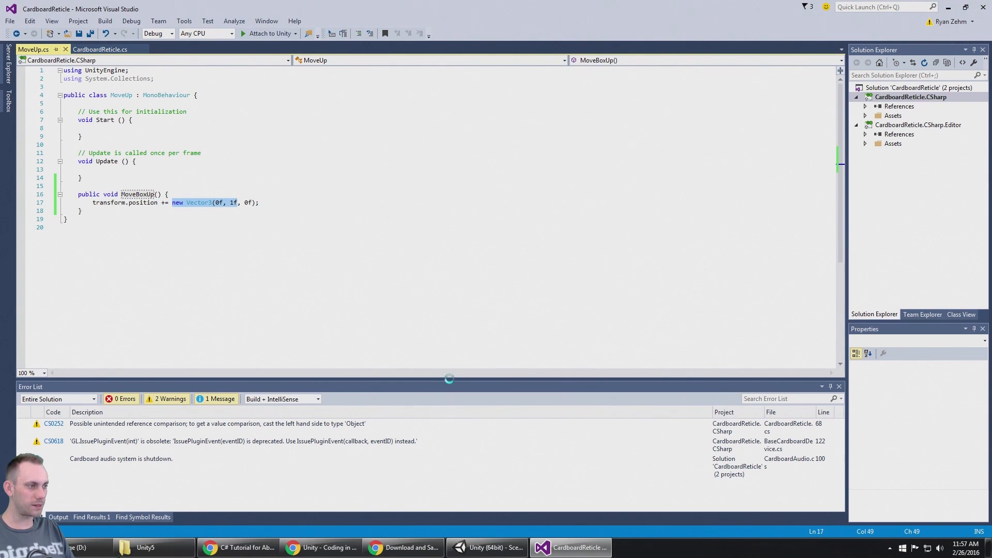
{"action": "left_click", "coordinate": [486, 548]}
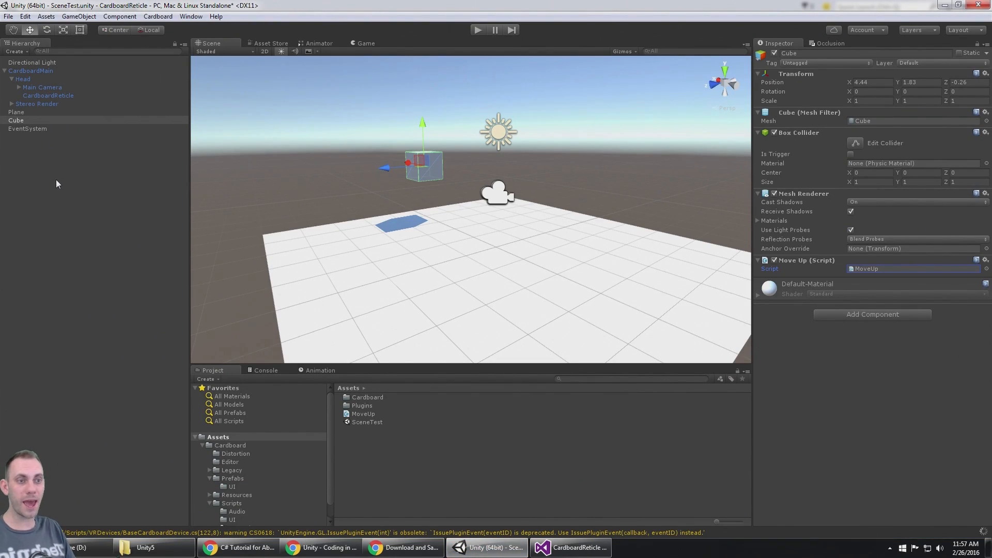
Add an Event Trigger component to the Cube and open its event type list
{"action": "left_click", "coordinate": [912, 269]}
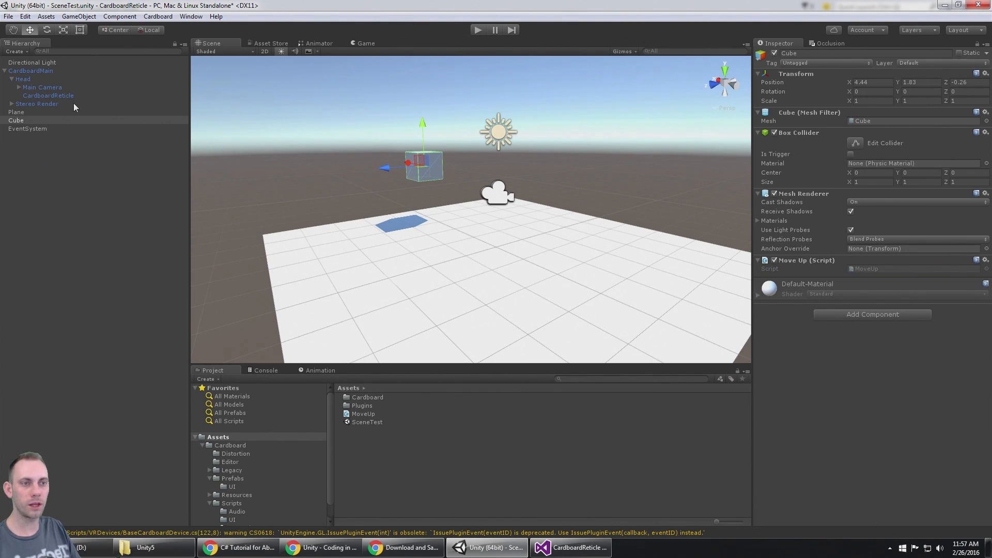
{"action": "left_click", "coordinate": [15, 119]}
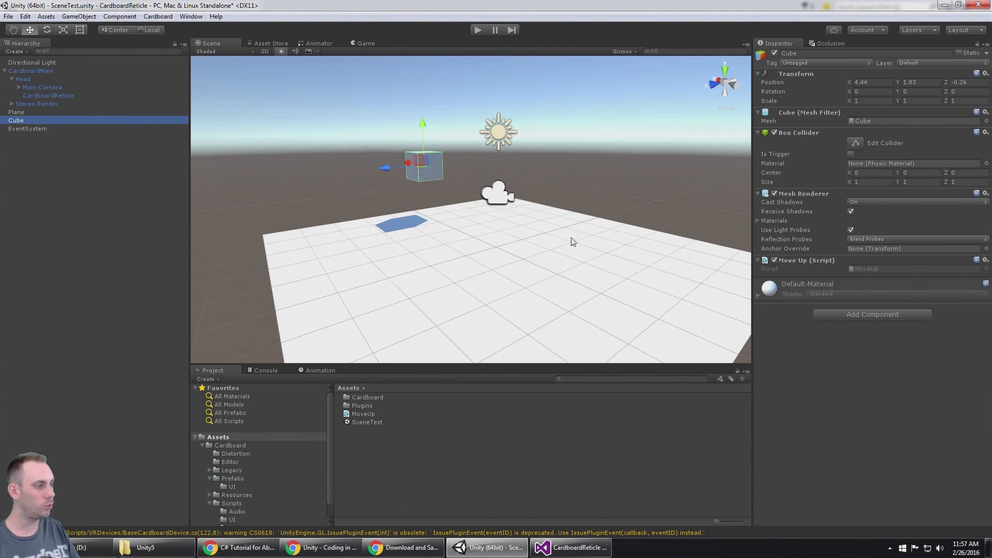
{"action": "left_click", "coordinate": [872, 314]}
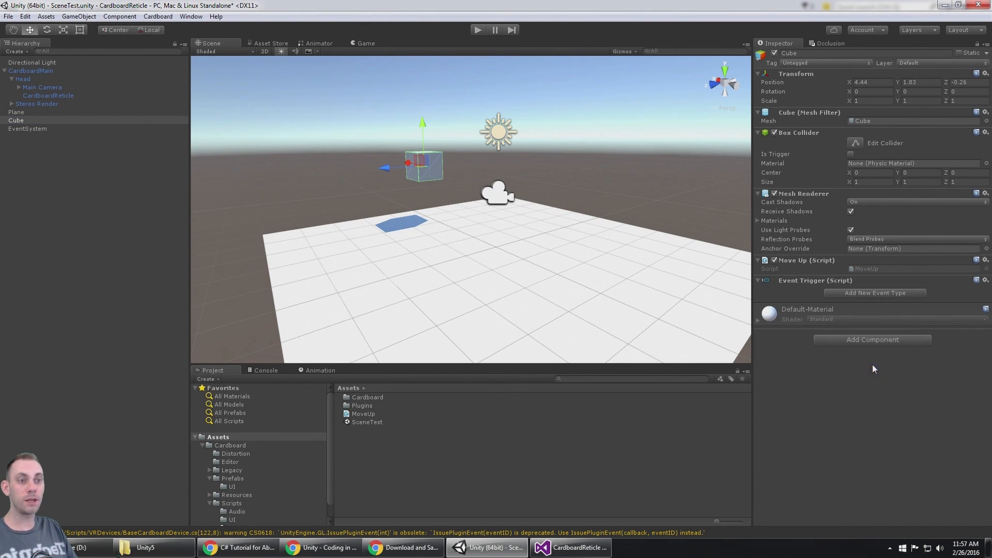
{"action": "left_click", "coordinate": [27, 128]}
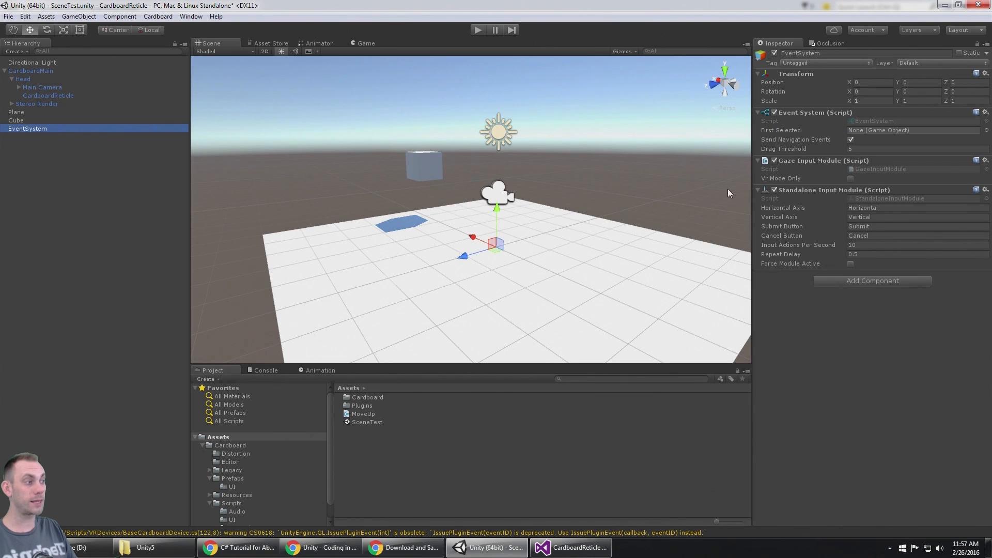
{"action": "left_click", "coordinate": [15, 120]}
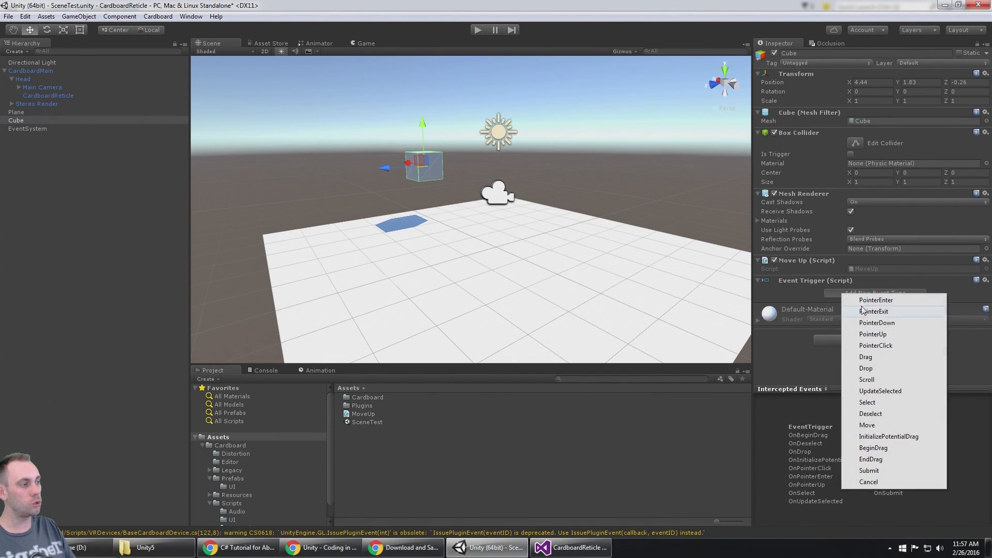
{"action": "mouse_move", "coordinate": [879, 300]}
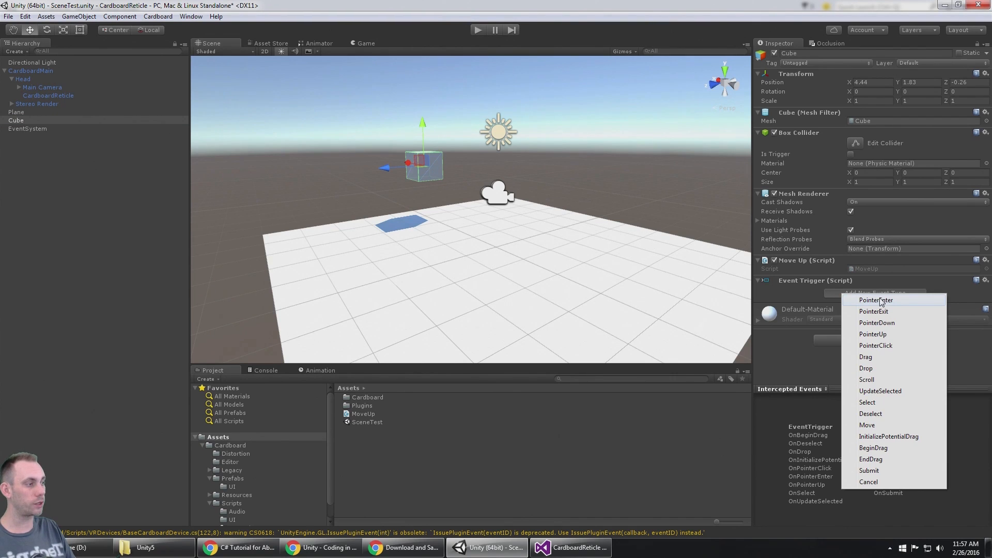
{"action": "mouse_move", "coordinate": [892, 322]}
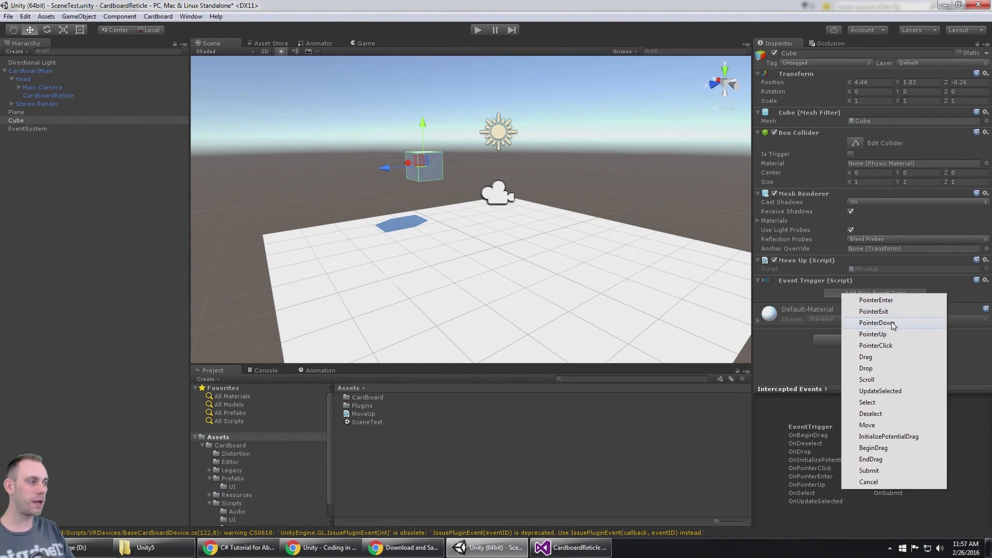
{"action": "mouse_move", "coordinate": [900, 334]}
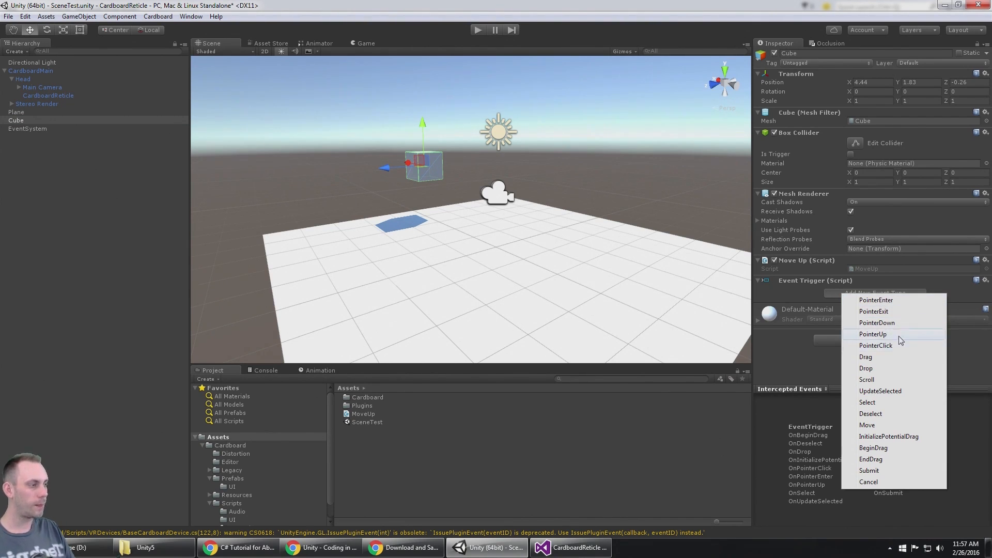
{"action": "mouse_move", "coordinate": [900, 324]}
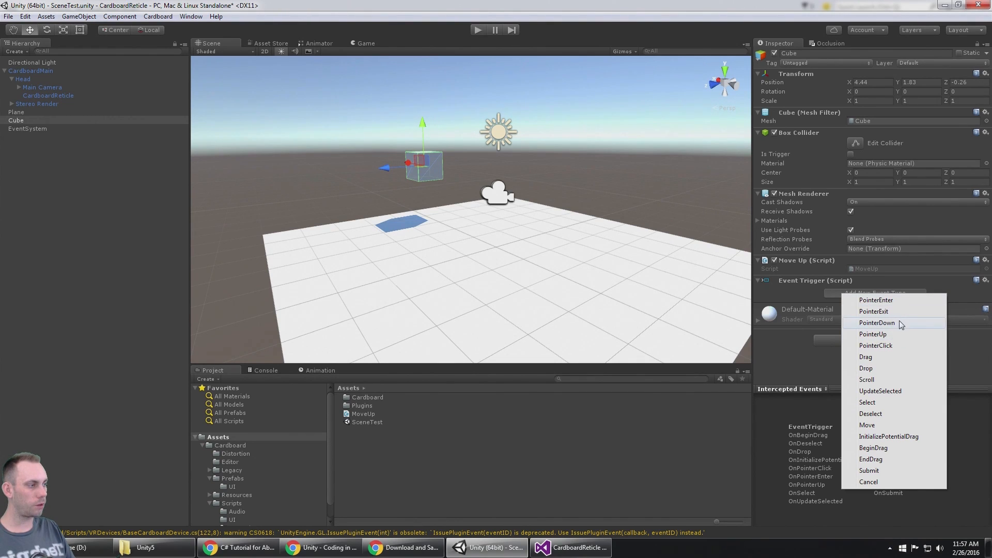
{"action": "mouse_move", "coordinate": [897, 326]}
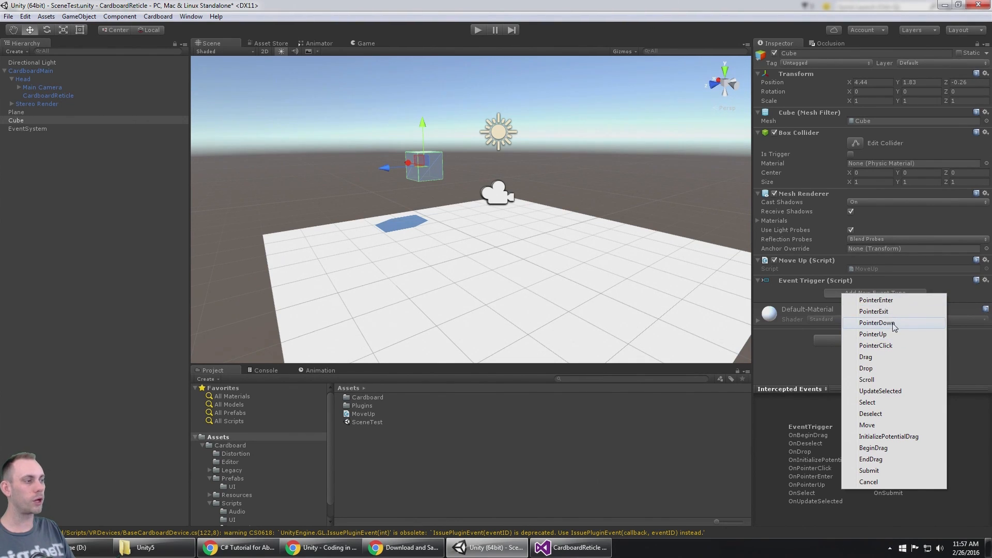
Add a Pointer Down event on the Cube's trigger calling MoveUp.MoveBoxUp on the Cube
{"action": "left_click", "coordinate": [876, 322]}
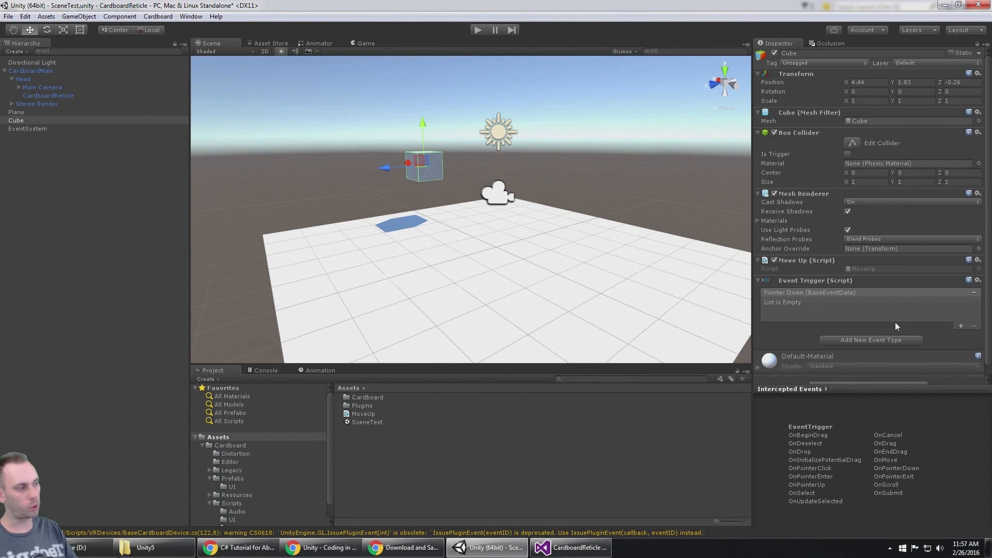
{"action": "mouse_move", "coordinate": [939, 319]}
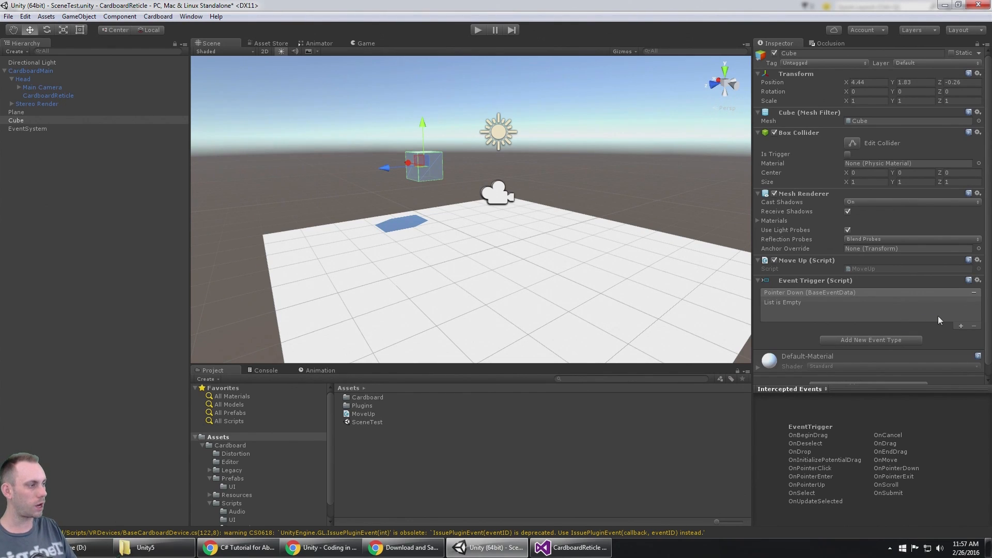
{"action": "mouse_move", "coordinate": [953, 328]}
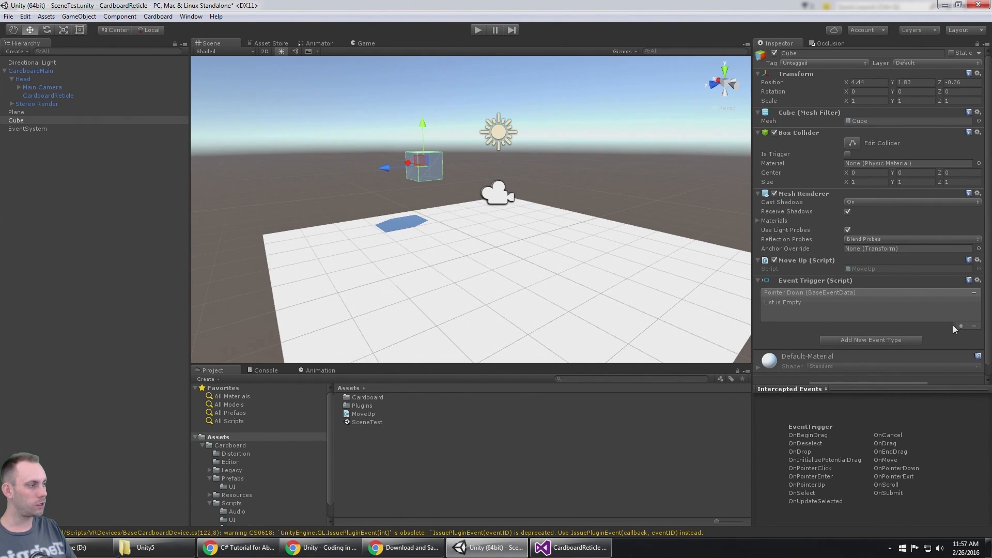
{"action": "left_click", "coordinate": [960, 326]}
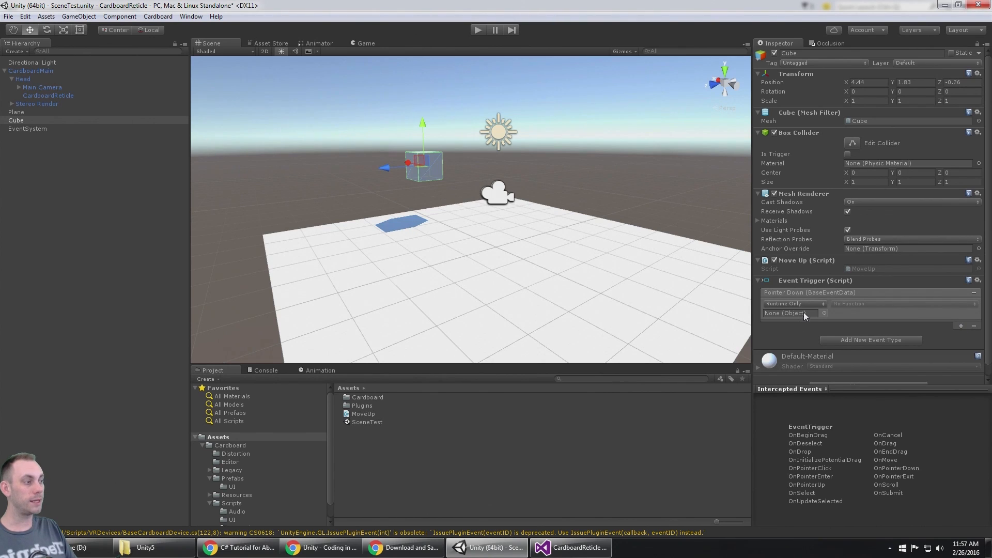
{"action": "mouse_move", "coordinate": [789, 317]}
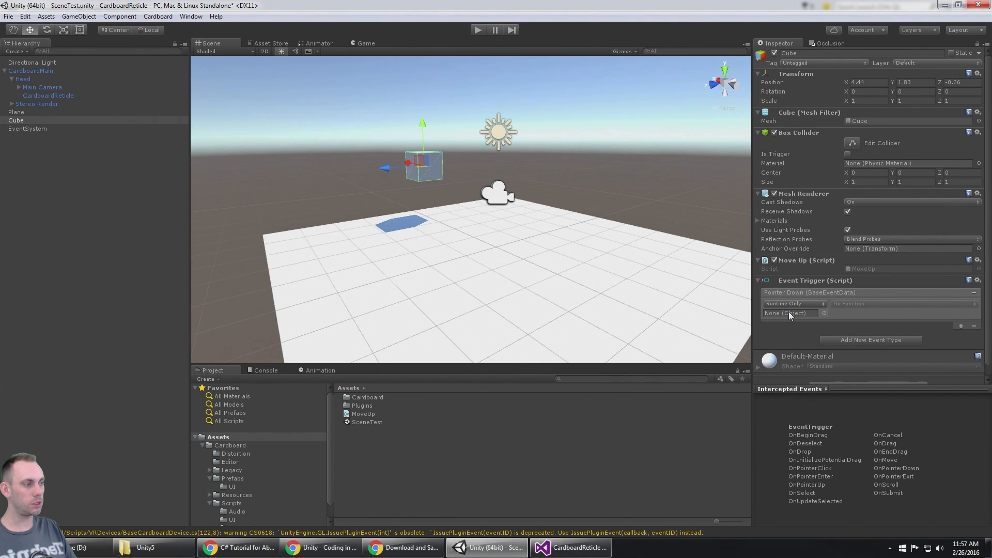
{"action": "mouse_move", "coordinate": [796, 209]}
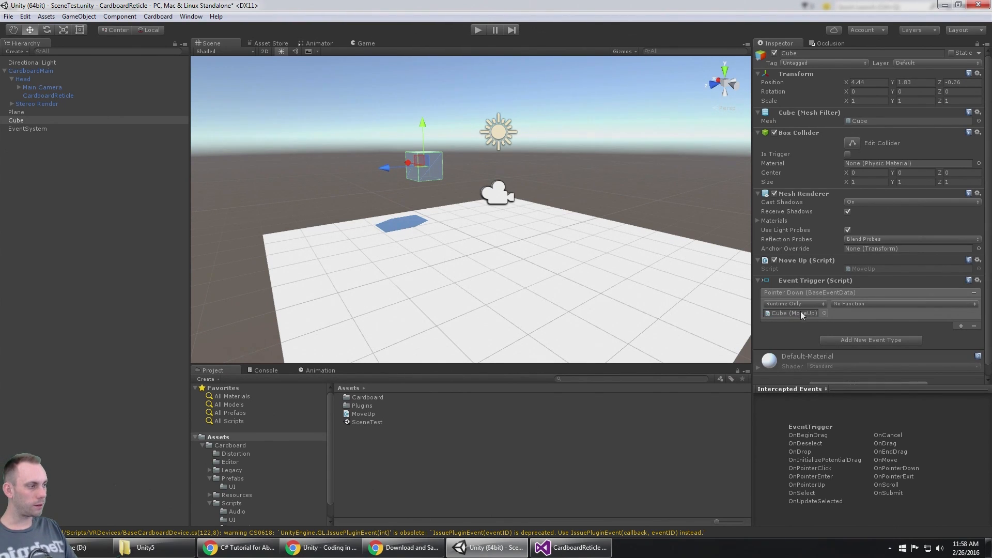
{"action": "mouse_move", "coordinate": [866, 311]}
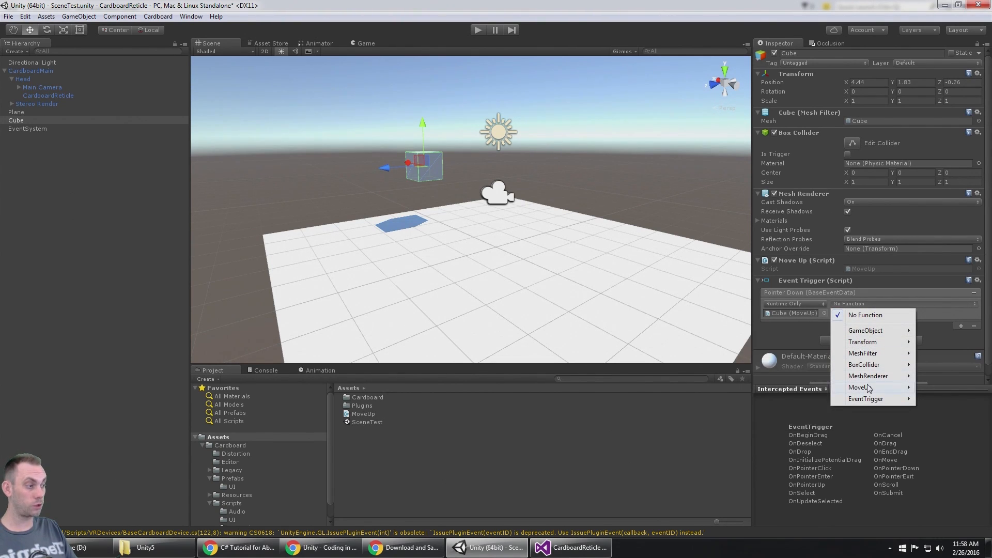
{"action": "left_click", "coordinate": [860, 387]}
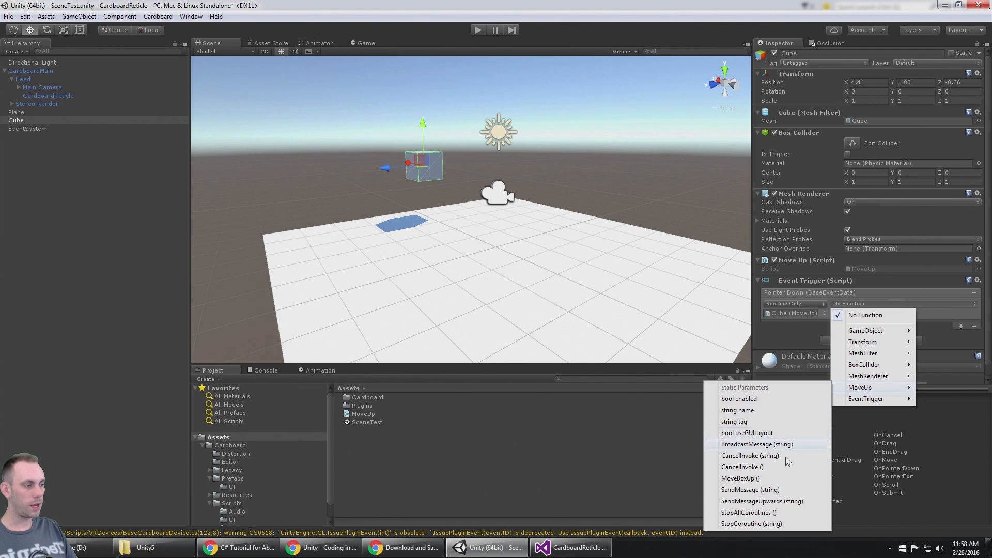
{"action": "mouse_move", "coordinate": [740, 477]}
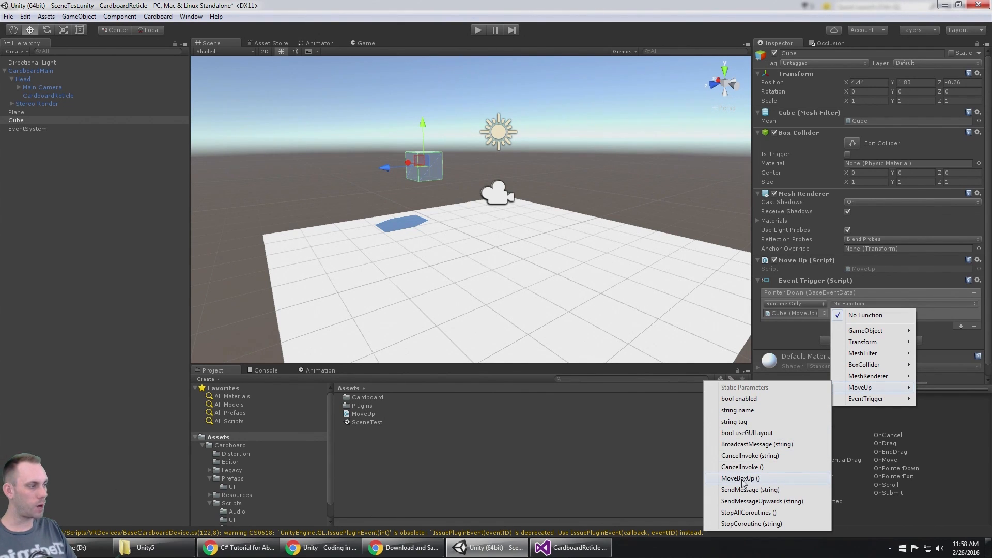
{"action": "left_click", "coordinate": [740, 478]}
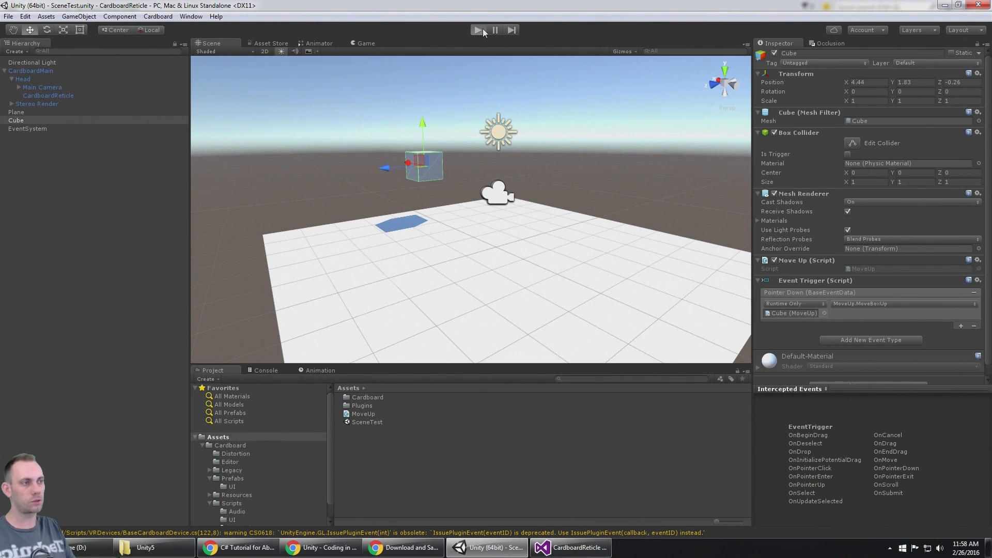
Test-play the cube, then select the CardboardReticle to view its settings
{"action": "left_click", "coordinate": [476, 30]}
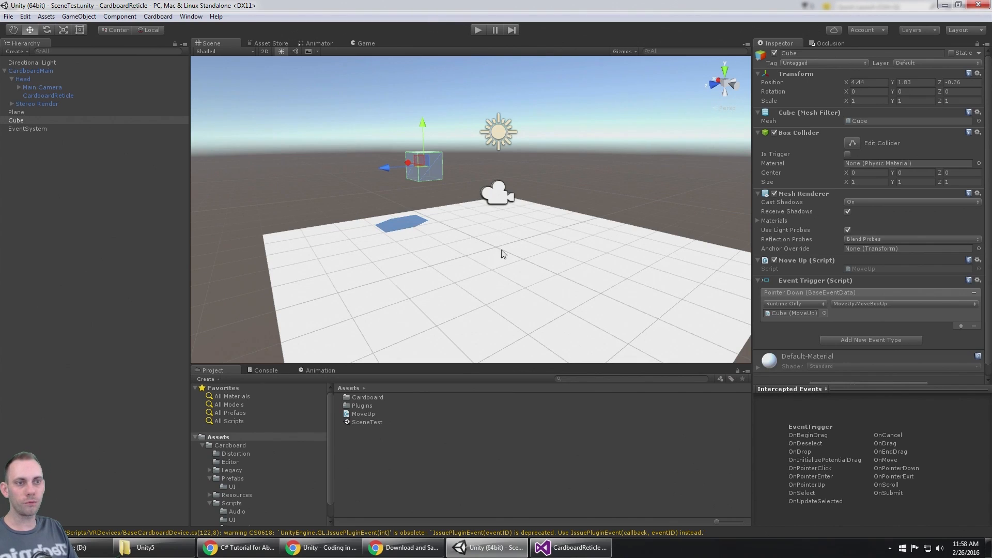
{"action": "left_click", "coordinate": [48, 95]}
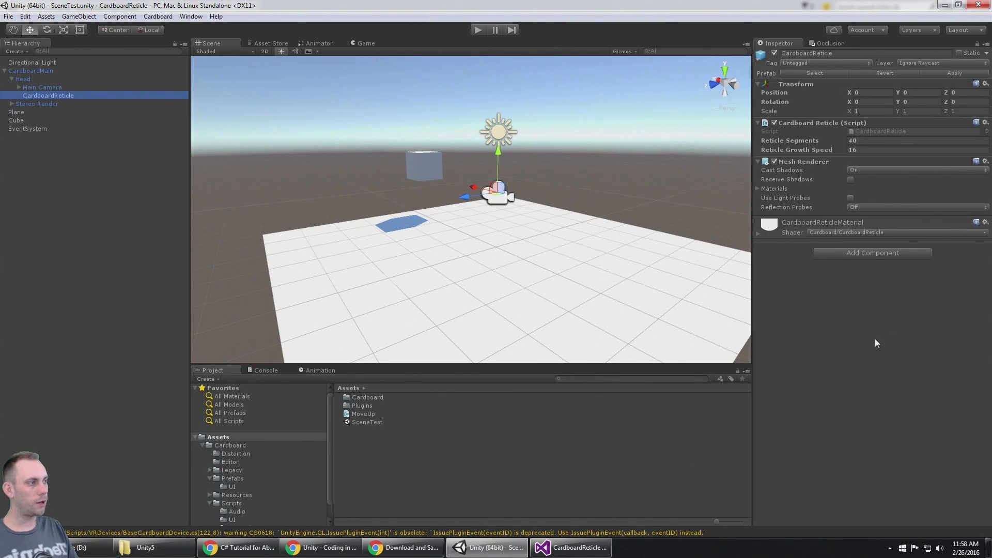
{"action": "mouse_move", "coordinate": [860, 188]}
{"action": "type", "text": "20"}
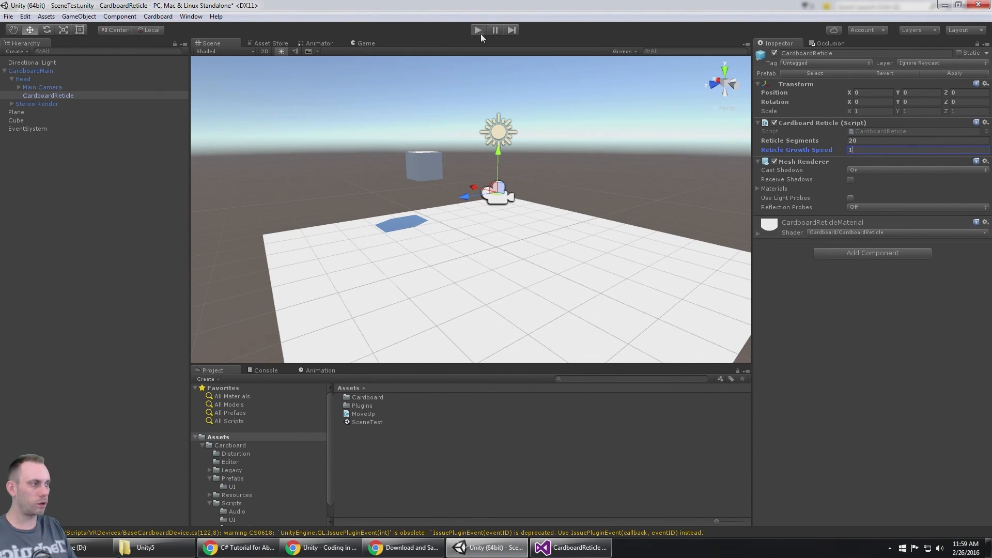
Test-run the scene with each trial value, including 100 segments, then with 20 segments and growth speed 8 restored
{"action": "left_click", "coordinate": [478, 30]}
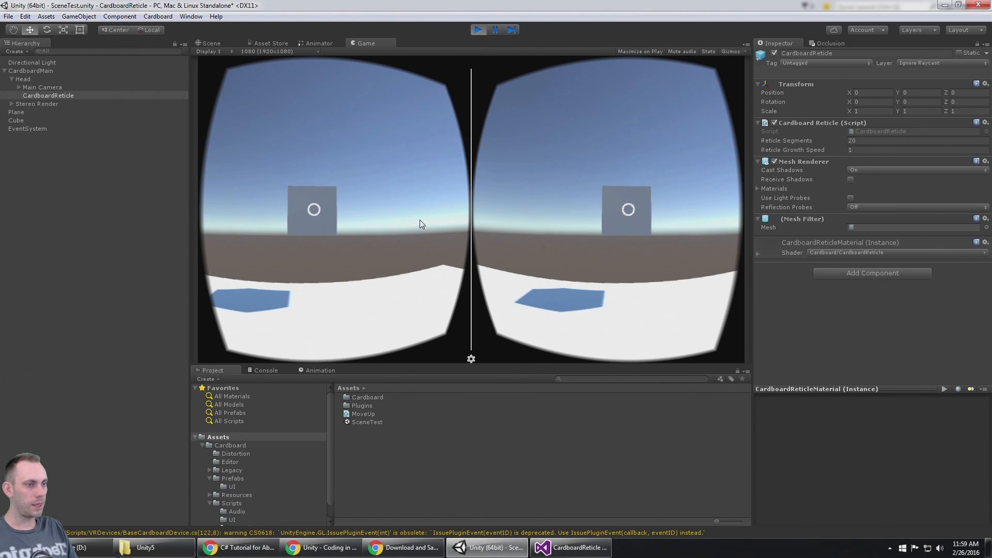
{"action": "mouse_move", "coordinate": [392, 199]}
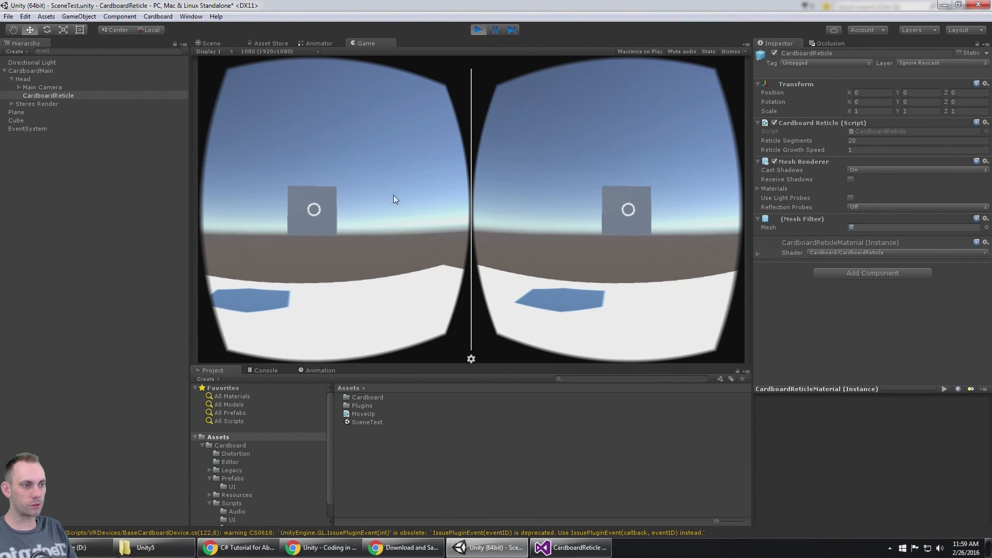
{"action": "left_click", "coordinate": [479, 30]}
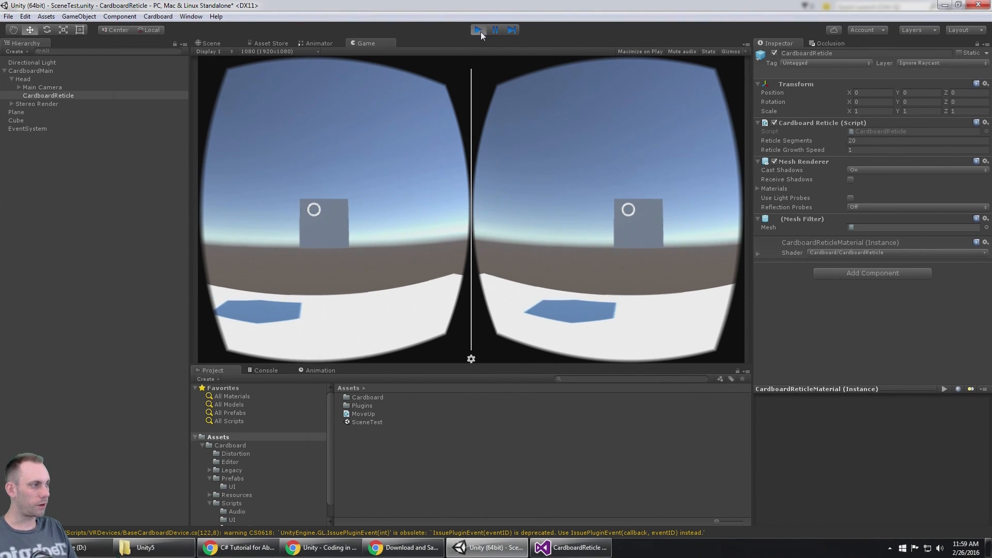
{"action": "left_click", "coordinate": [477, 29]}
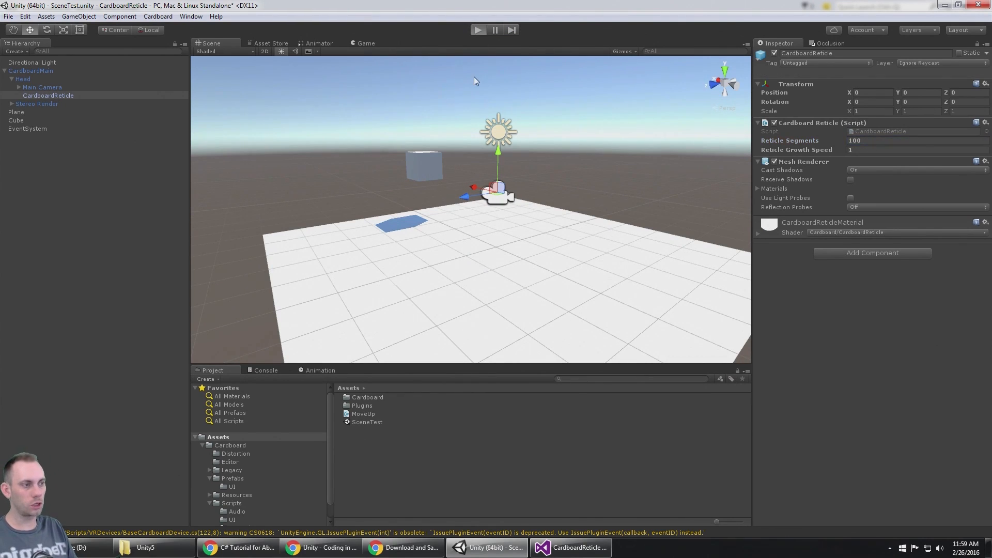
{"action": "left_click", "coordinate": [477, 30]}
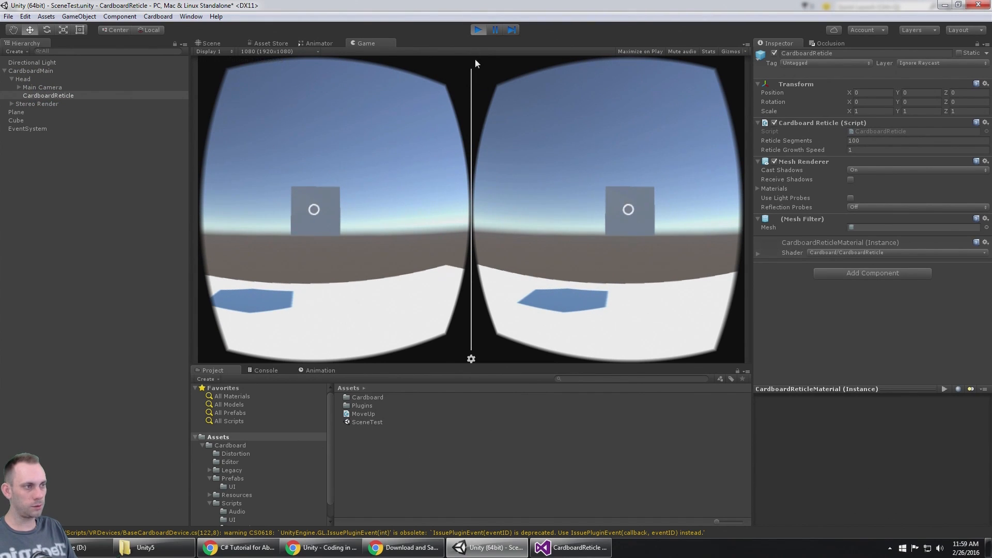
{"action": "left_click", "coordinate": [495, 30]}
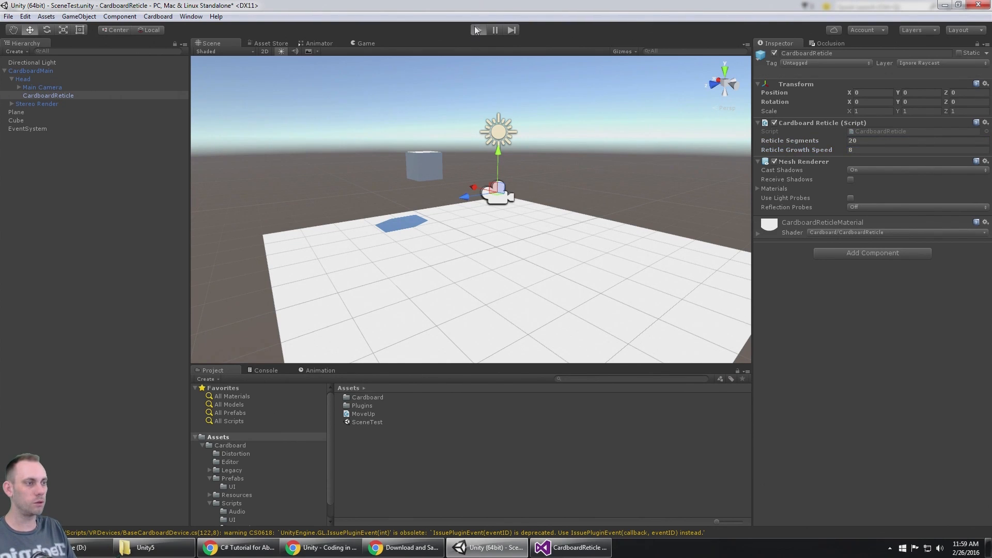
{"action": "left_click", "coordinate": [478, 30]}
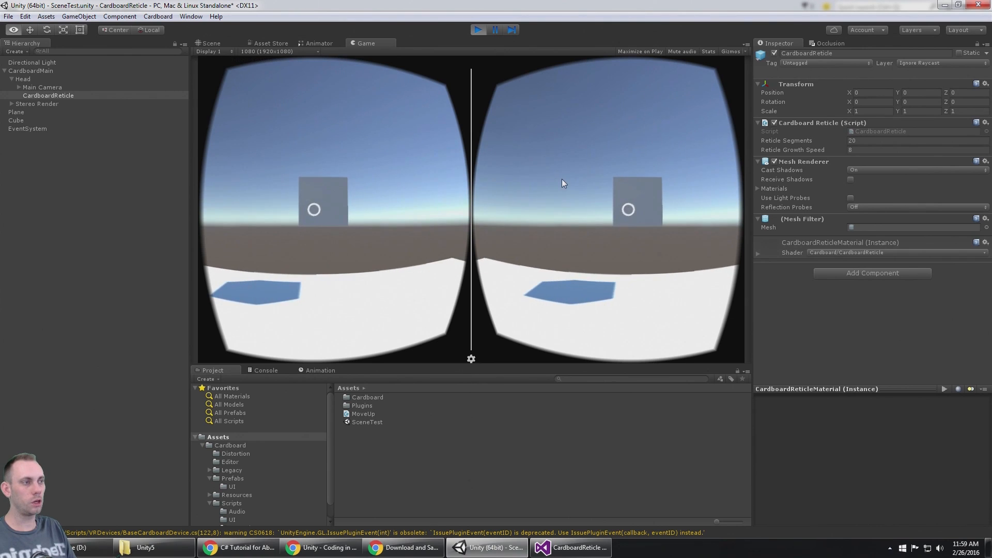
{"action": "left_click", "coordinate": [479, 30]}
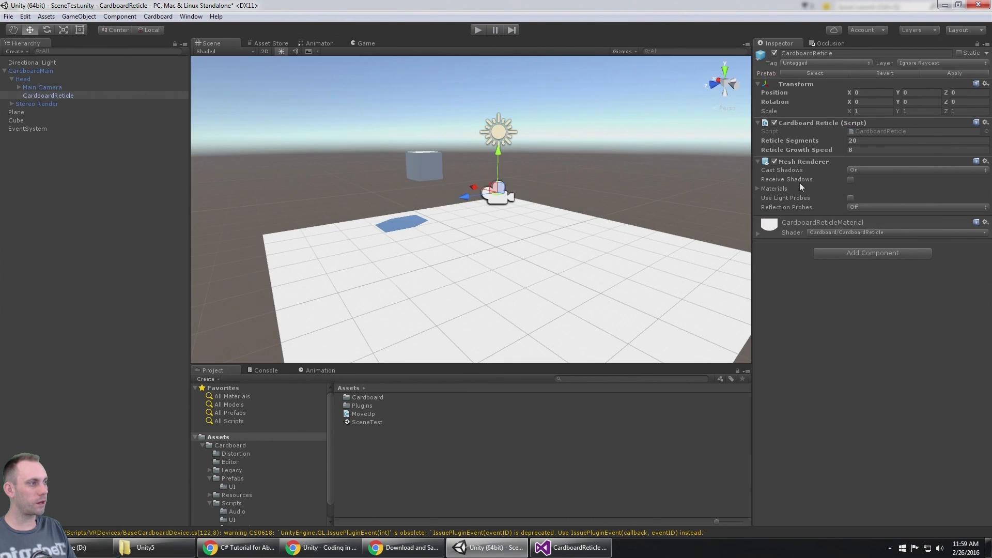
Locate kReticleDistanceMin in CardboardReticle.cs and change it from 0.75f to 0f
{"action": "left_click", "coordinate": [567, 548]}
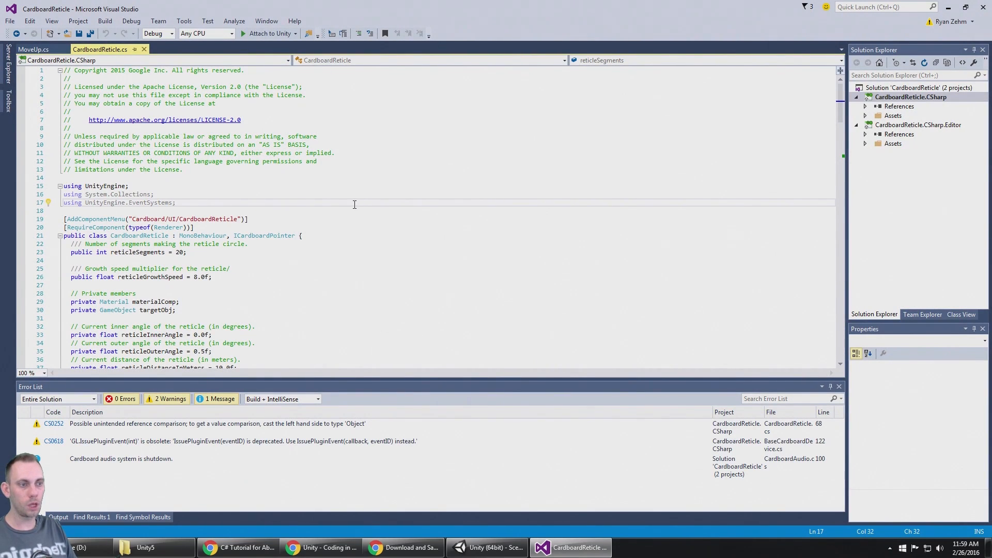
{"action": "left_click", "coordinate": [331, 261]}
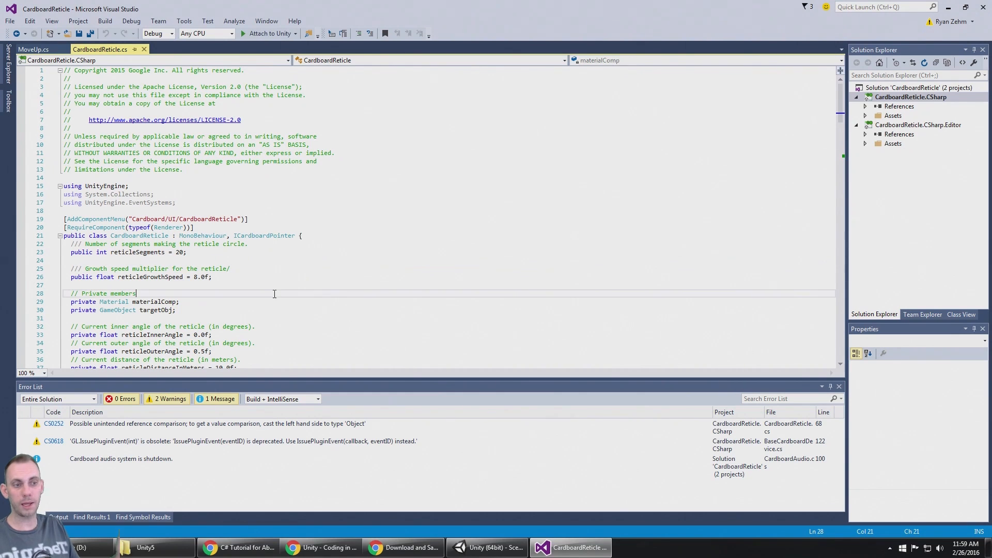
{"action": "mouse_move", "coordinate": [253, 281]}
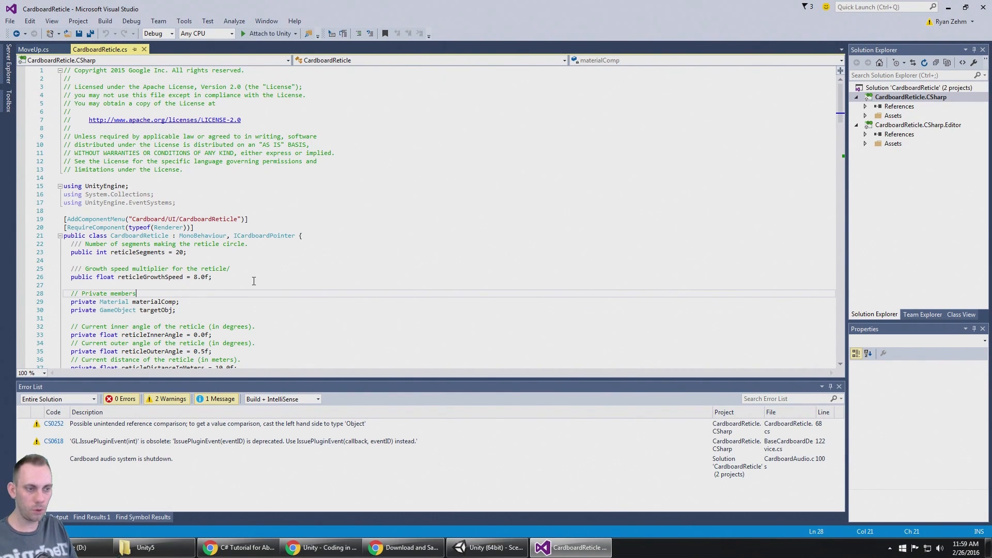
{"action": "scroll", "scroll_direction": "down", "scroll_amount": 3}
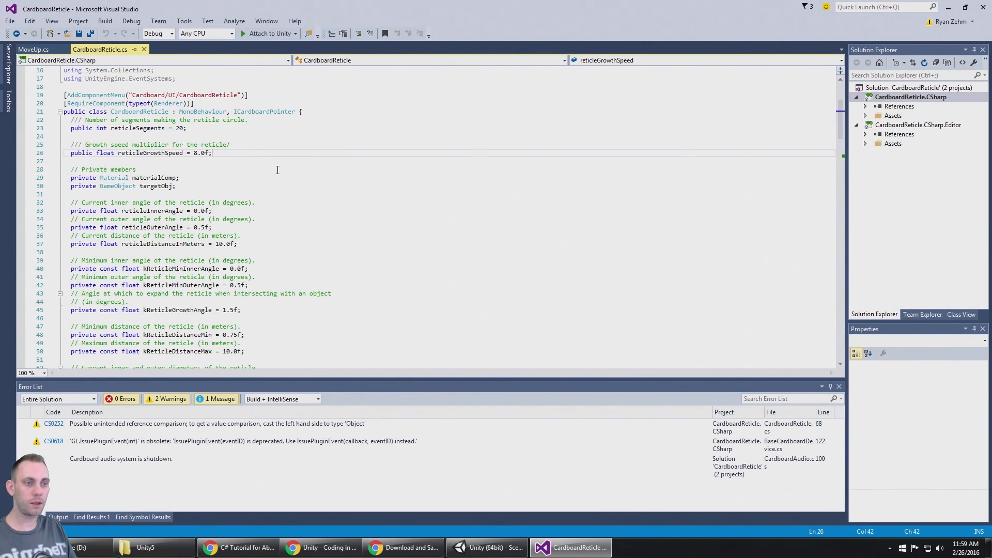
{"action": "scroll", "scroll_direction": "down", "scroll_amount": 3}
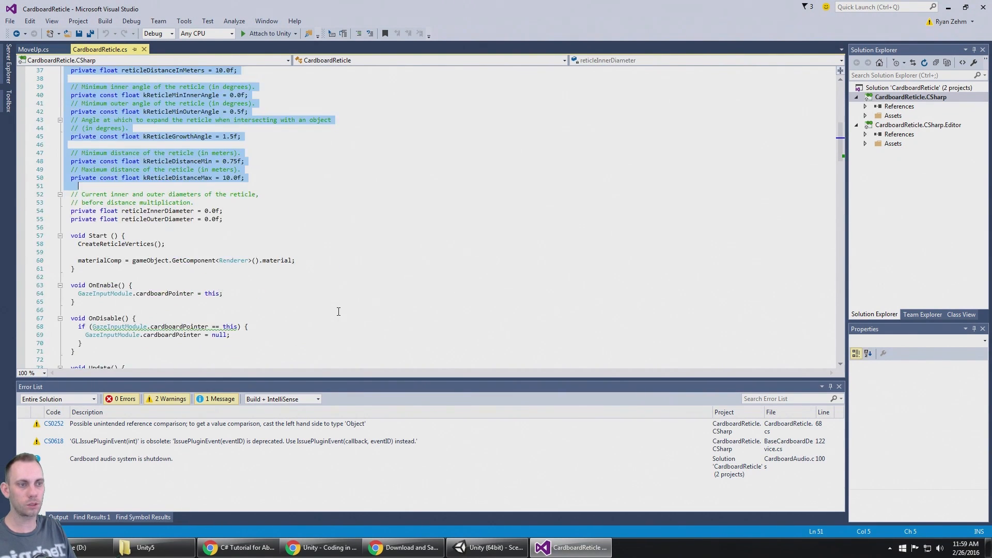
{"action": "scroll", "scroll_direction": "down", "scroll_amount": 3}
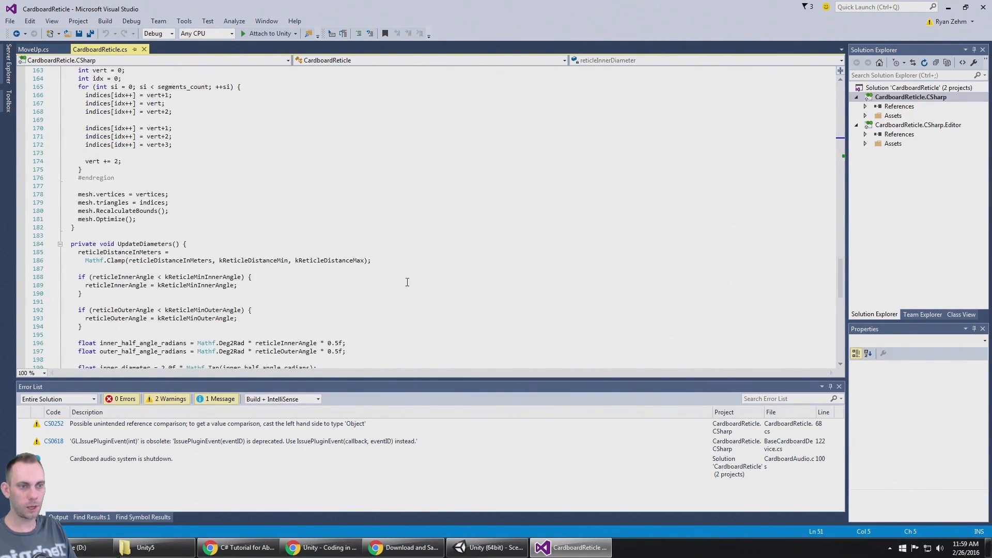
{"action": "scroll", "scroll_direction": "up", "scroll_amount": 3}
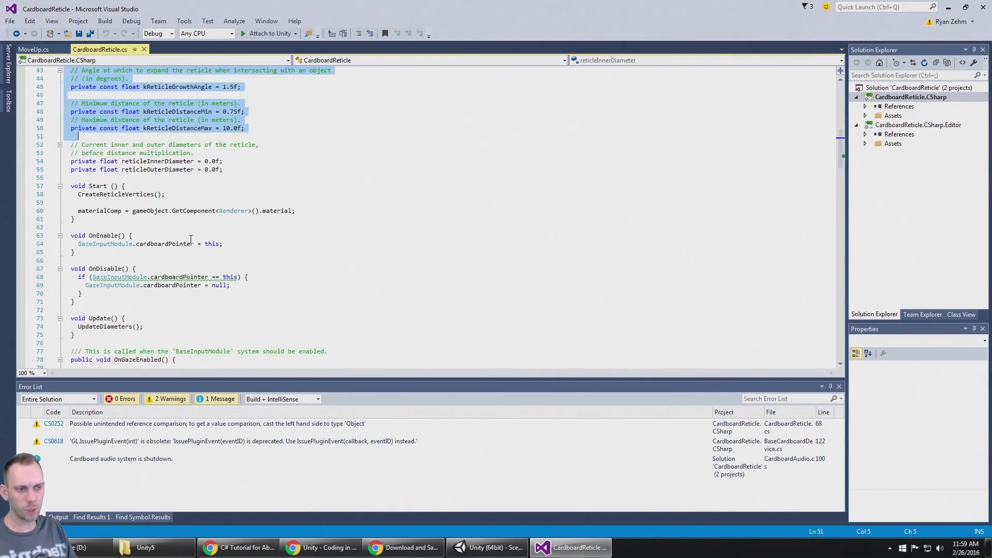
{"action": "scroll", "scroll_direction": "up", "scroll_amount": 3}
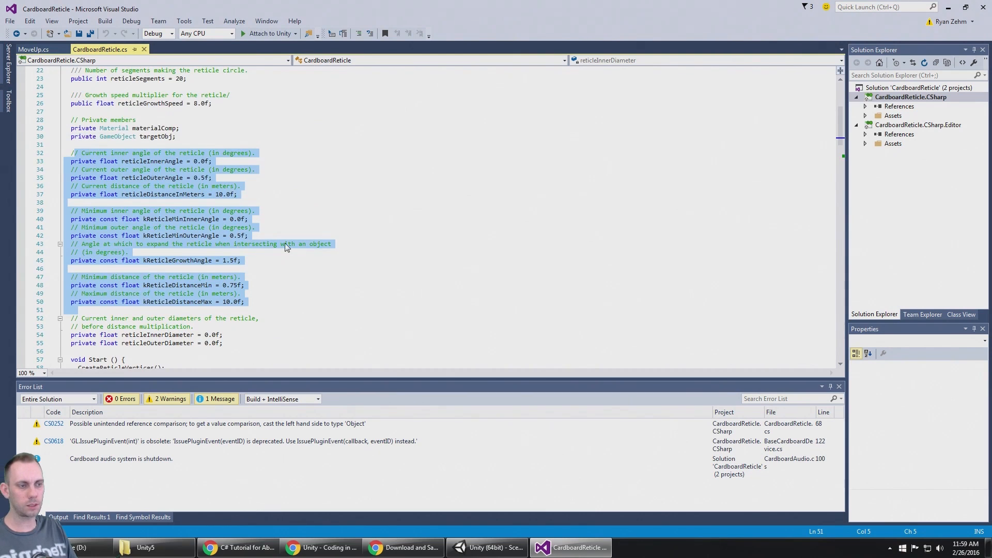
{"action": "left_click", "coordinate": [283, 335]}
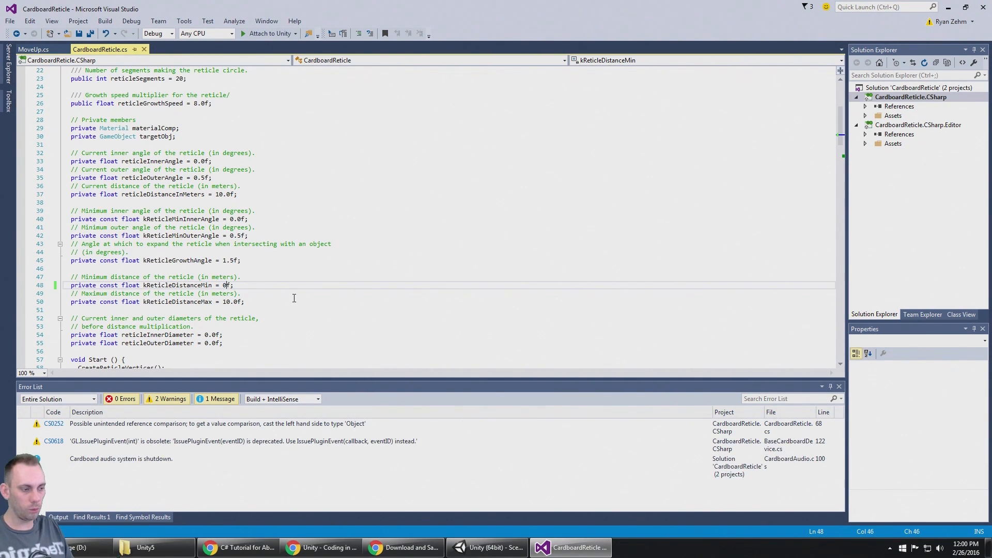
{"action": "left_click", "coordinate": [486, 547]}
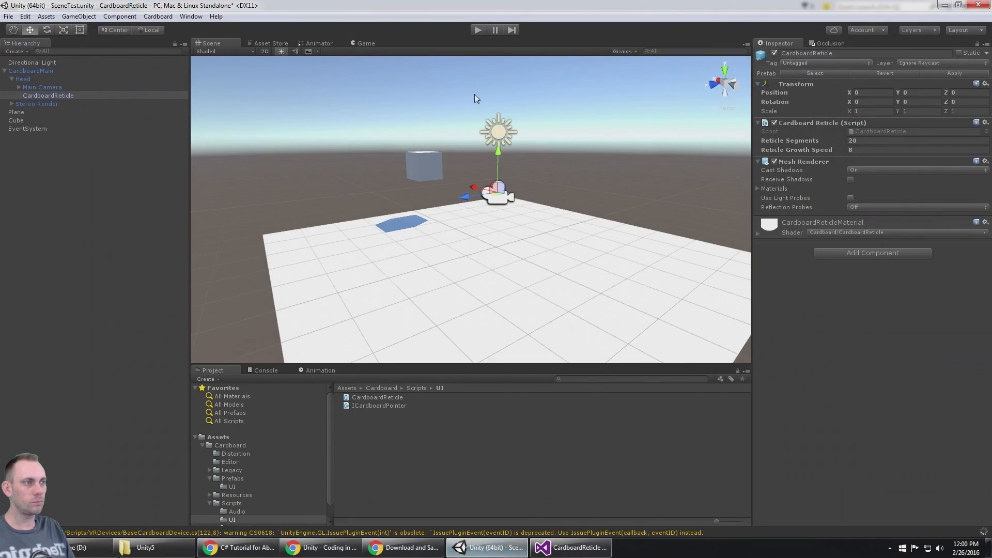
{"action": "mouse_move", "coordinate": [382, 176]}
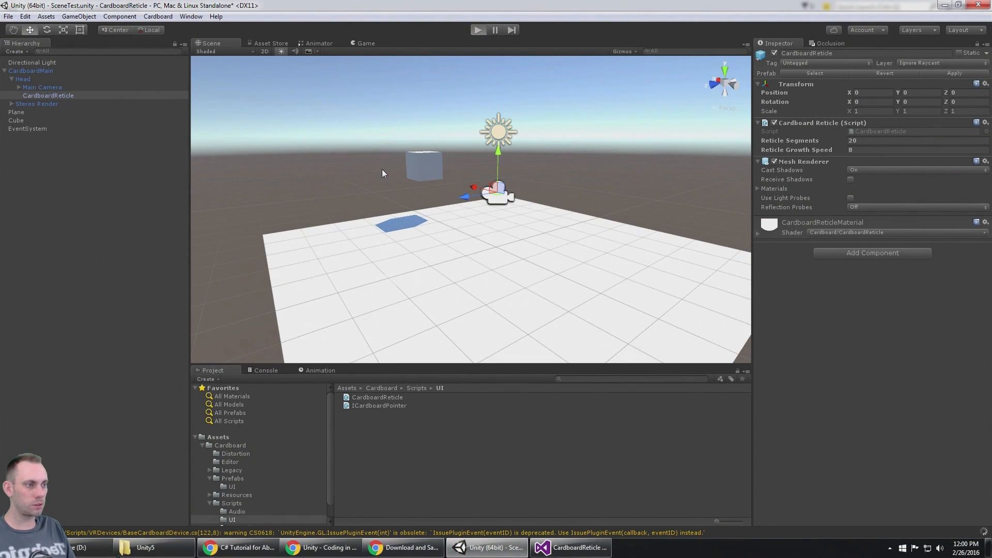
{"action": "left_click", "coordinate": [479, 29]}
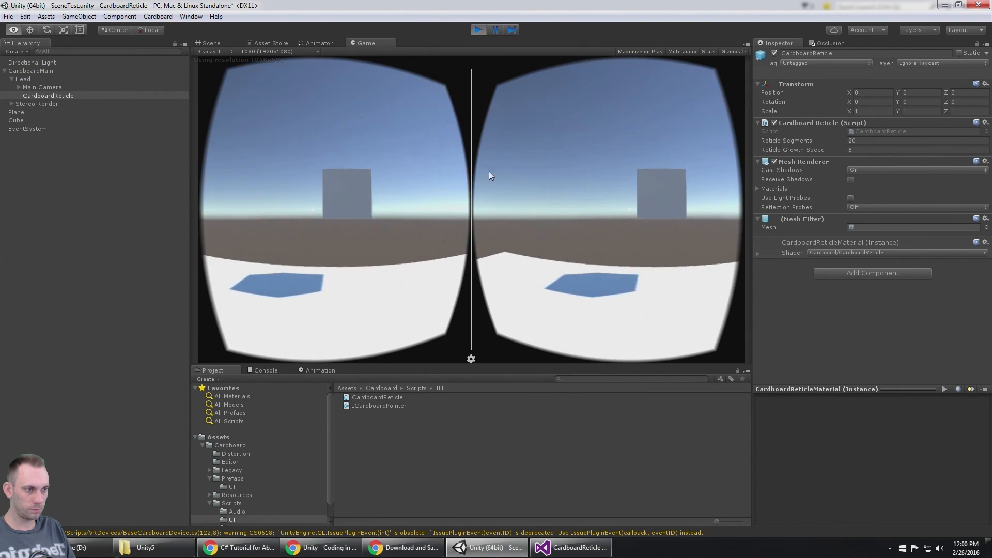
{"action": "left_click", "coordinate": [569, 548]}
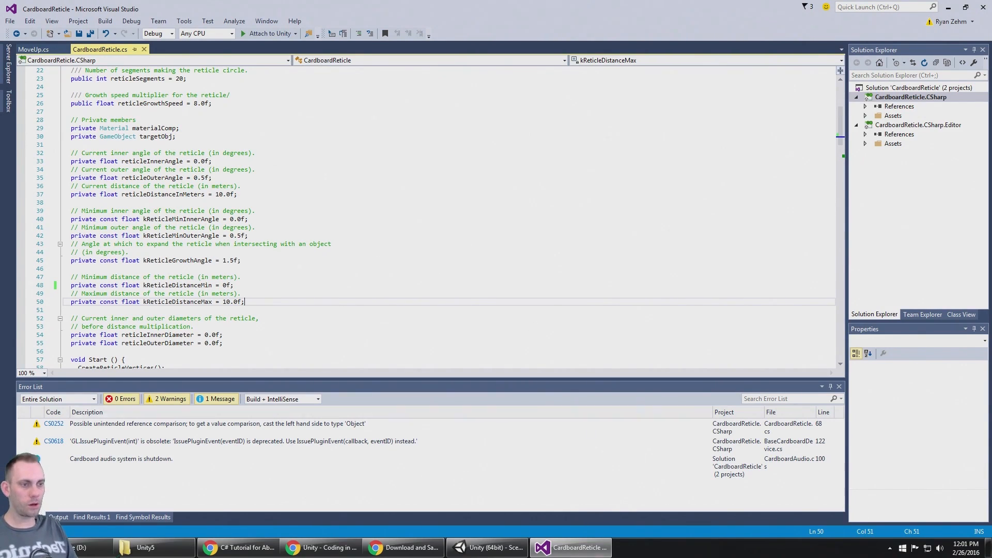
{"action": "left_click", "coordinate": [486, 548]}
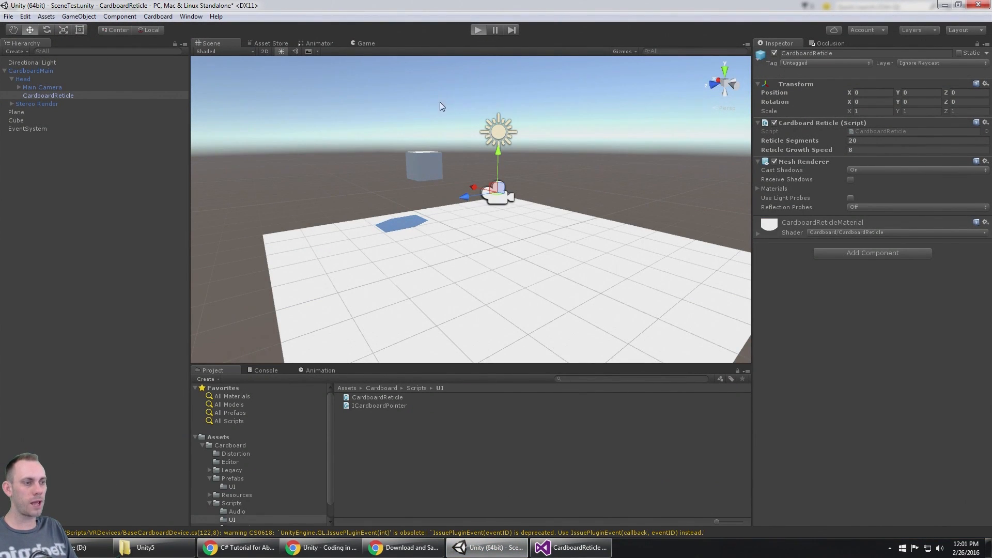
{"action": "left_click", "coordinate": [479, 30]}
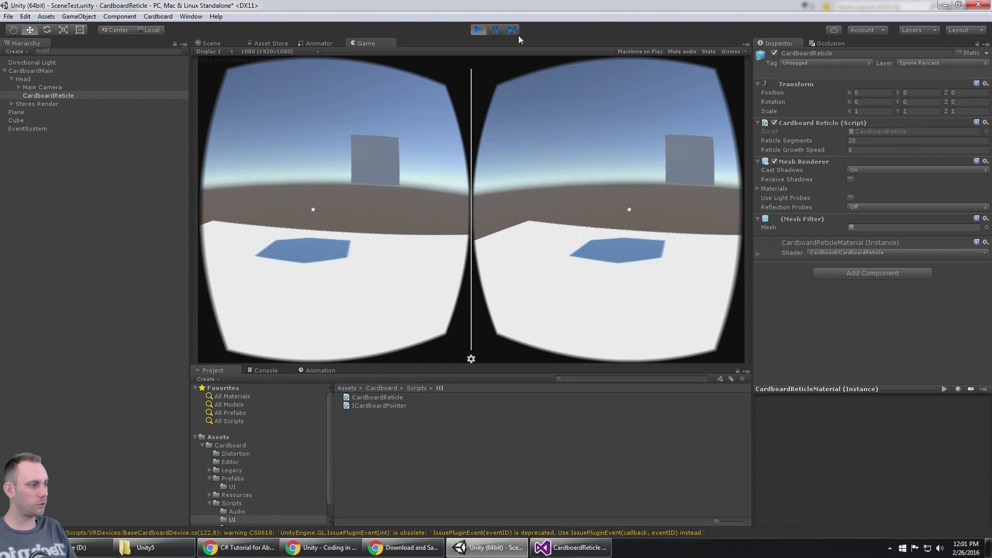
{"action": "left_click", "coordinate": [757, 253]}
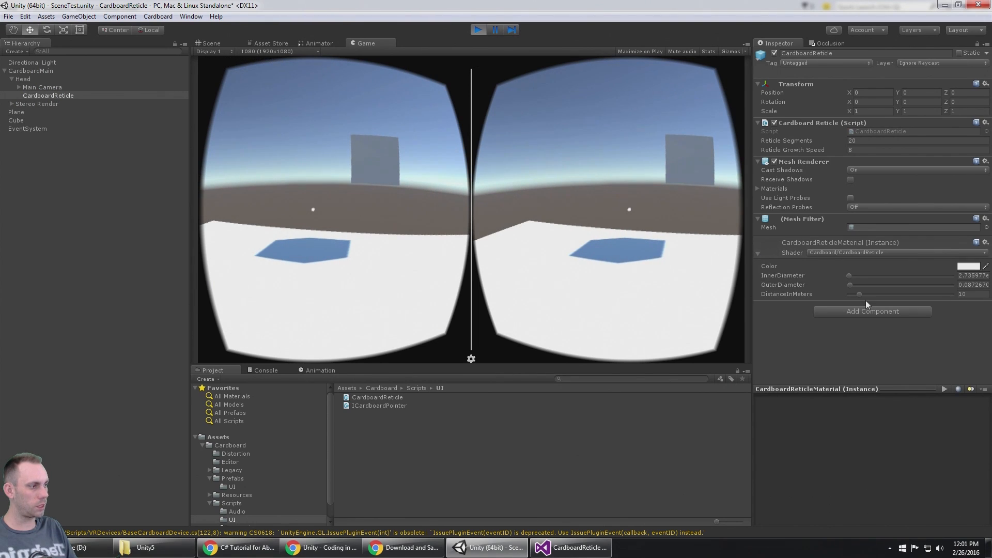
{"action": "mouse_move", "coordinate": [863, 300]}
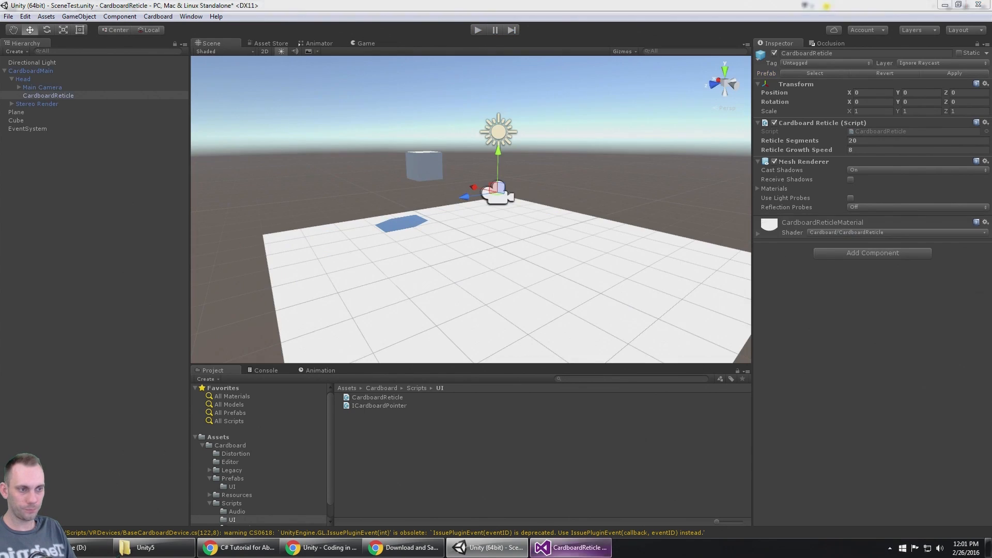
Make OnGazeExit assign kReticleDistanceMin to reticleDistanceInMeters, then return to Unity
{"action": "left_click", "coordinate": [569, 547]}
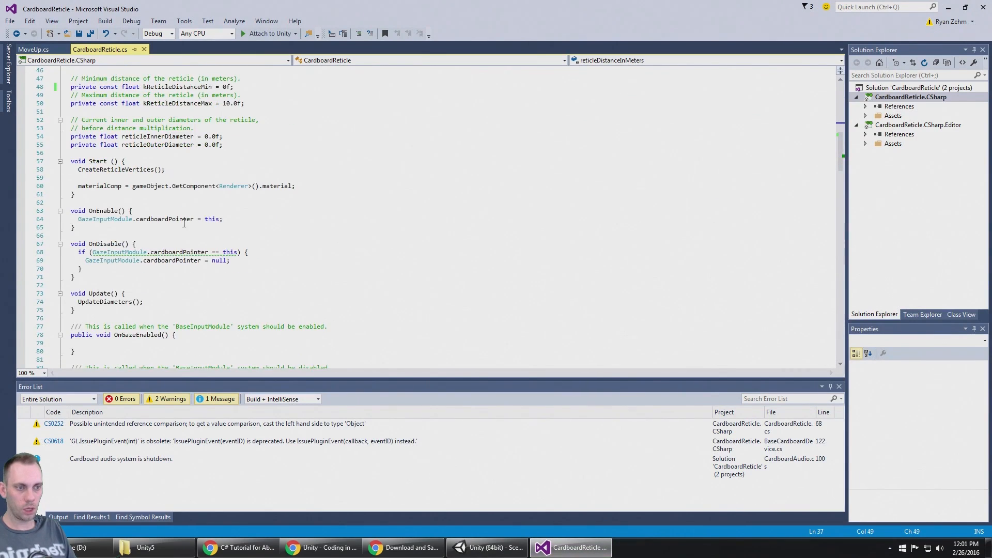
{"action": "scroll", "scroll_direction": "down", "scroll_amount": 3}
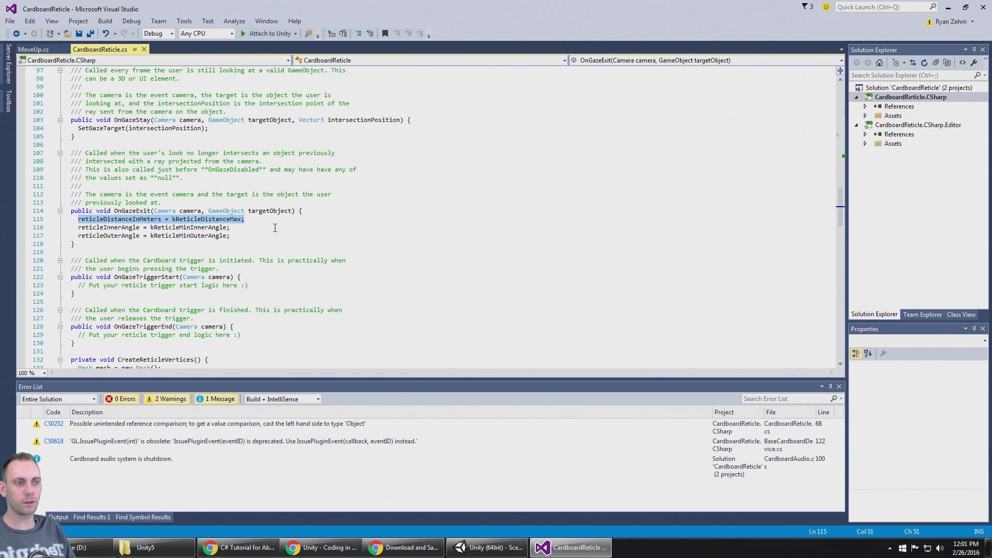
{"action": "scroll", "scroll_direction": "up", "scroll_amount": 3}
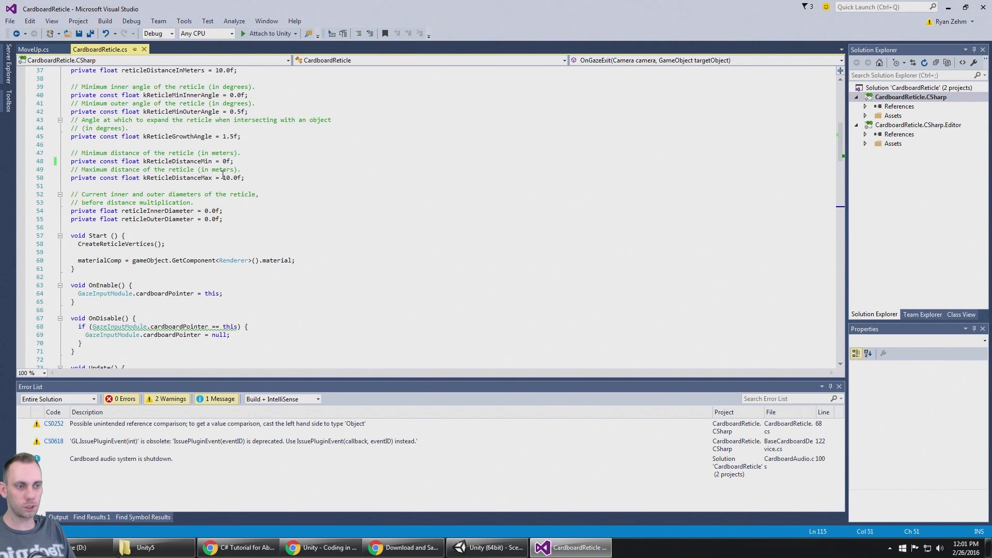
{"action": "scroll", "scroll_direction": "up", "scroll_amount": 3}
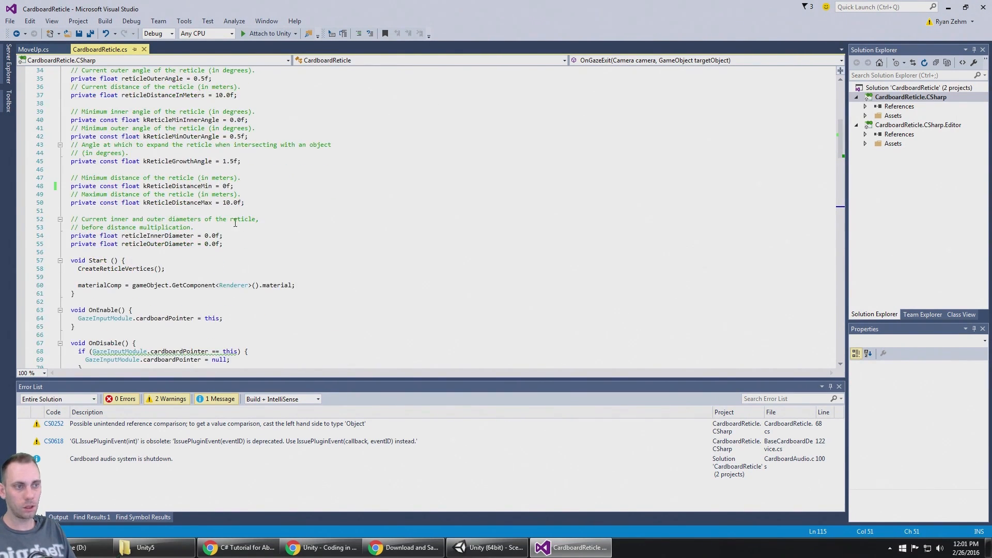
{"action": "scroll", "scroll_direction": "down", "scroll_amount": 3}
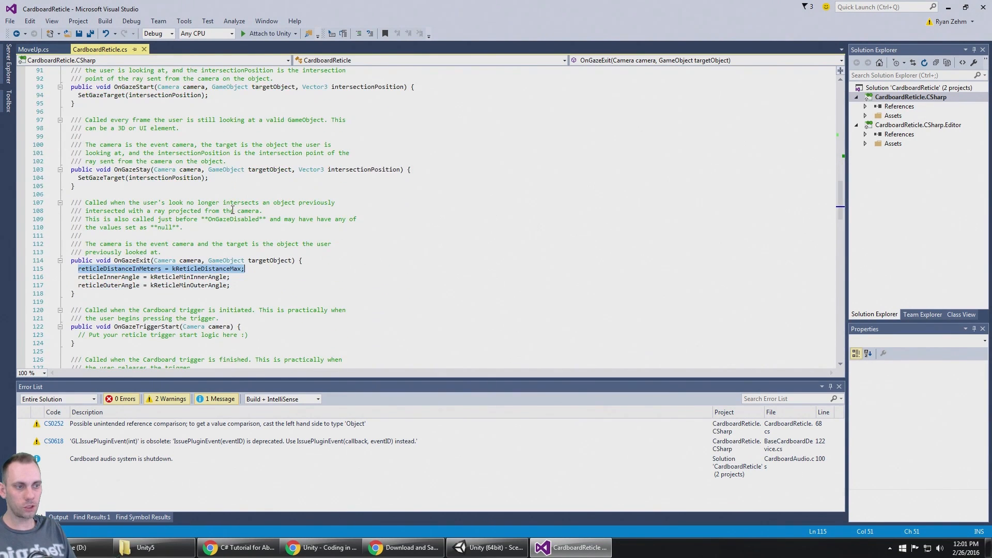
{"action": "left_click", "coordinate": [352, 307]}
{"action": "type", "text": "in"}
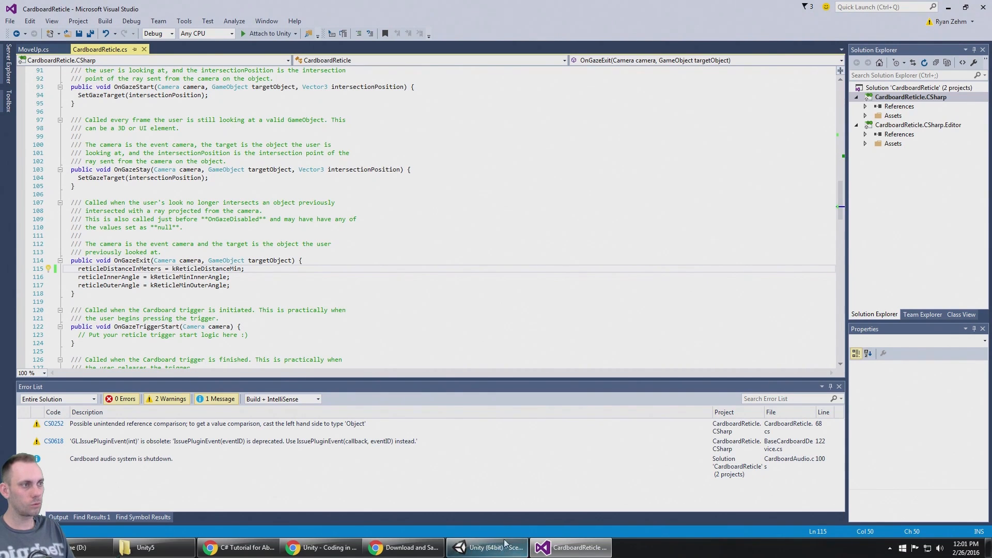
{"action": "left_click", "coordinate": [486, 547]}
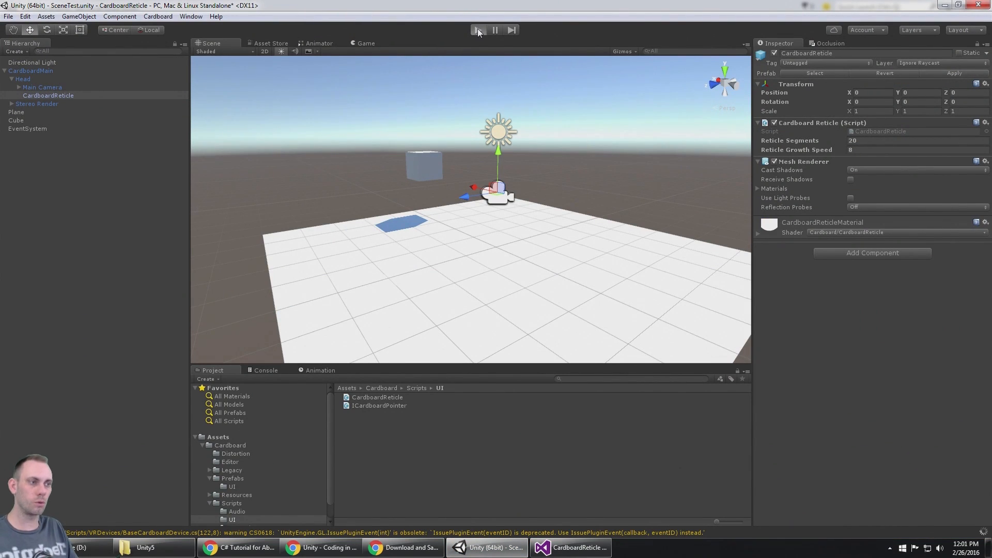
Run the scene to check the reticle ring over the cube in both eye views
{"action": "left_click", "coordinate": [478, 30]}
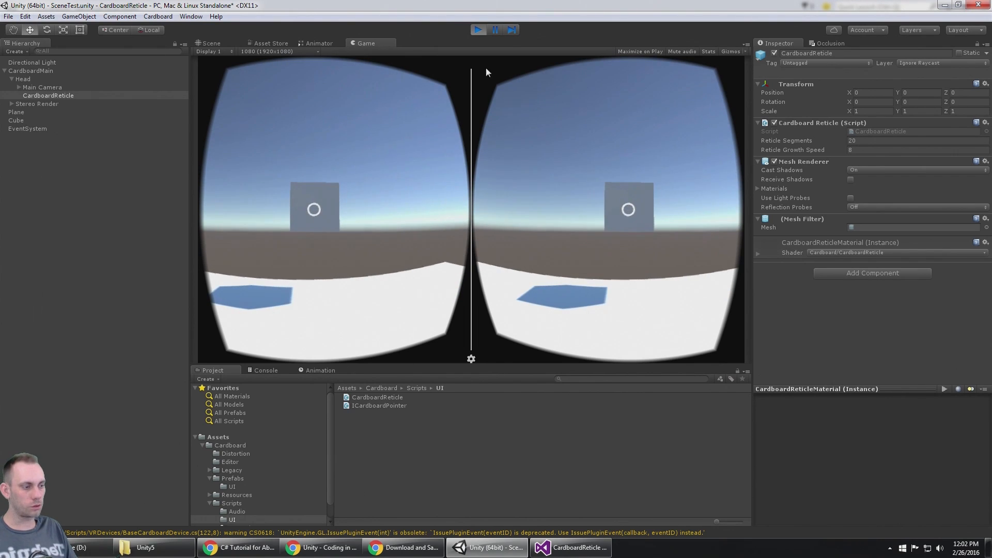
Set kReticleMinOuterAngle to 0.2f in CardboardReticle.cs and return to Unity
{"action": "left_click", "coordinate": [568, 548]}
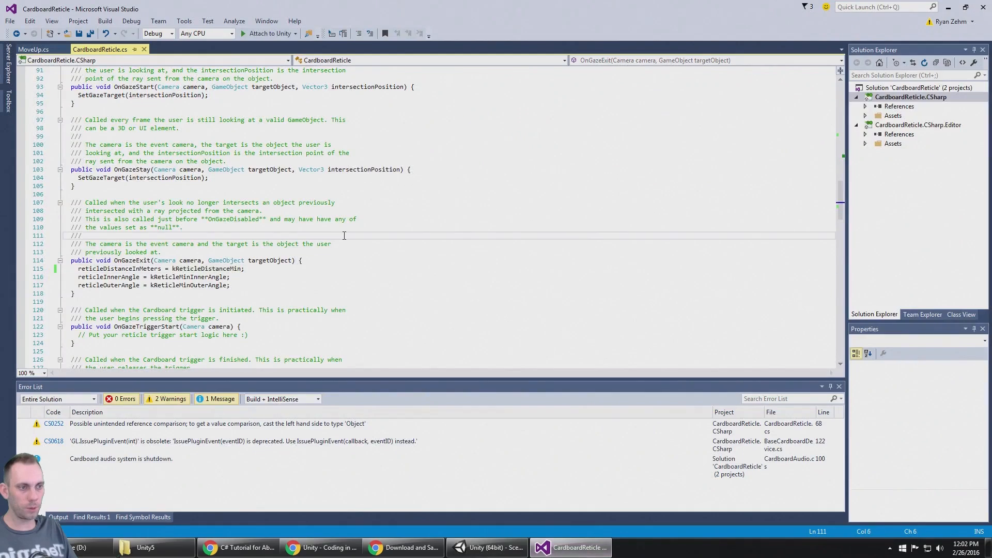
{"action": "scroll", "scroll_direction": "up", "scroll_amount": 3}
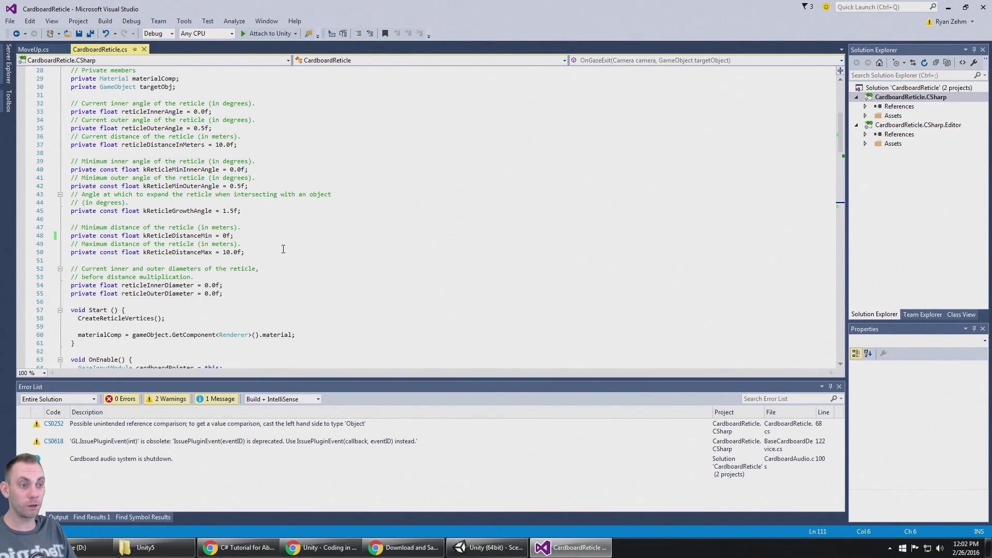
{"action": "scroll", "scroll_direction": "up", "scroll_amount": 3}
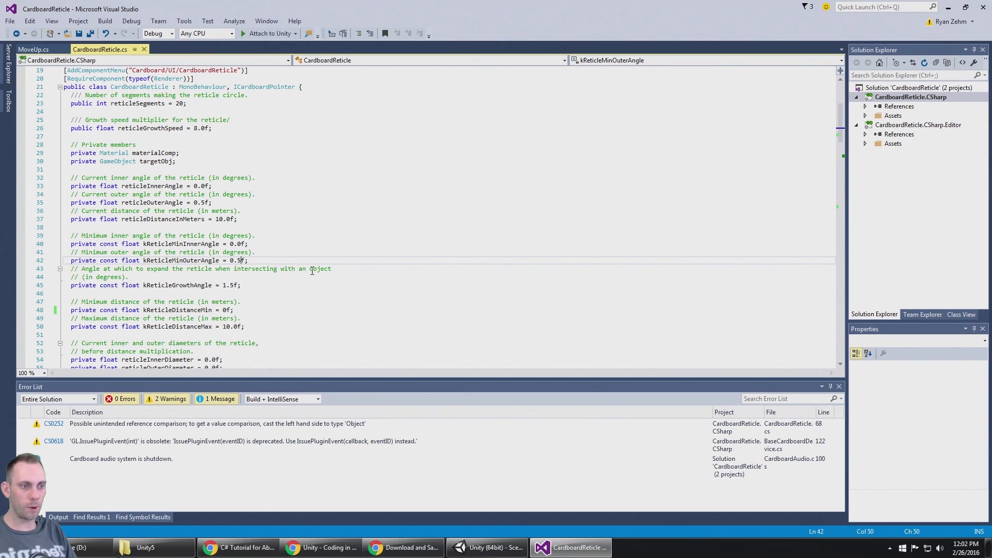
{"action": "type", "text": "0.2"}
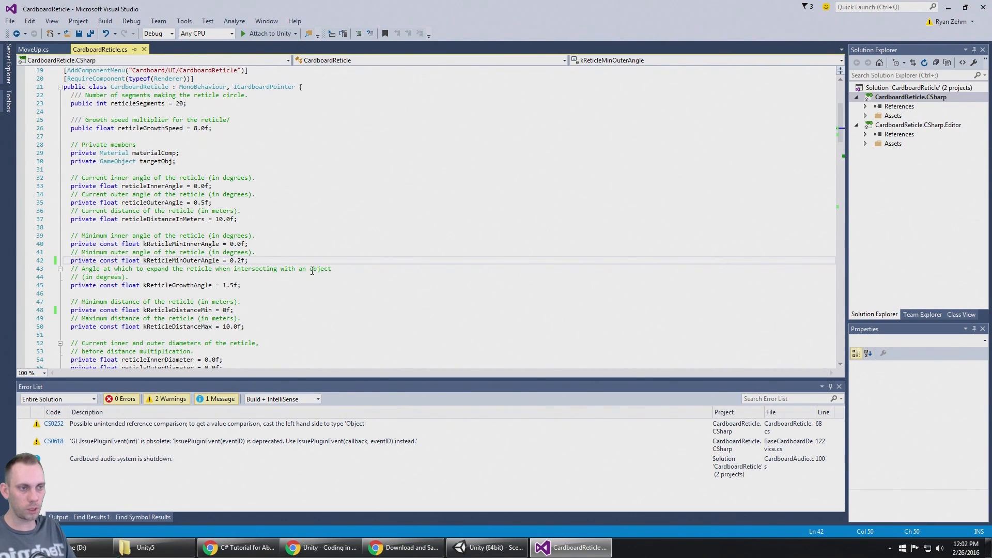
{"action": "left_click", "coordinate": [486, 547]}
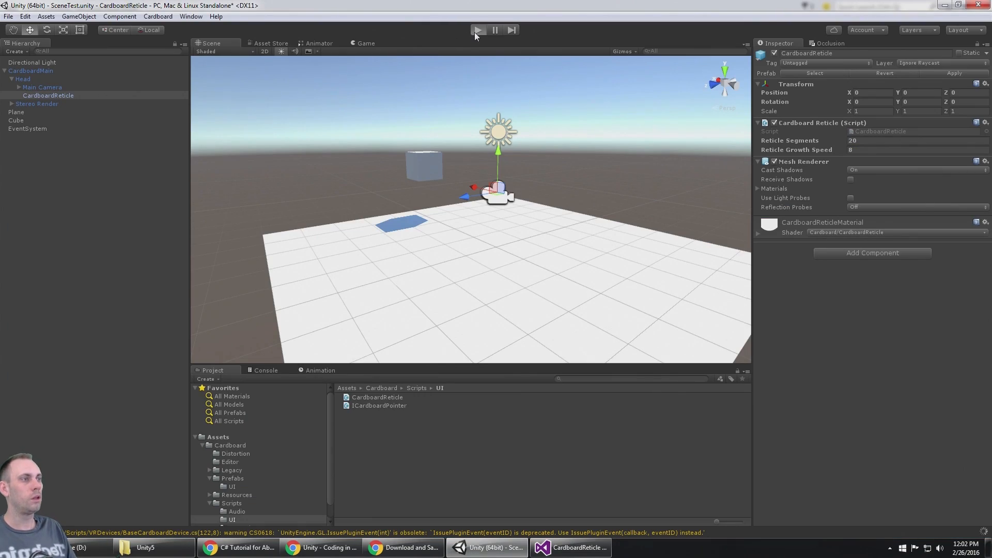
{"action": "mouse_move", "coordinate": [464, 130]}
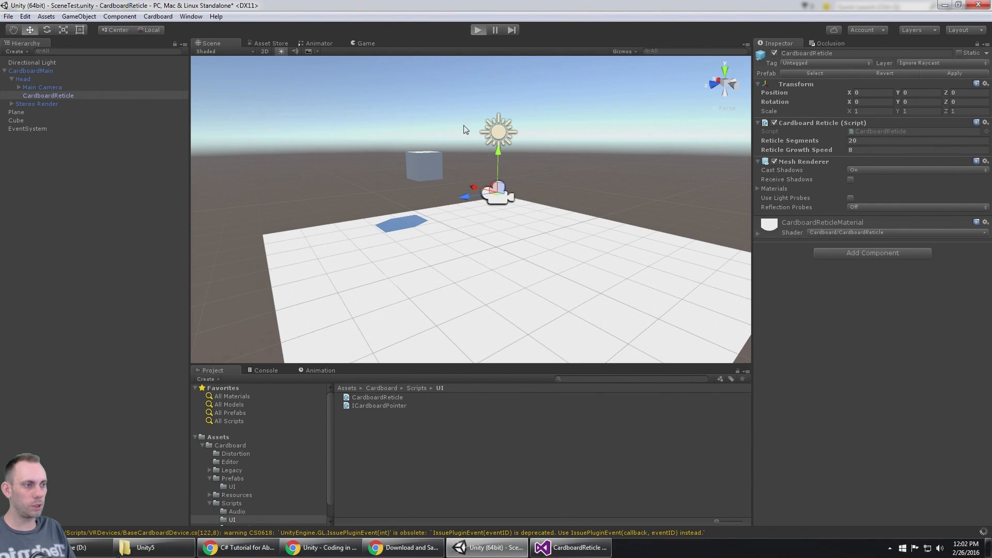
Test the thinner reticle, set reticleOuterAngle 0.2f and kReticleGrowthAngle 0.5f, and run the scene again
{"action": "left_click", "coordinate": [478, 30]}
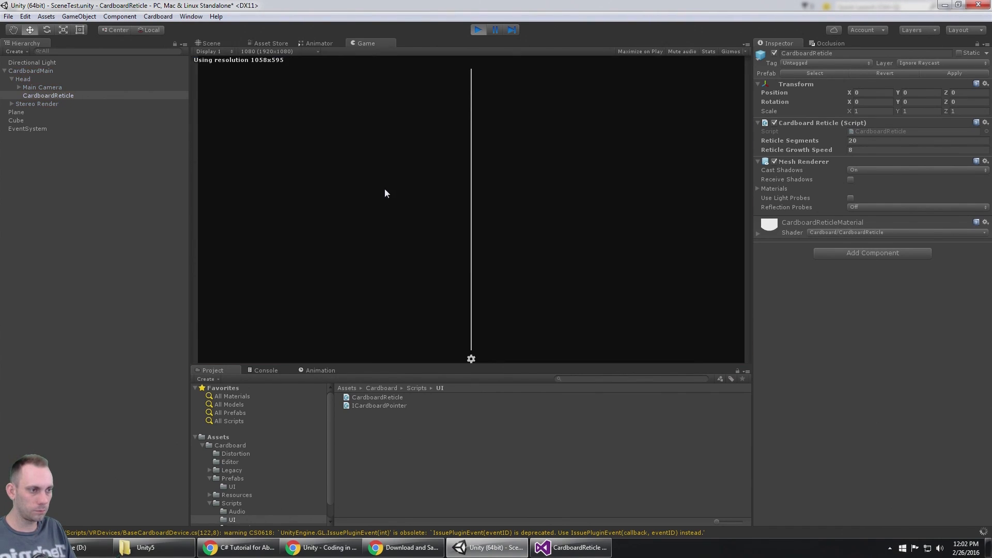
{"action": "left_click", "coordinate": [478, 30]}
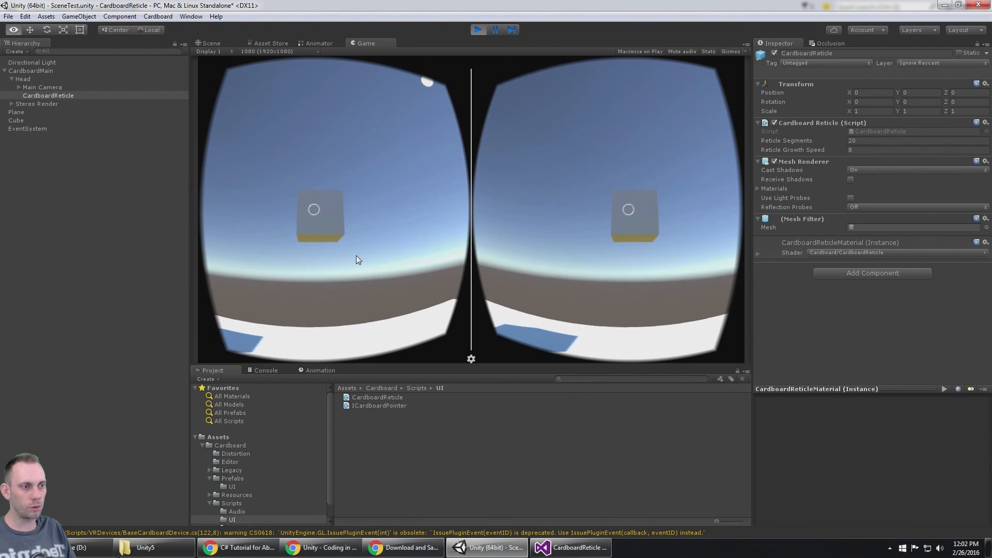
{"action": "left_click", "coordinate": [568, 547]}
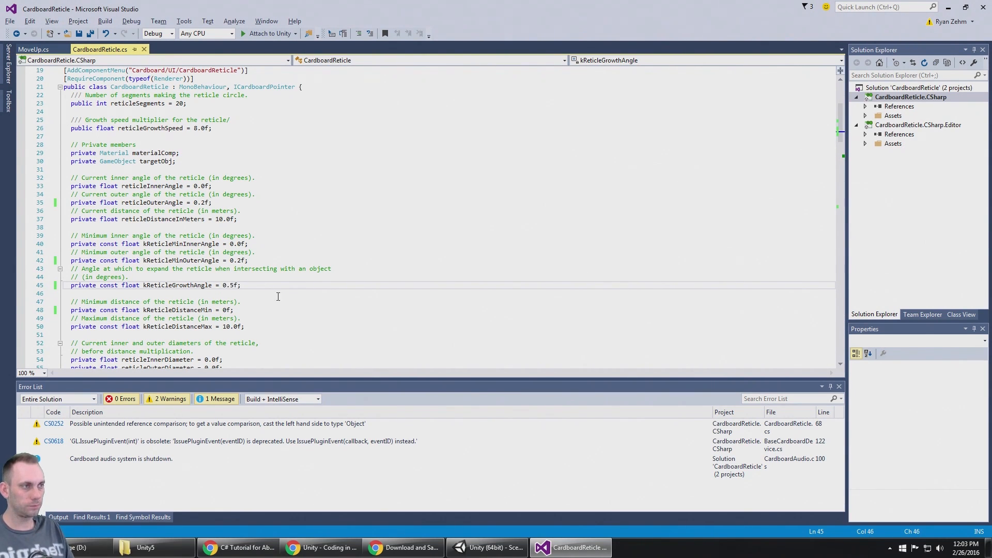
{"action": "left_click", "coordinate": [487, 548]}
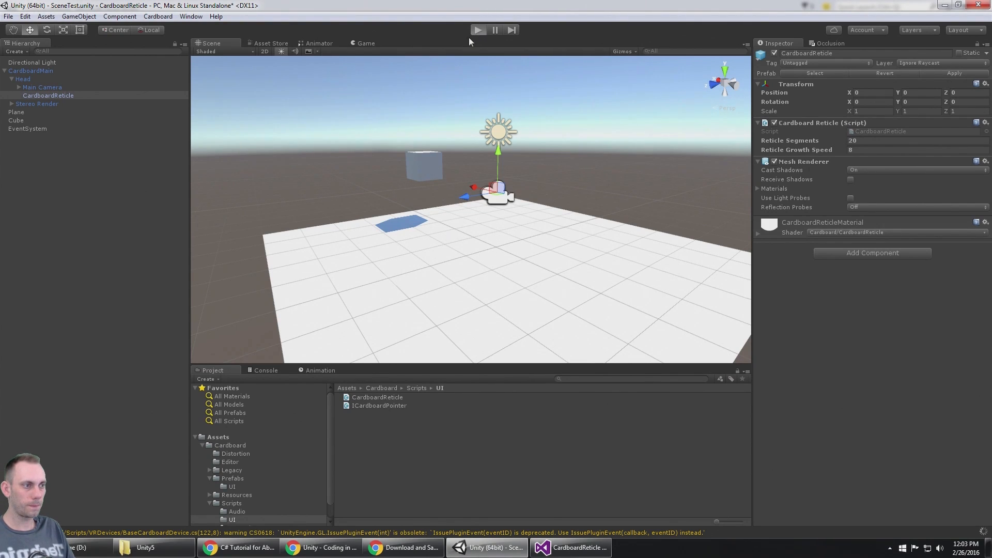
{"action": "left_click", "coordinate": [477, 30]}
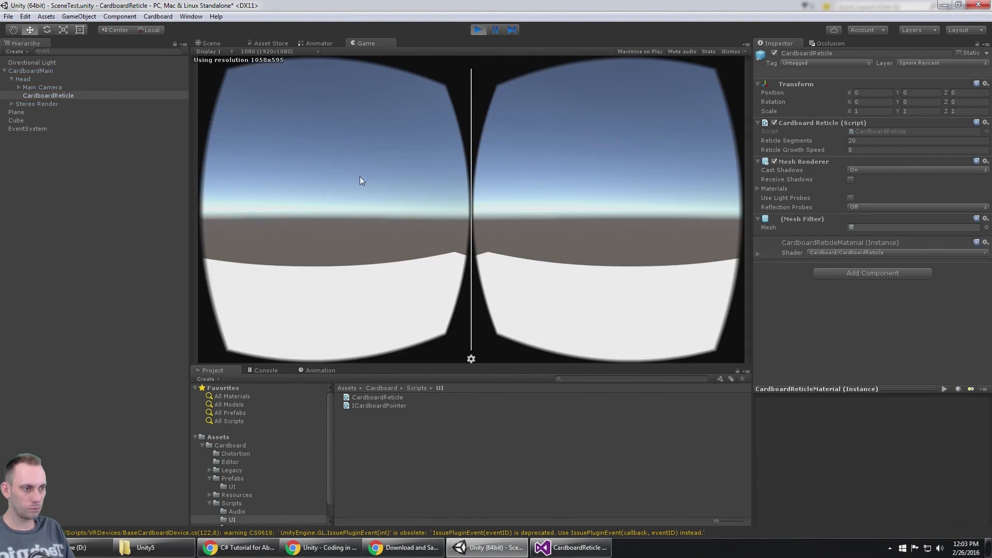